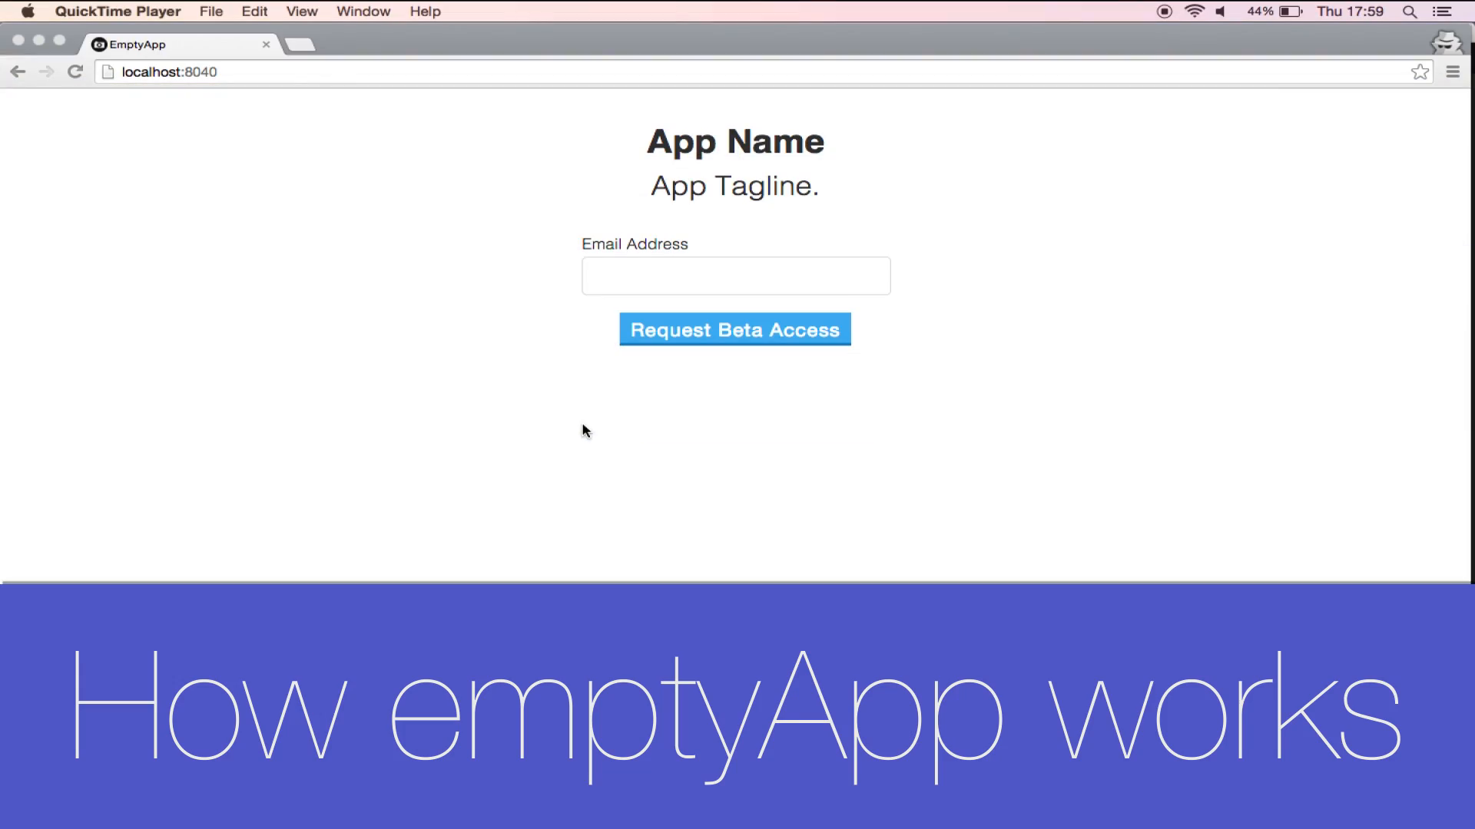
mouse_move(655, 379)
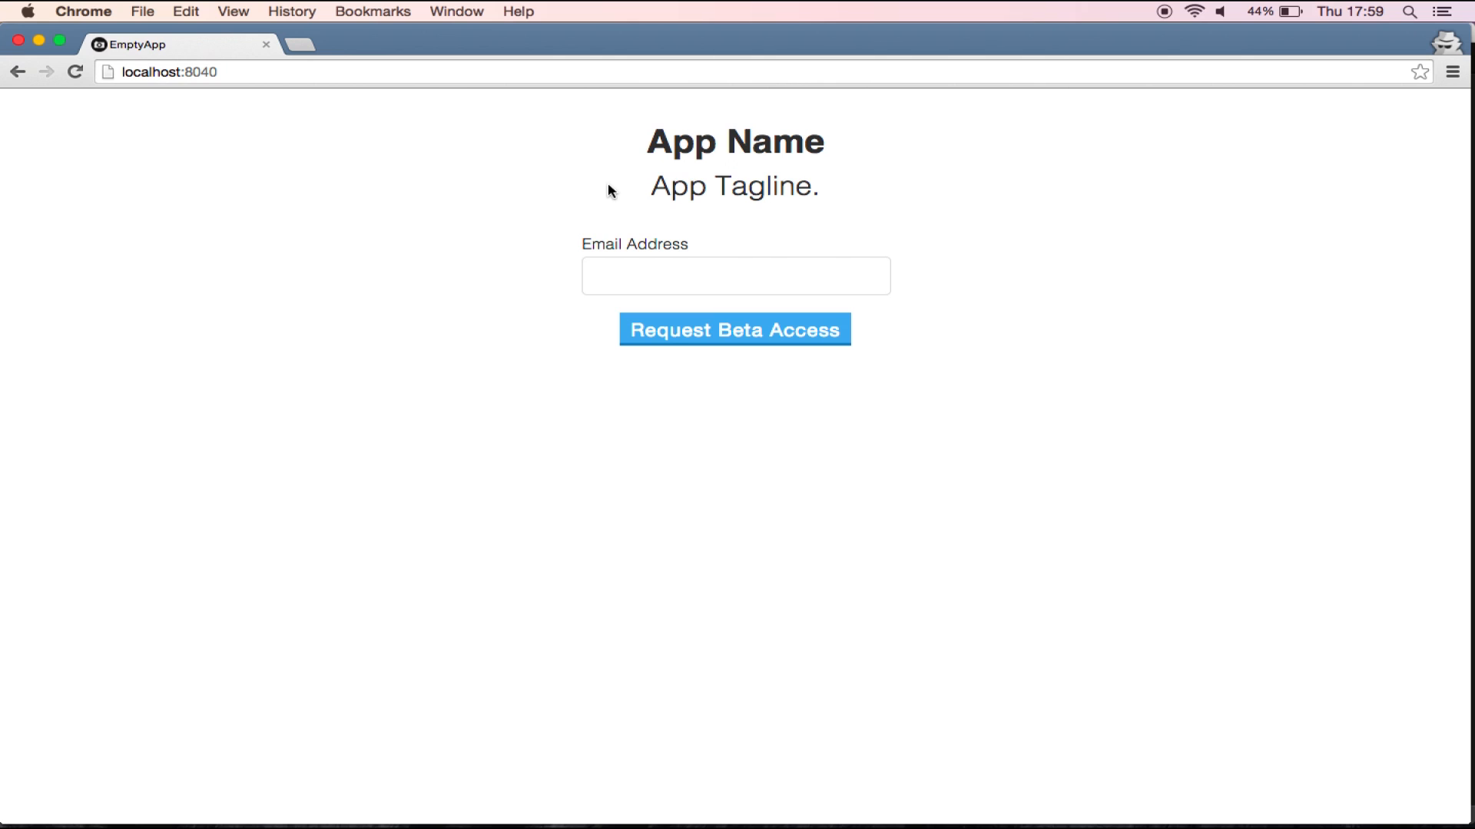
mouse_move(581, 283)
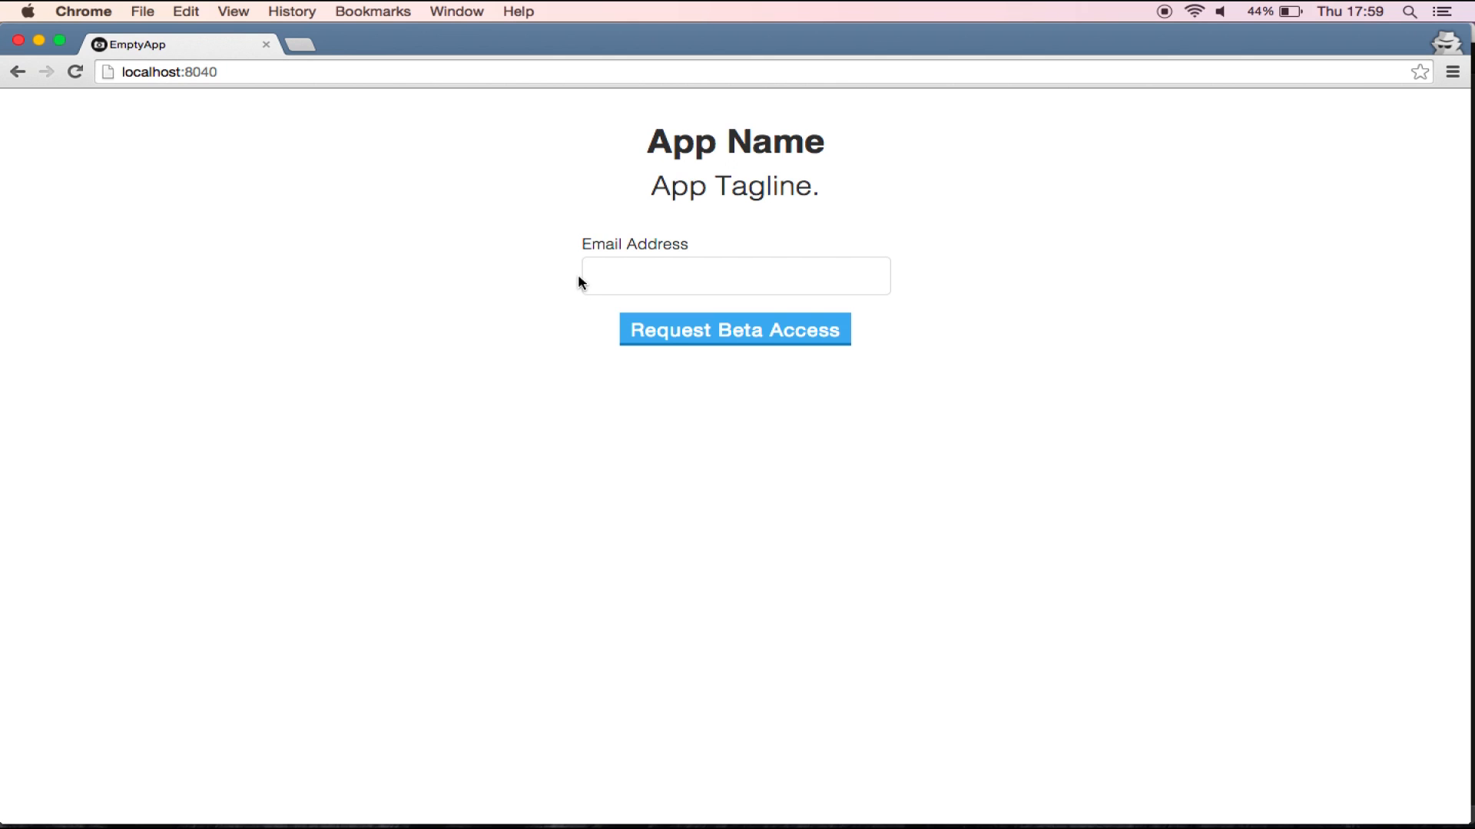
mouse_move(549, 289)
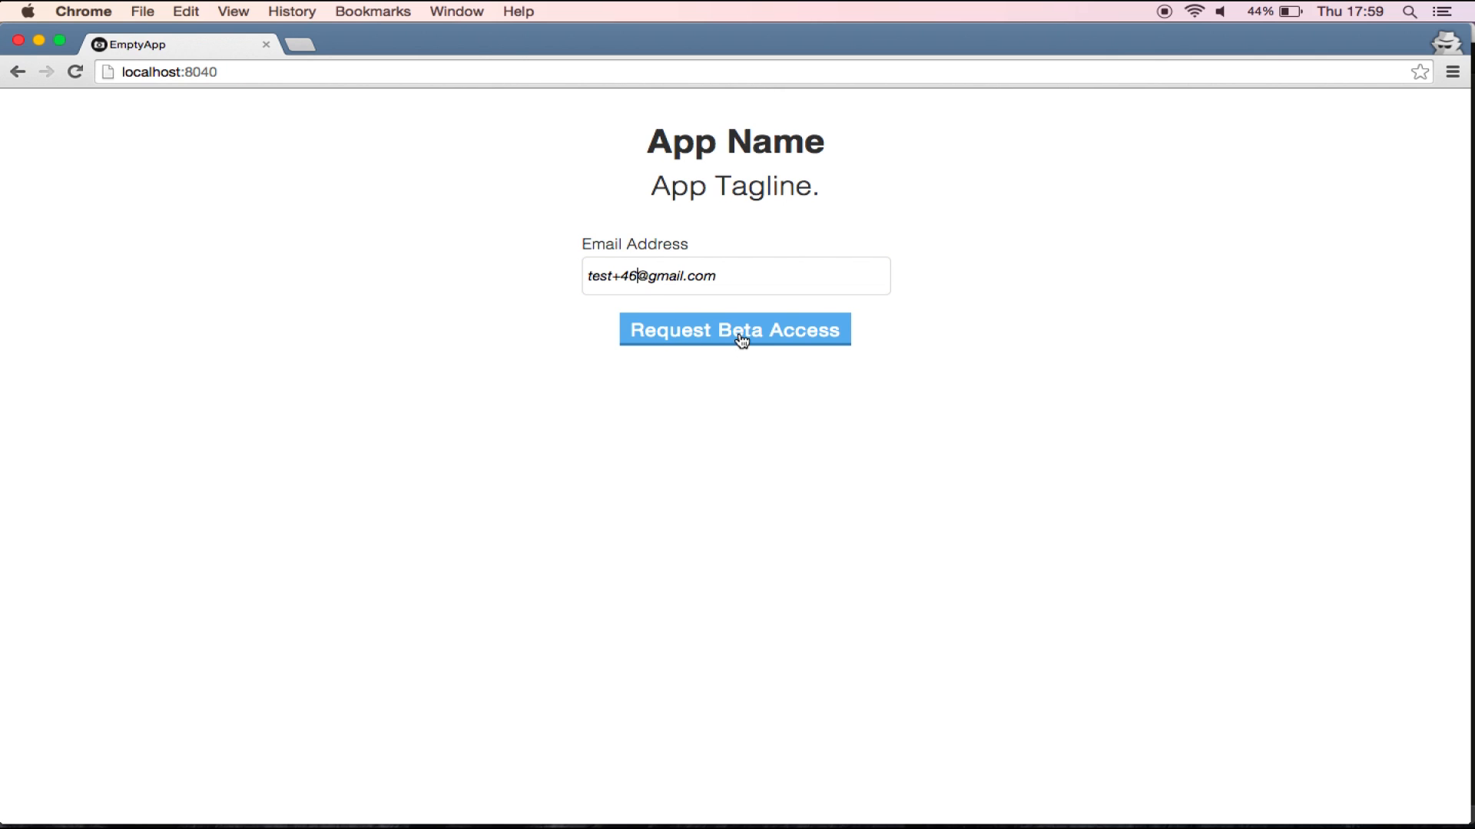
Step: Submit the test email to request EmptyApp beta access
click(735, 331)
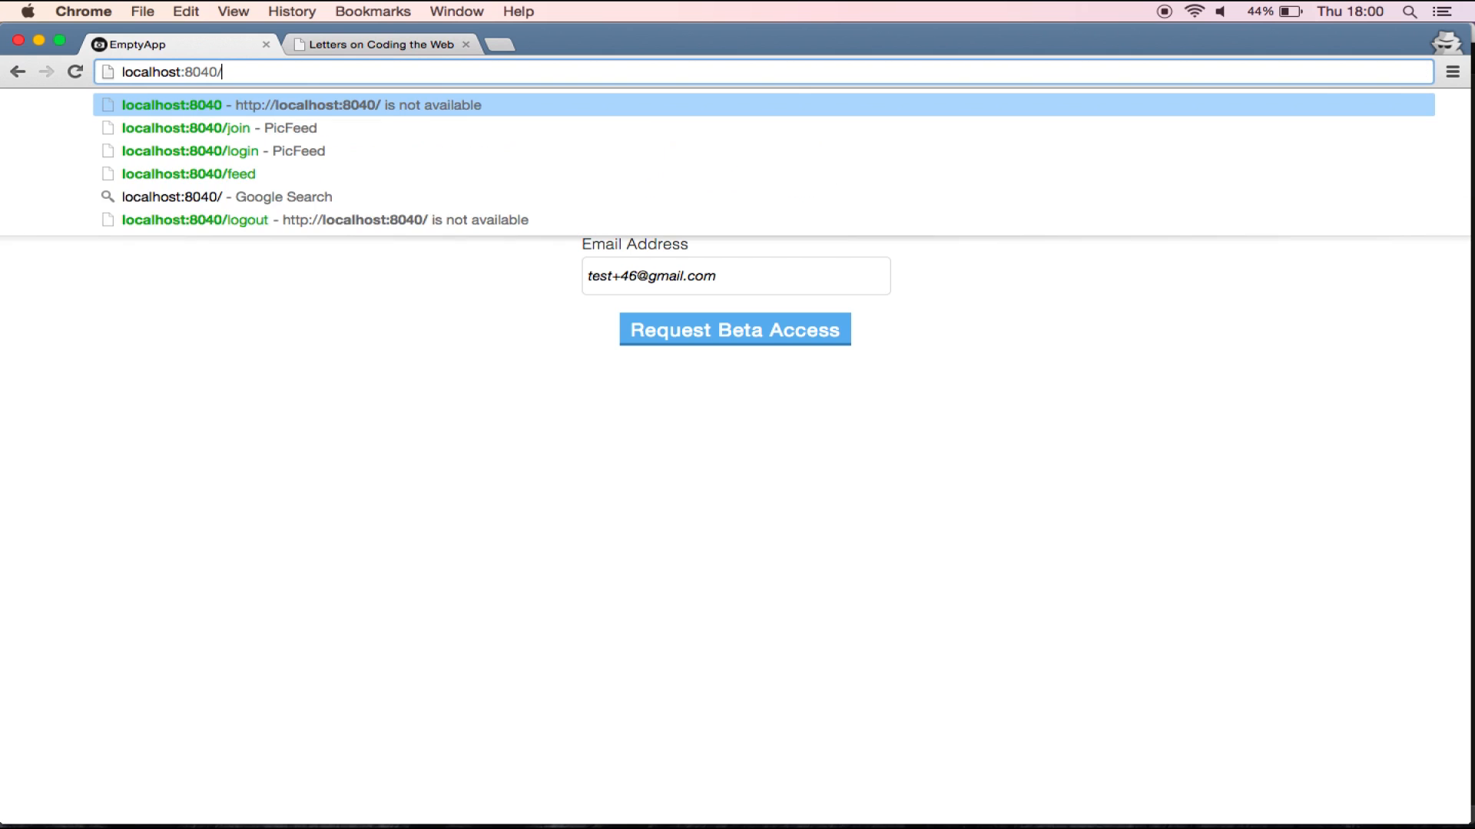
Step: Log in at localhost:8040/login with email testing+1@gmail and a test password
click(192, 150)
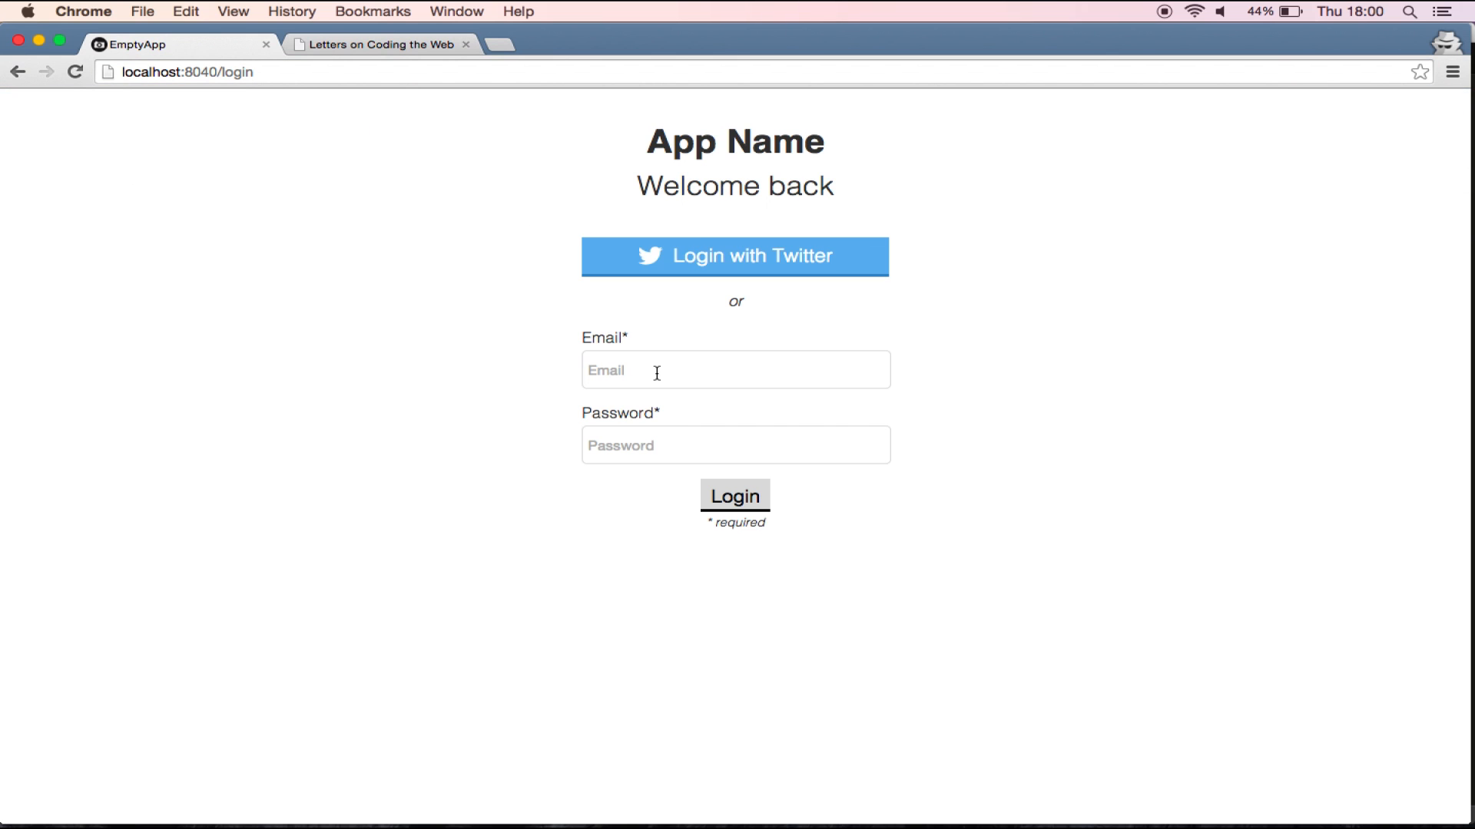
text(testing)
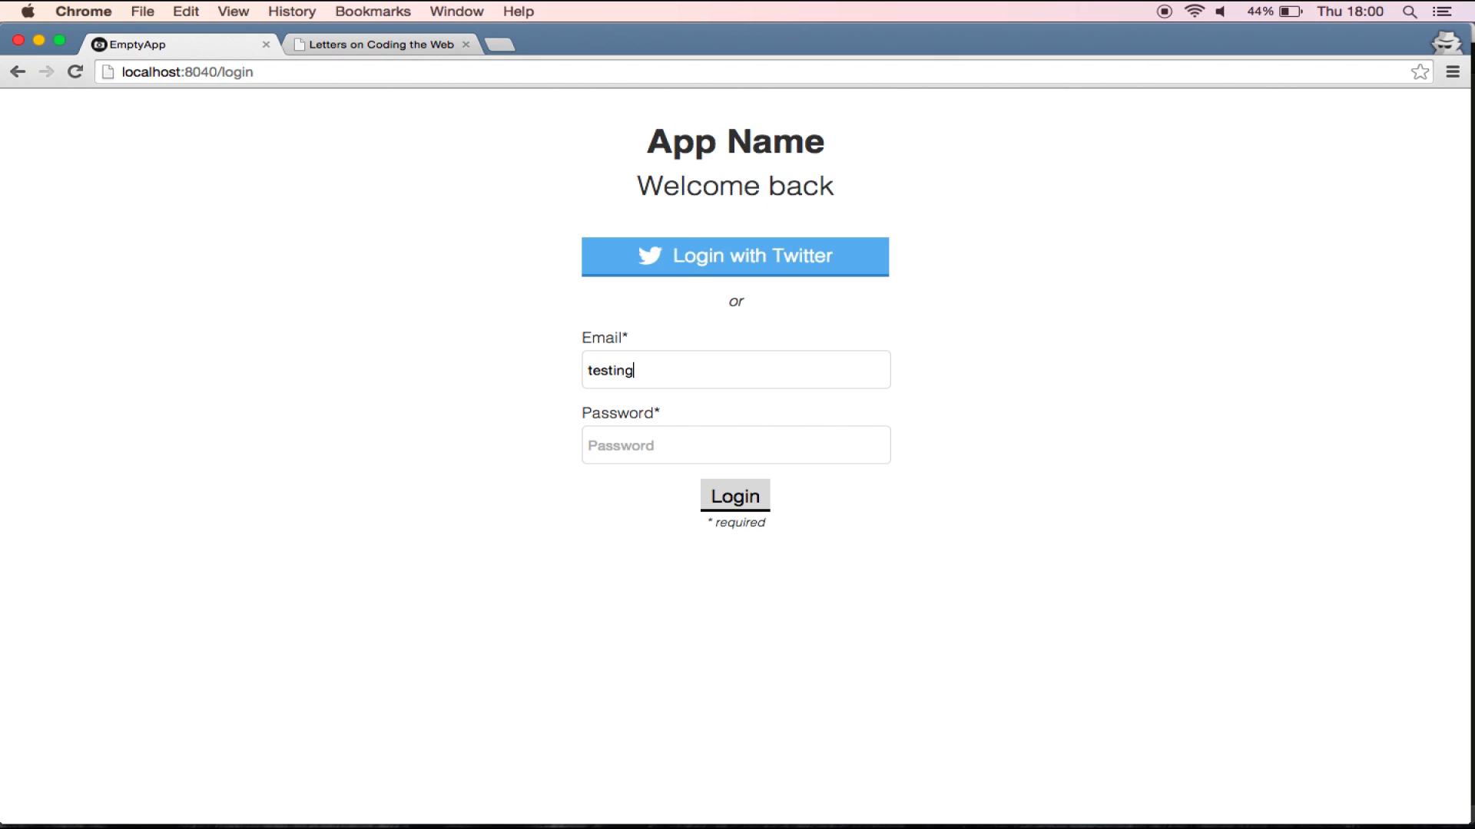
text(+1)
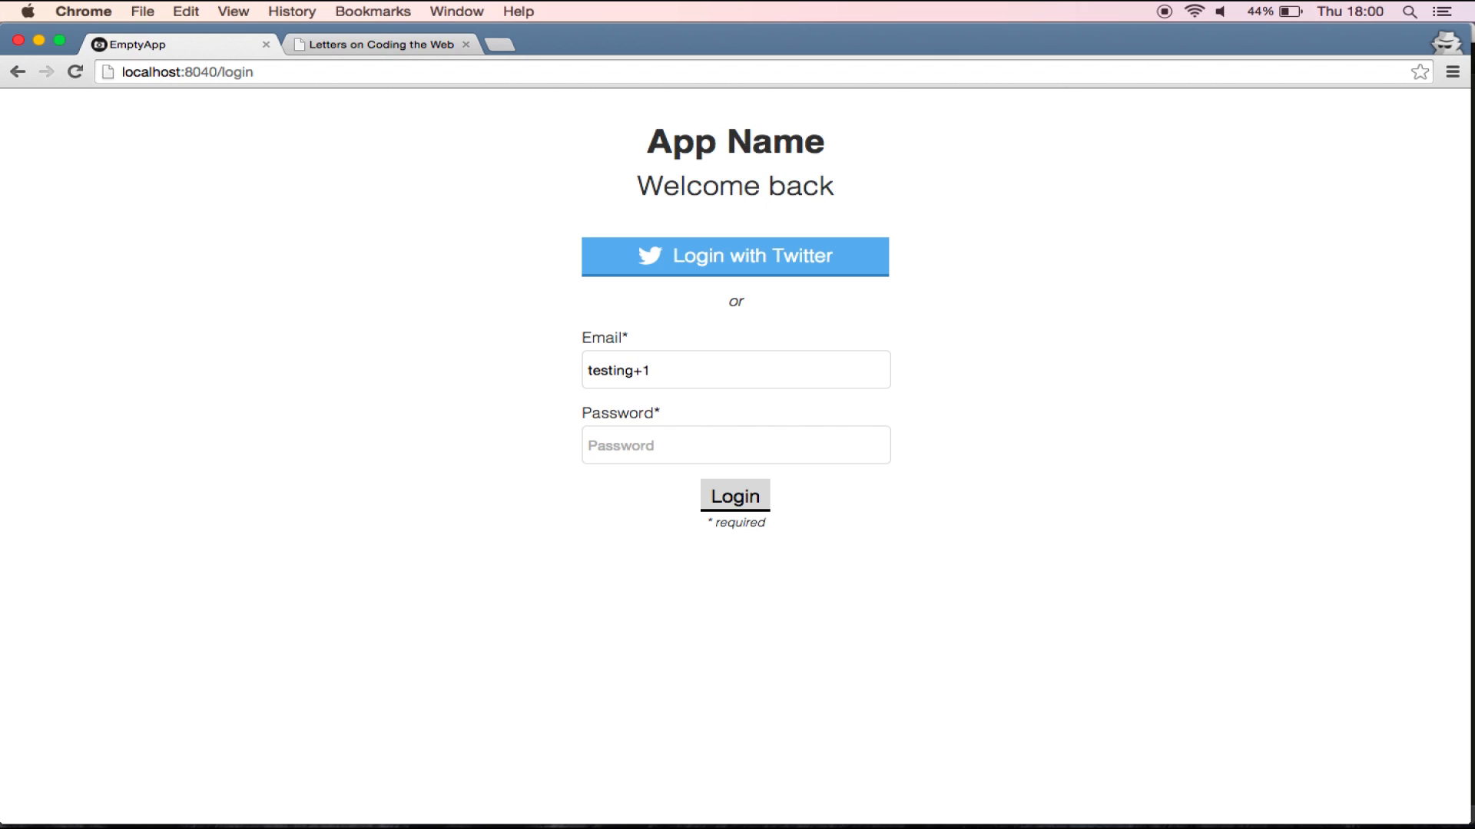
text(@gmail)
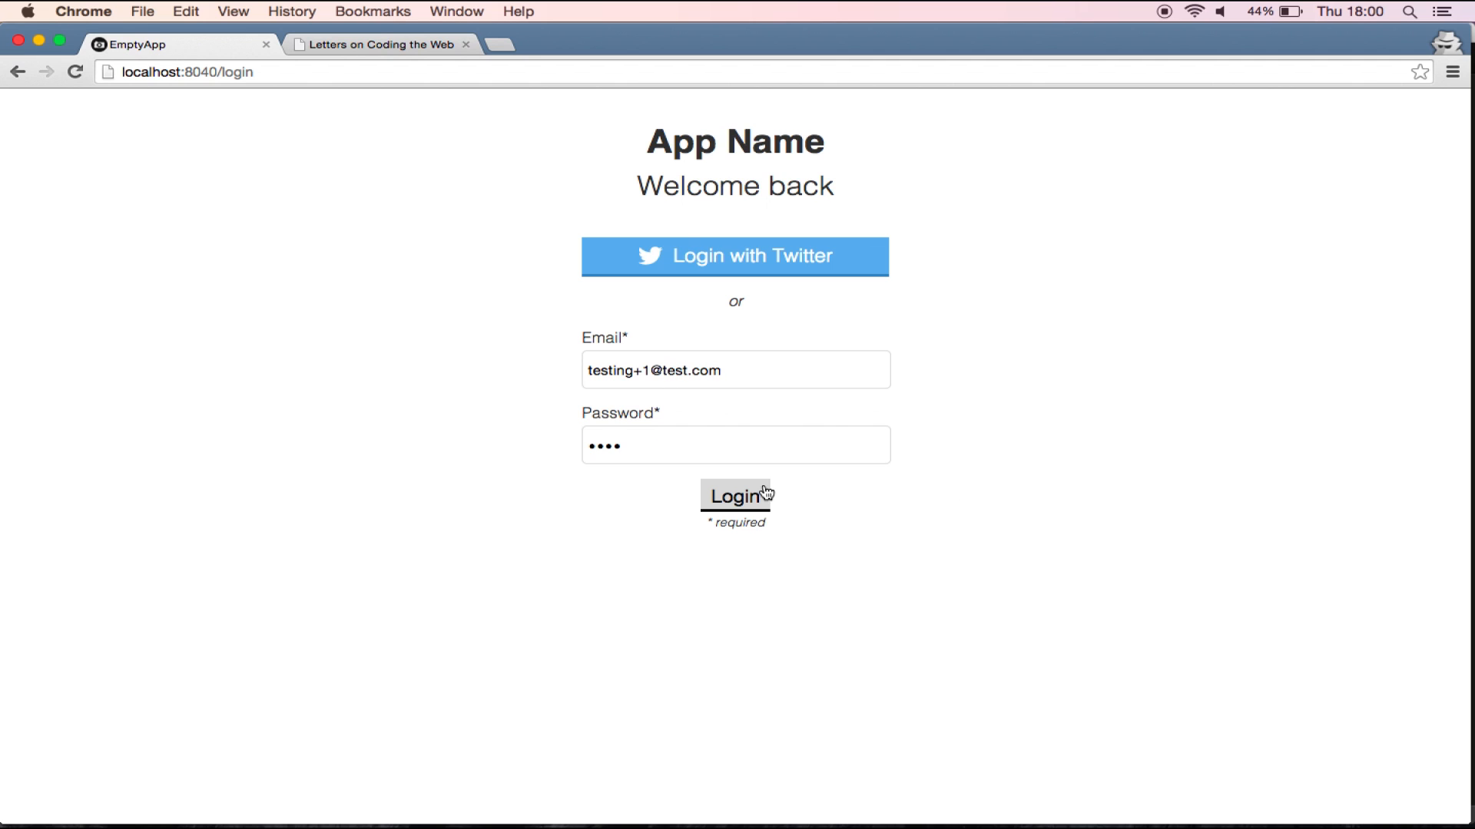
mouse_move(728, 496)
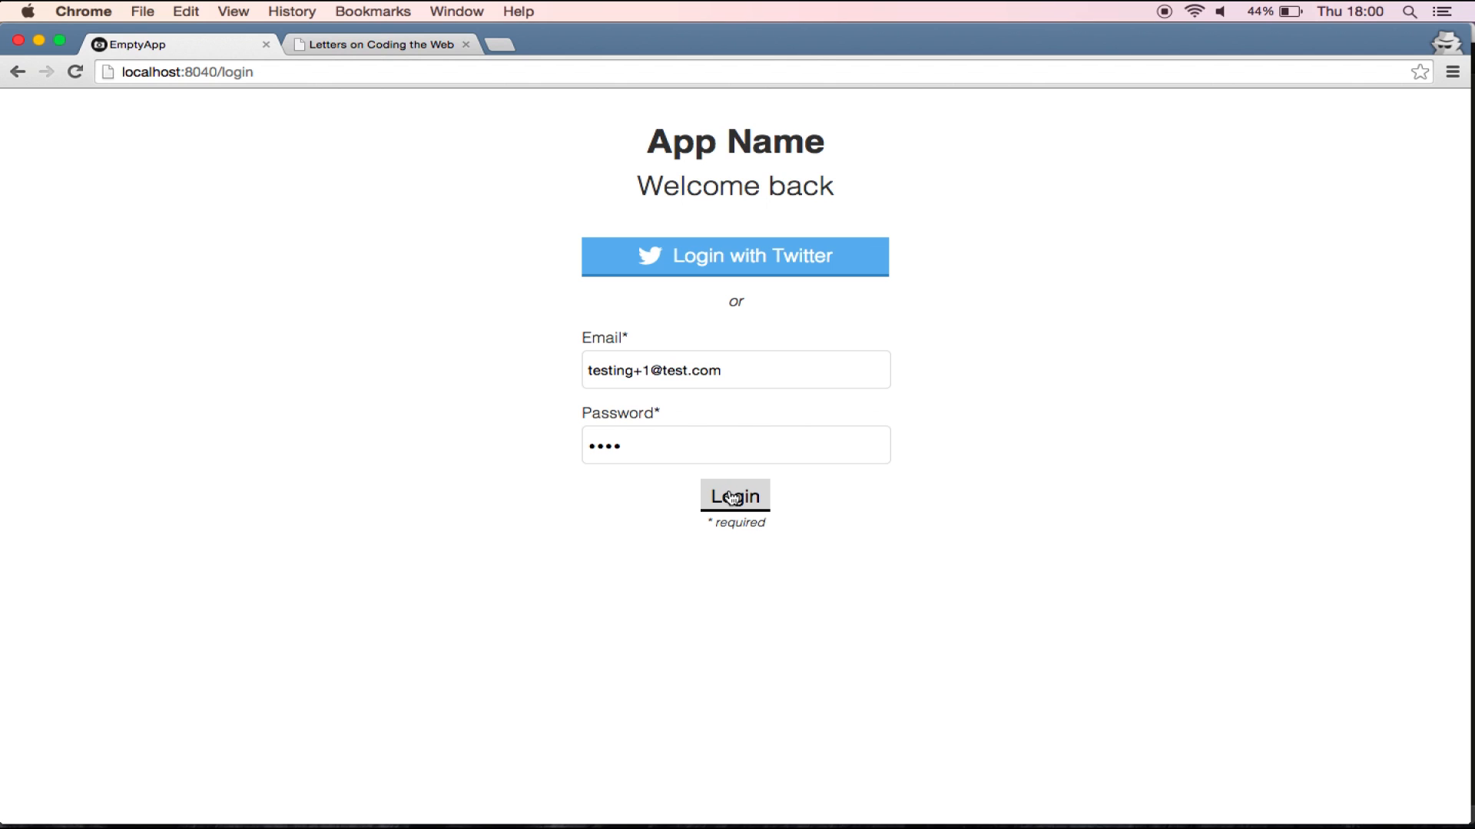
click(734, 495)
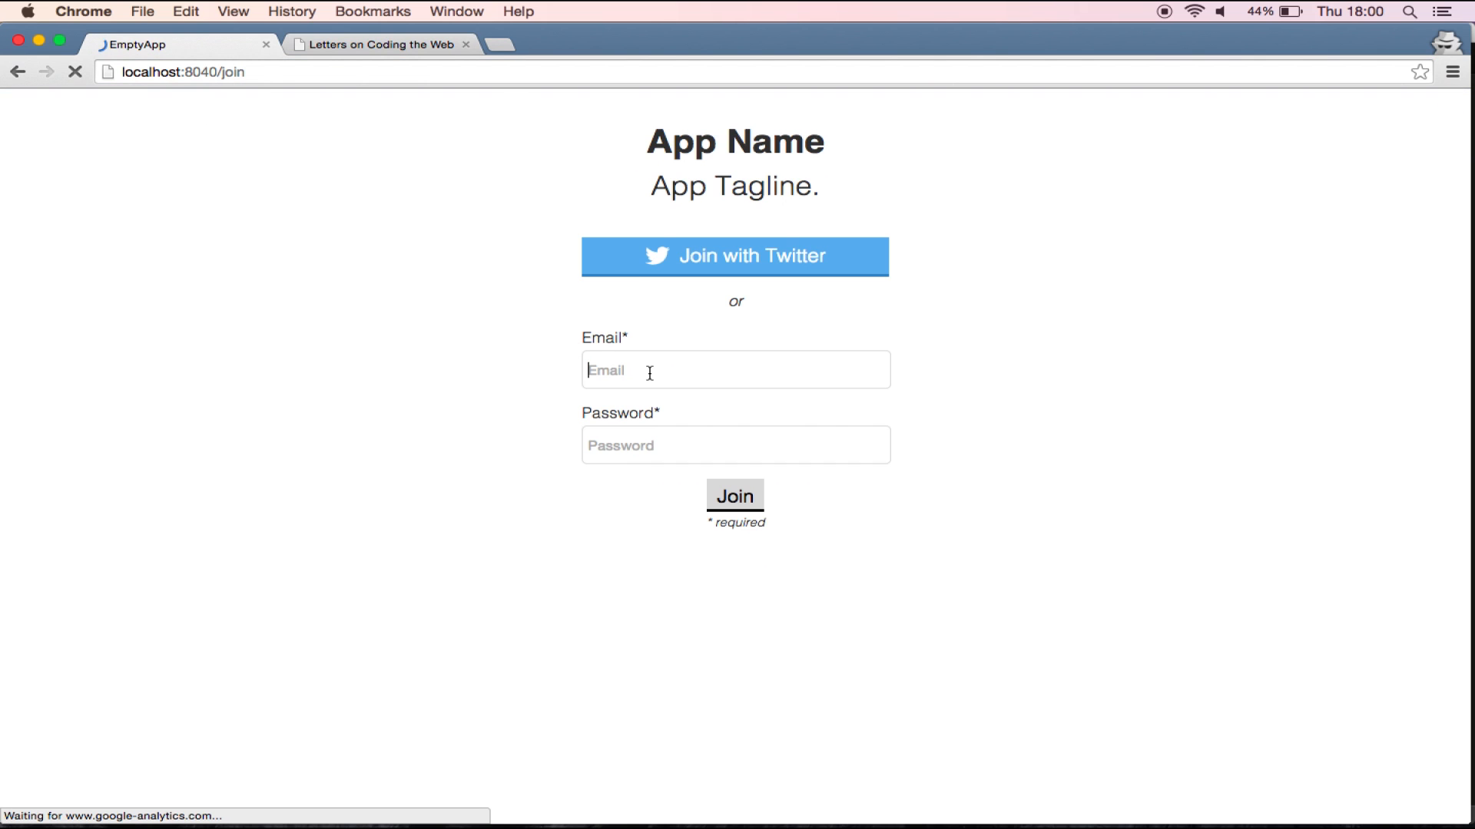
Step: Join EmptyApp with email test+1@test and a test password
text(test+1)
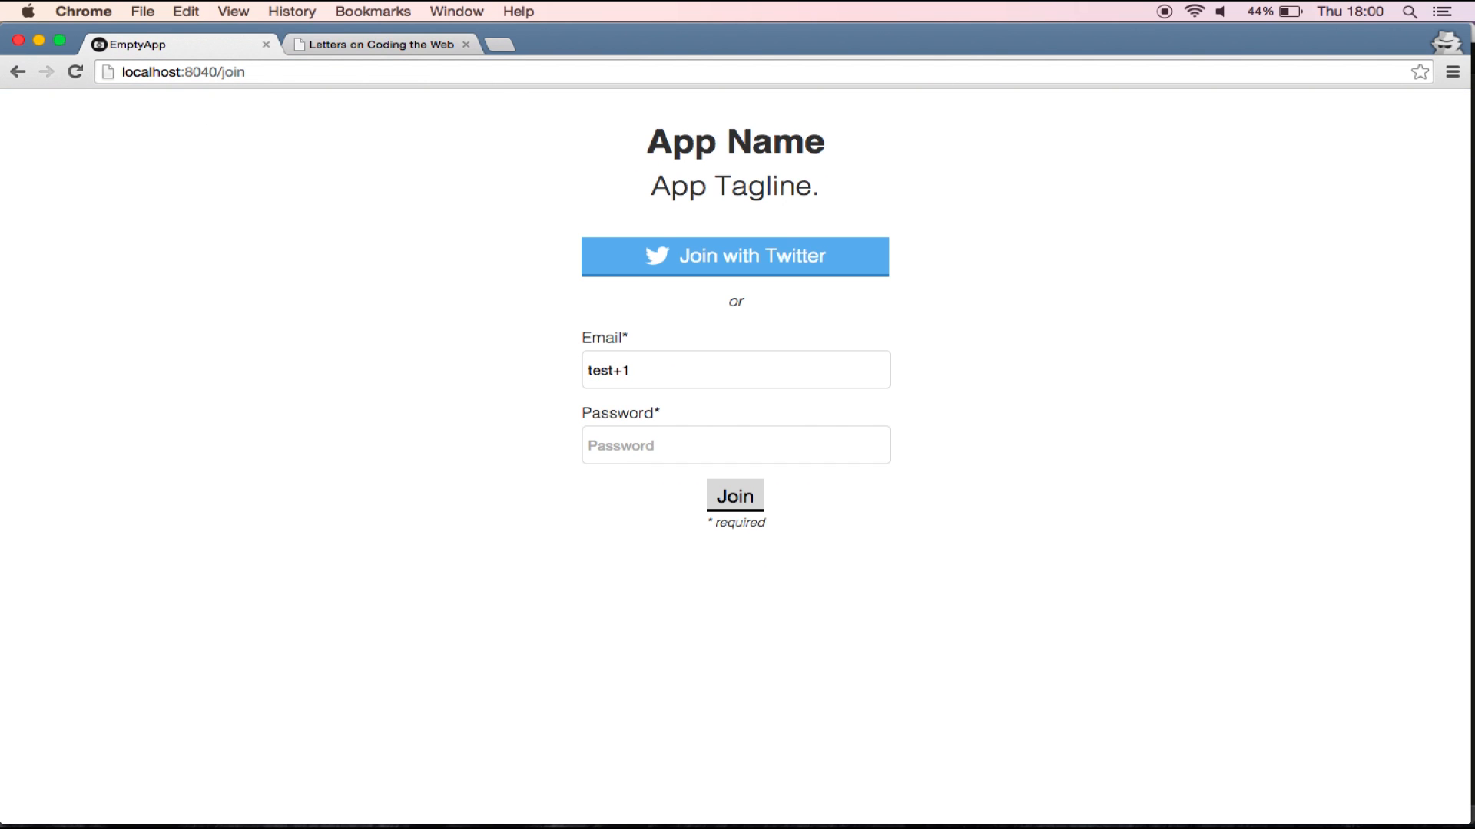
text(@test.com)
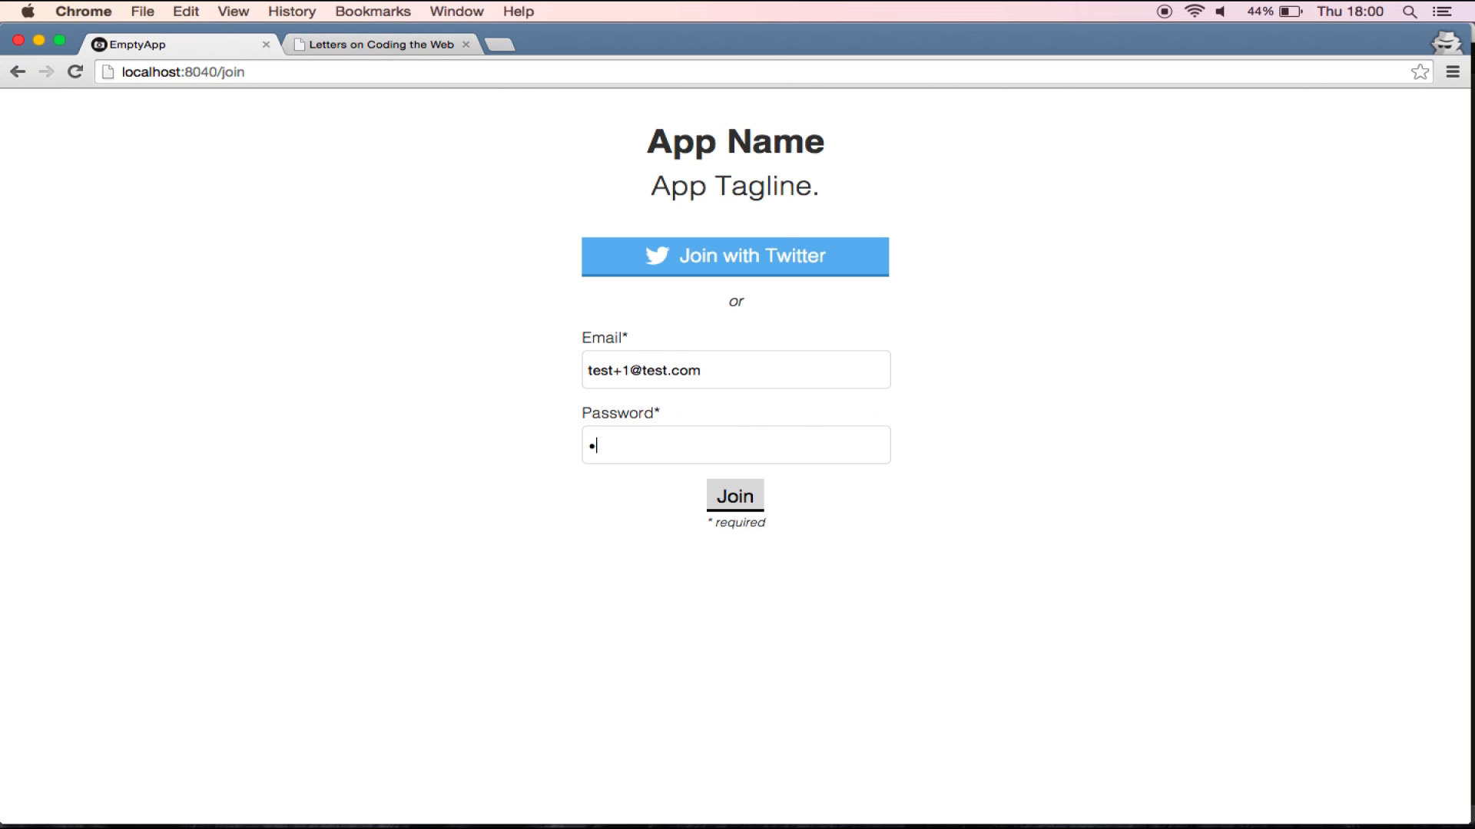
click(734, 495)
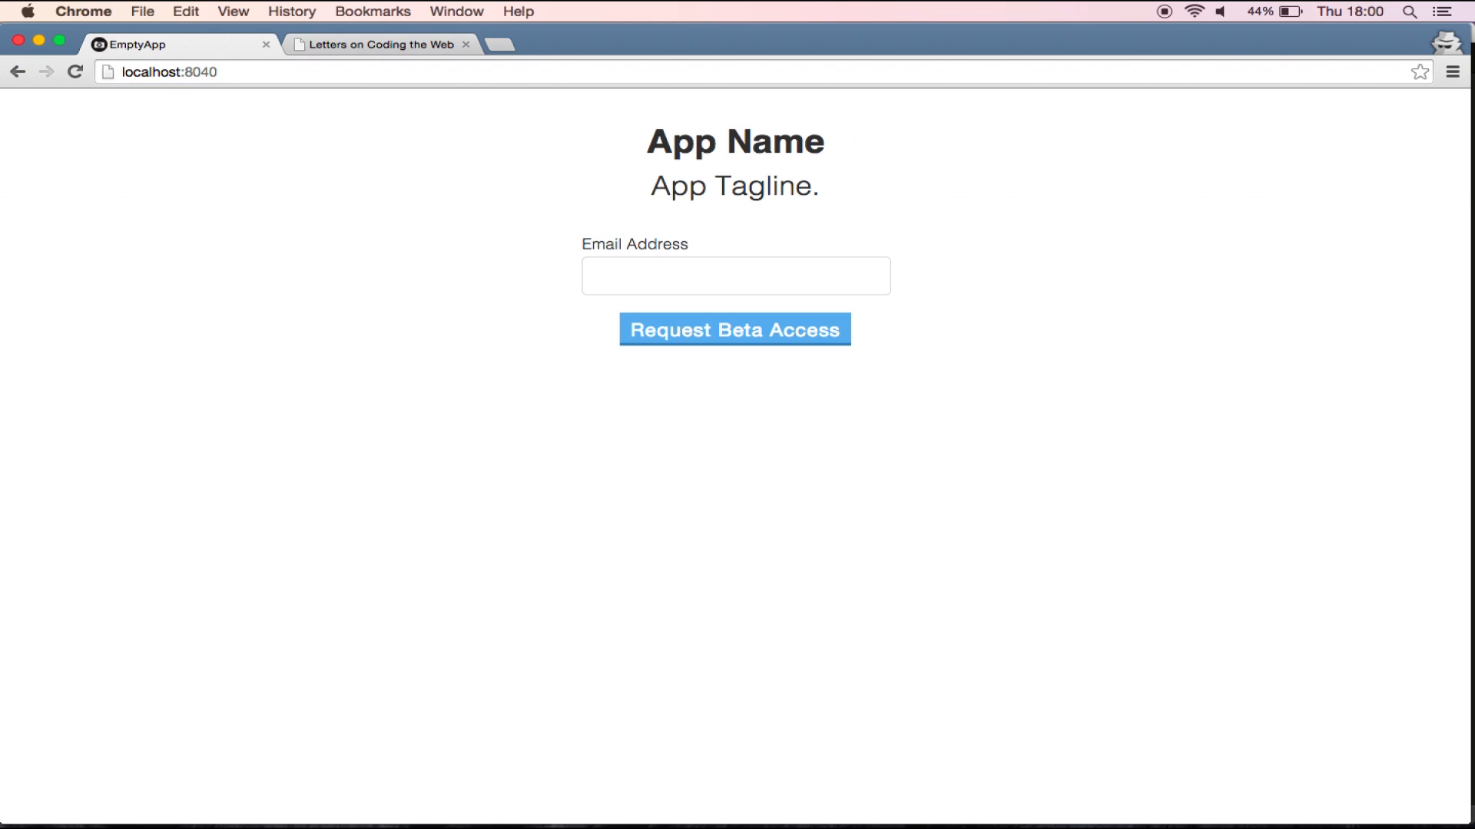
mouse_move(229, 62)
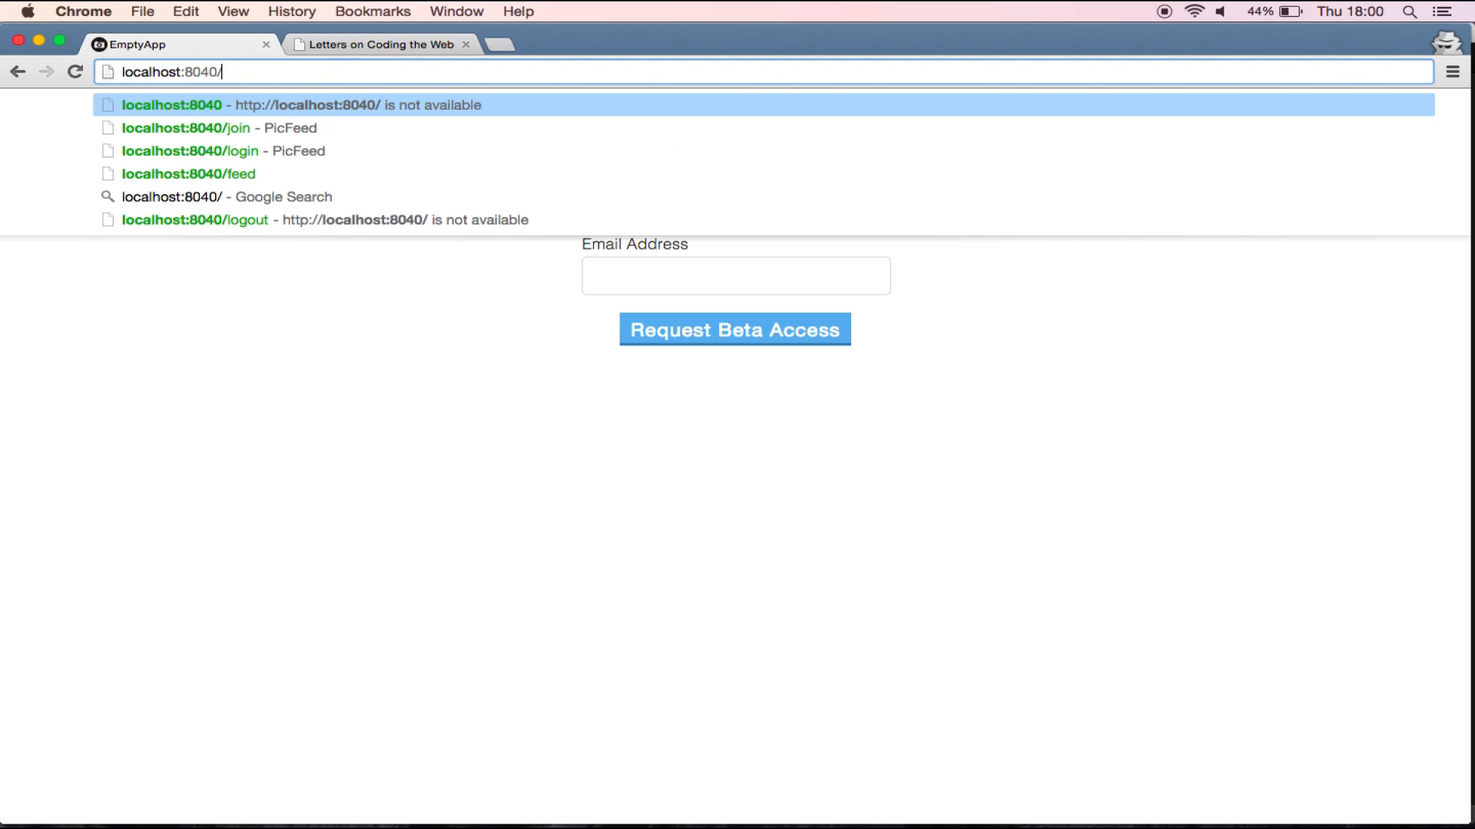
Step: Start Login with Twitter and enter username 'stefanritr' on the authorize page
click(188, 151)
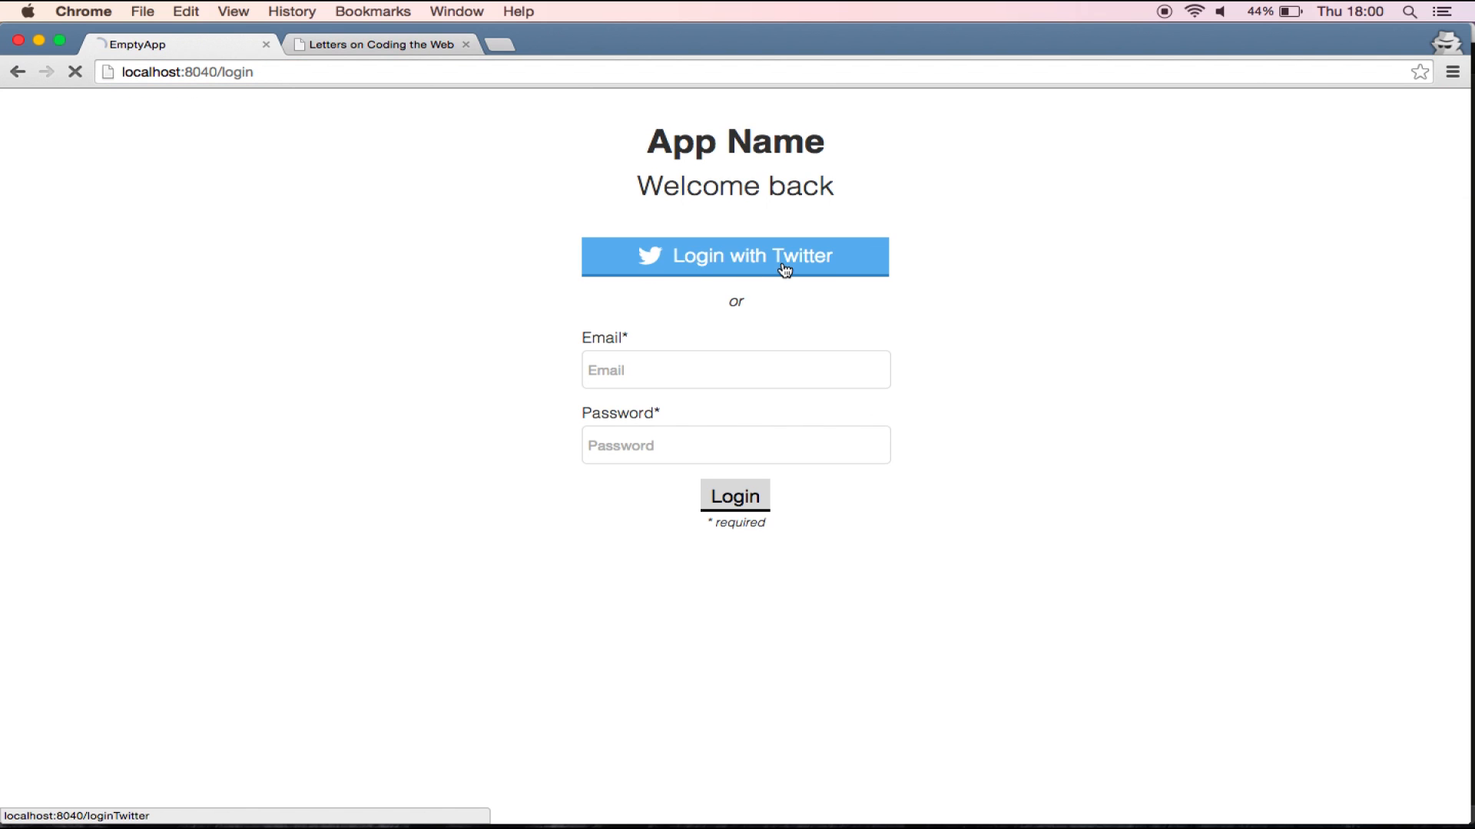
click(734, 256)
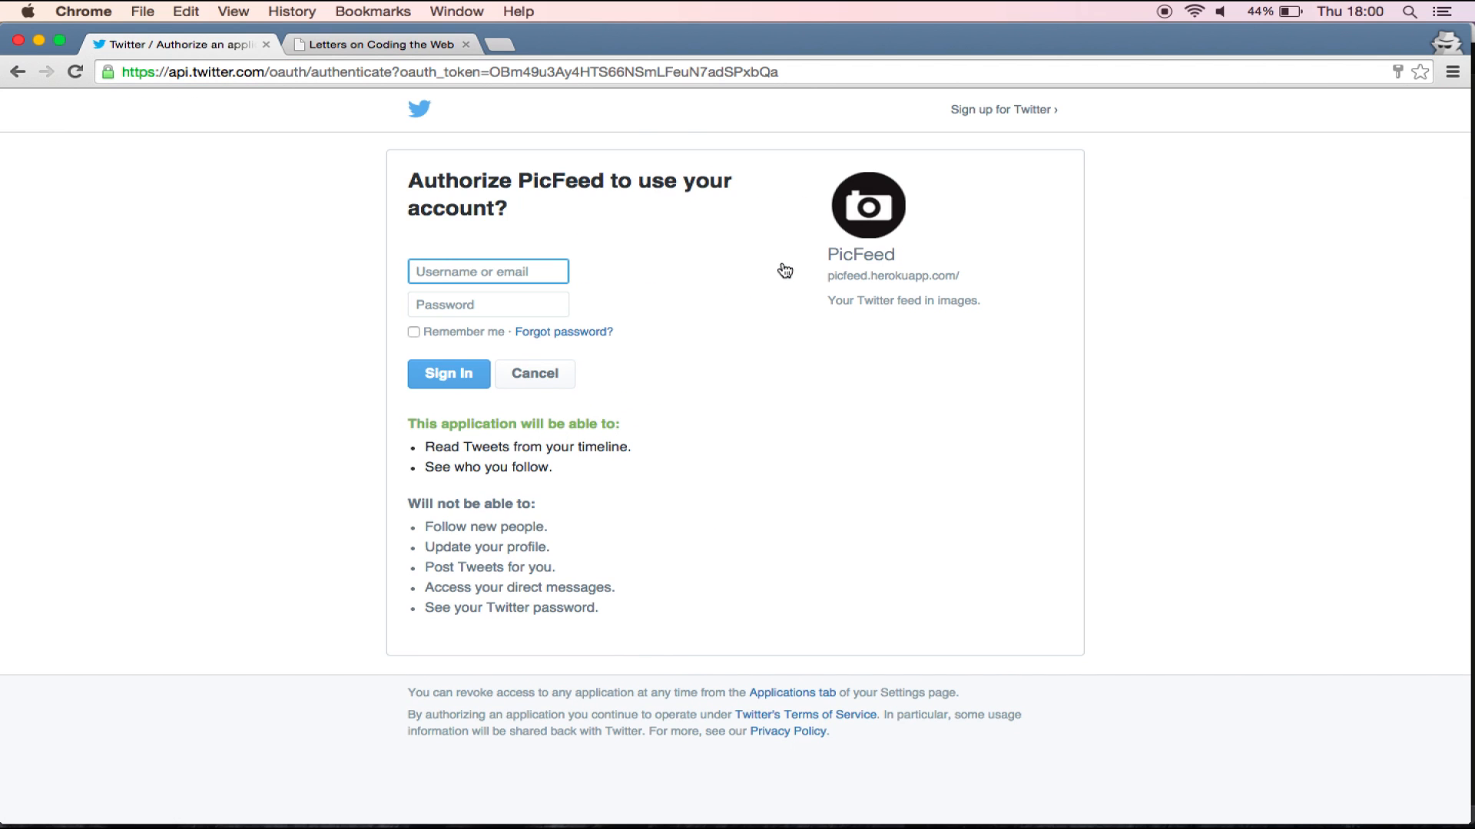
text(stefanritr)
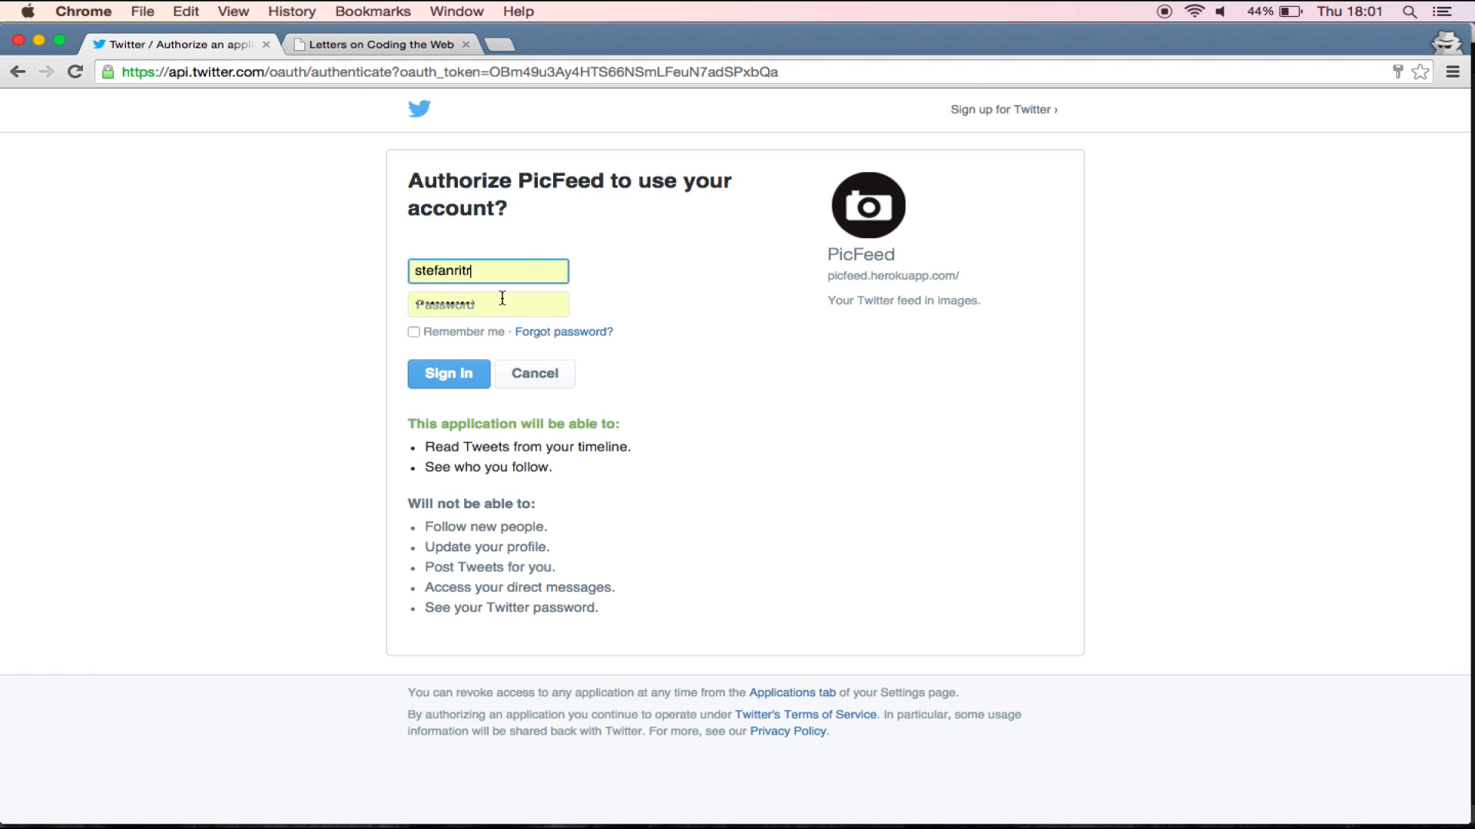
click(447, 374)
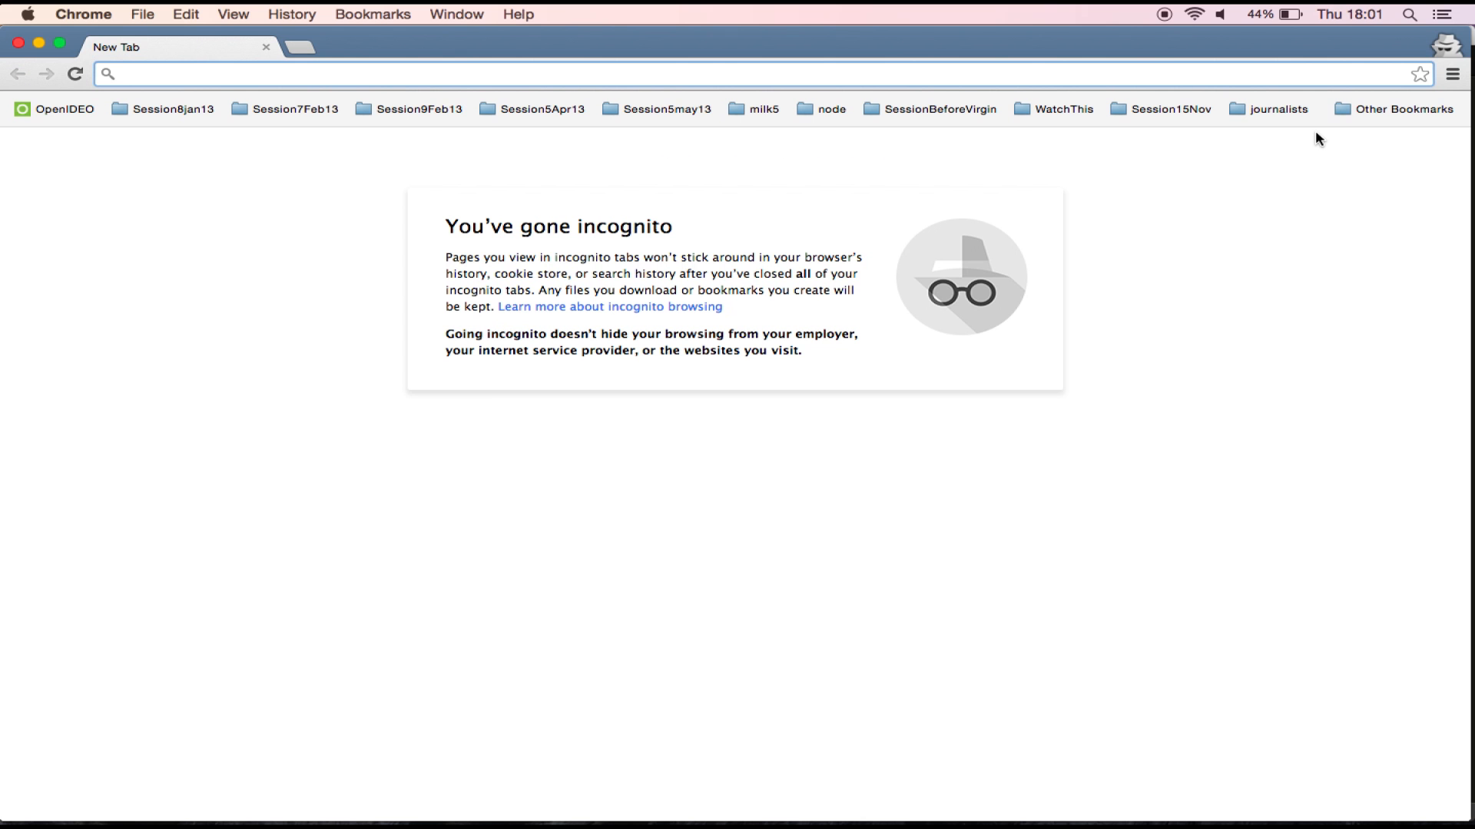
mouse_move(683, 26)
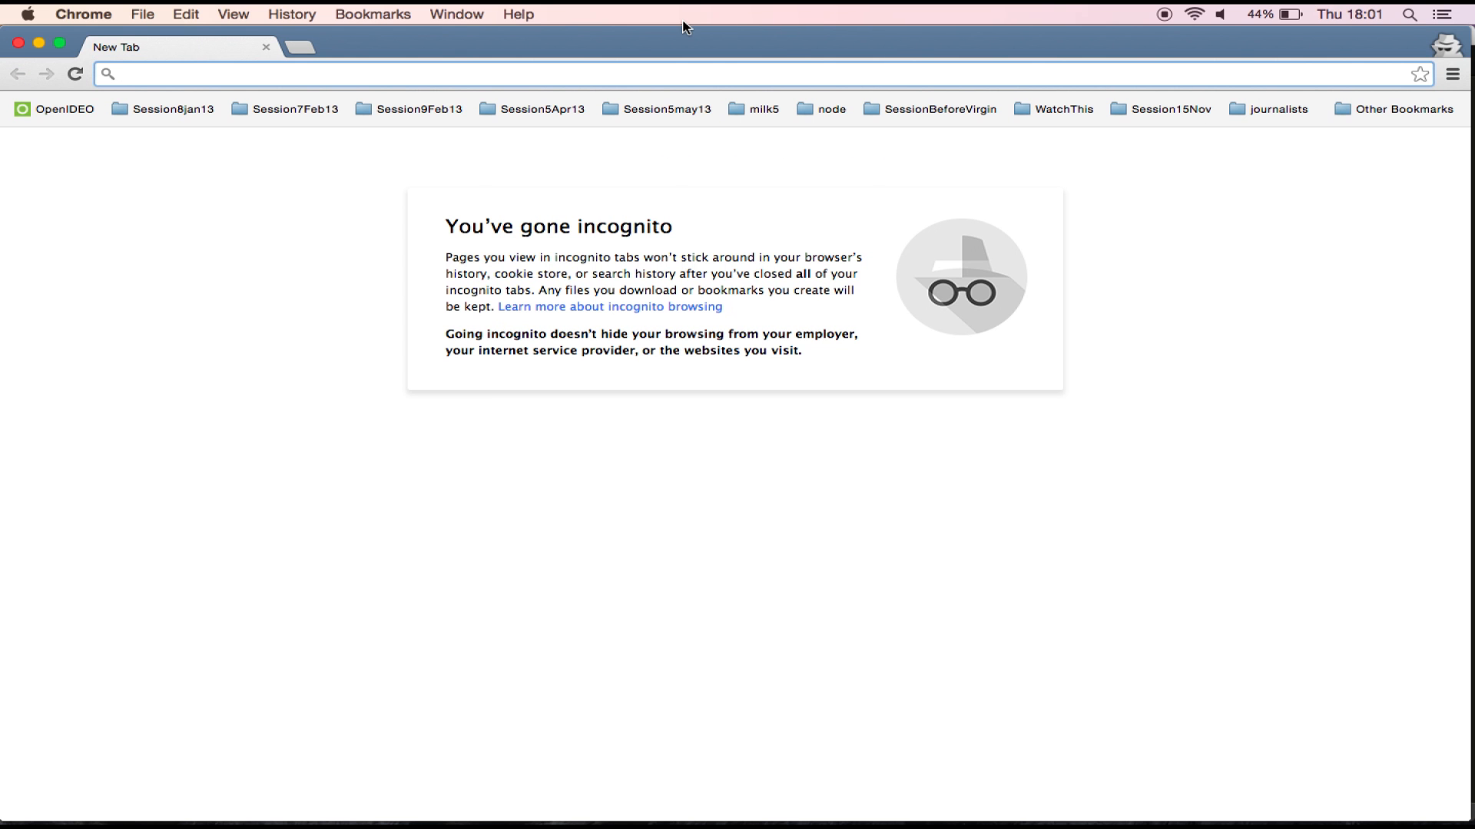
Step: Go to buzzr.io and scroll down the homepage
text(buz)
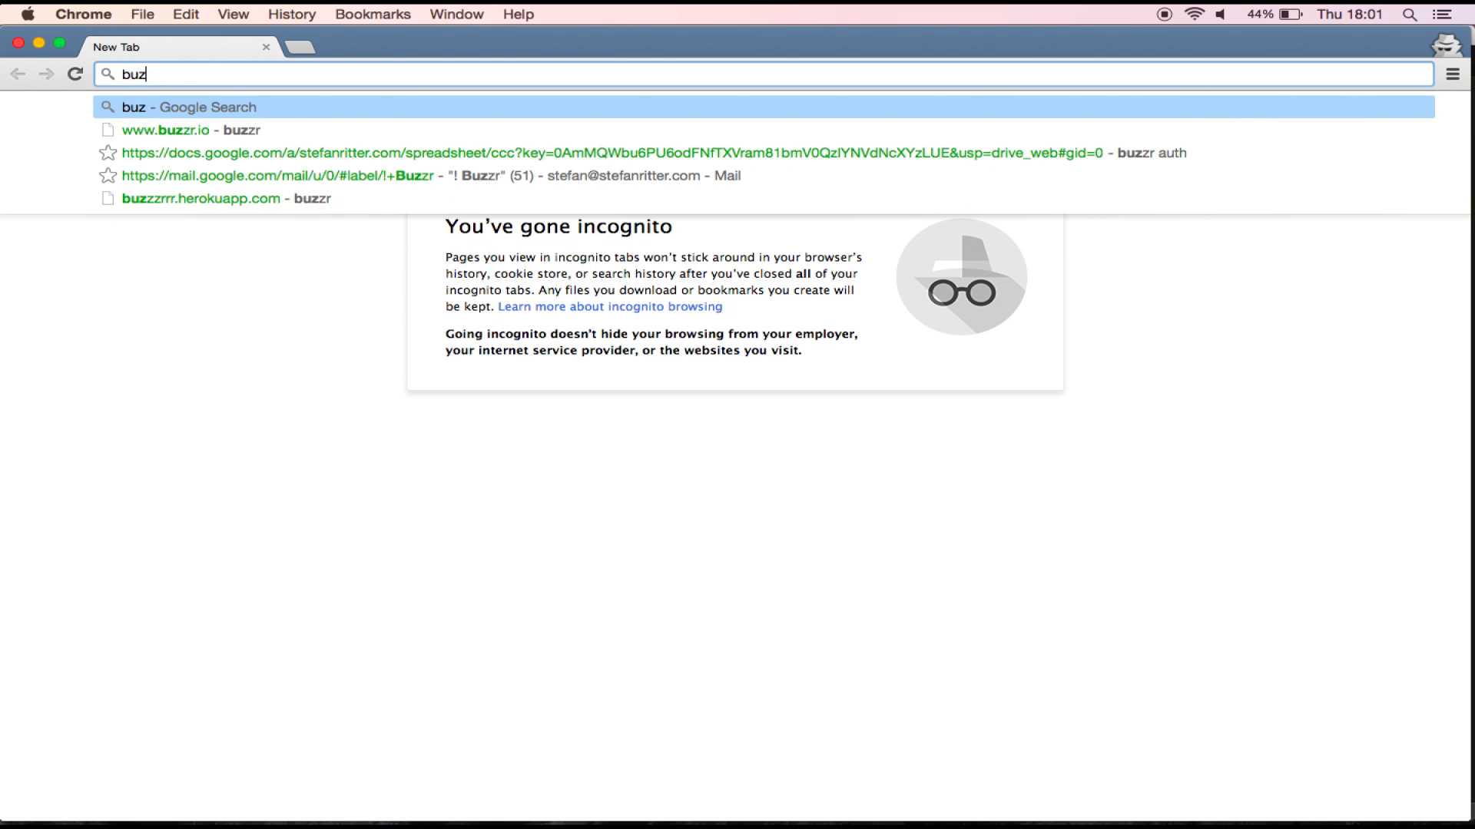
click(185, 130)
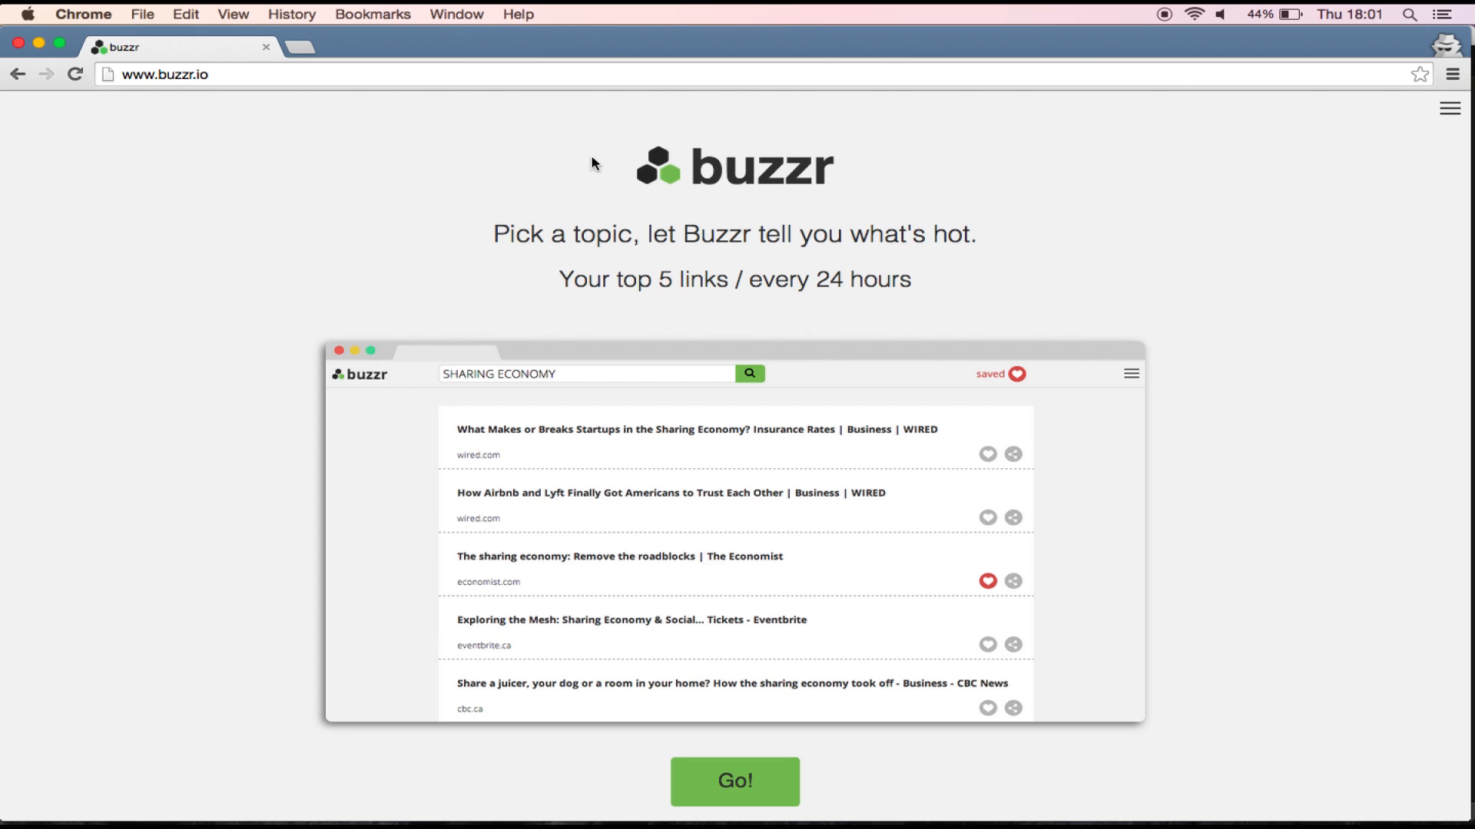
mouse_move(203, 291)
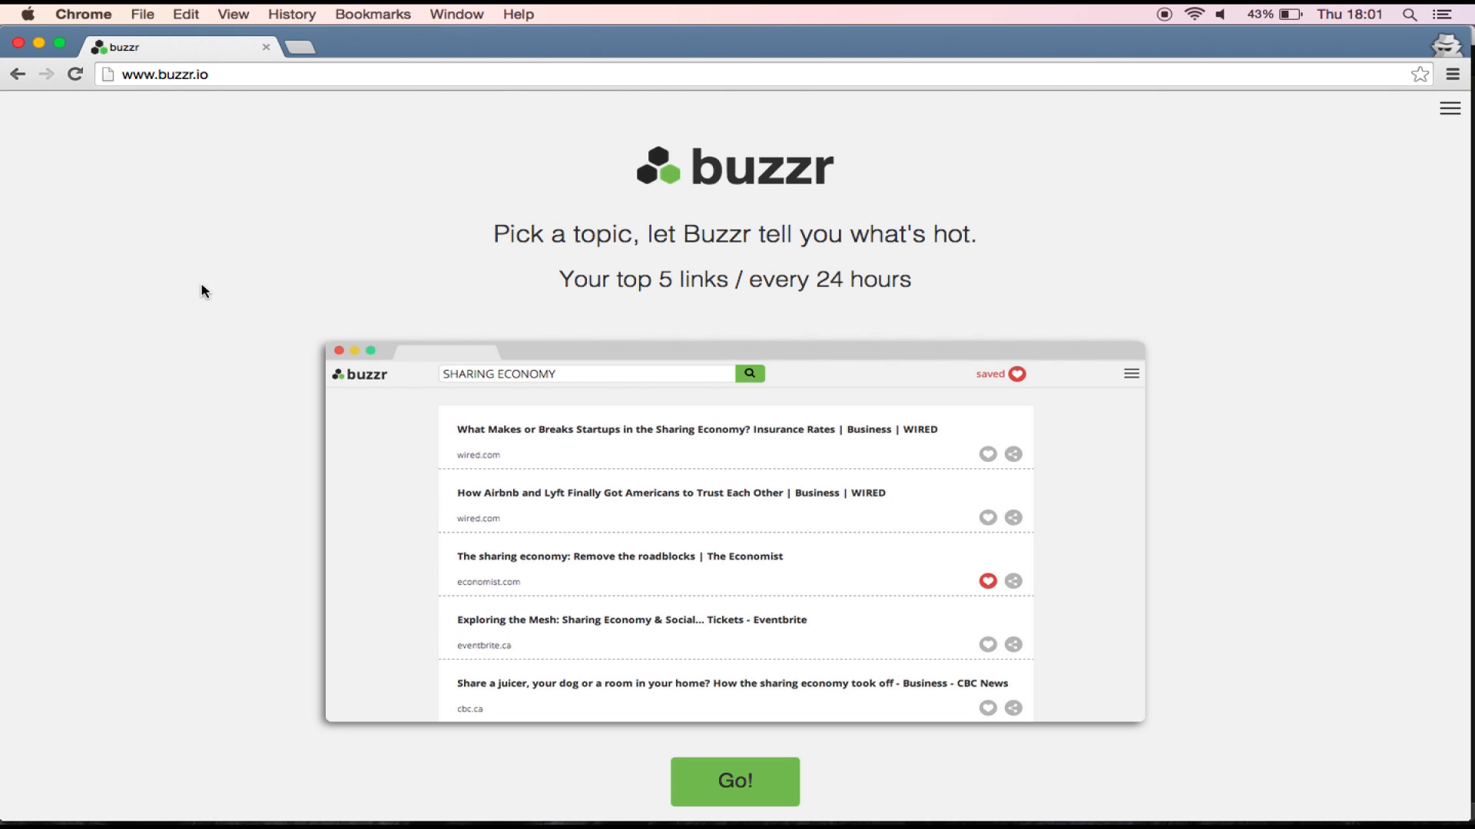
scroll(down, 3)
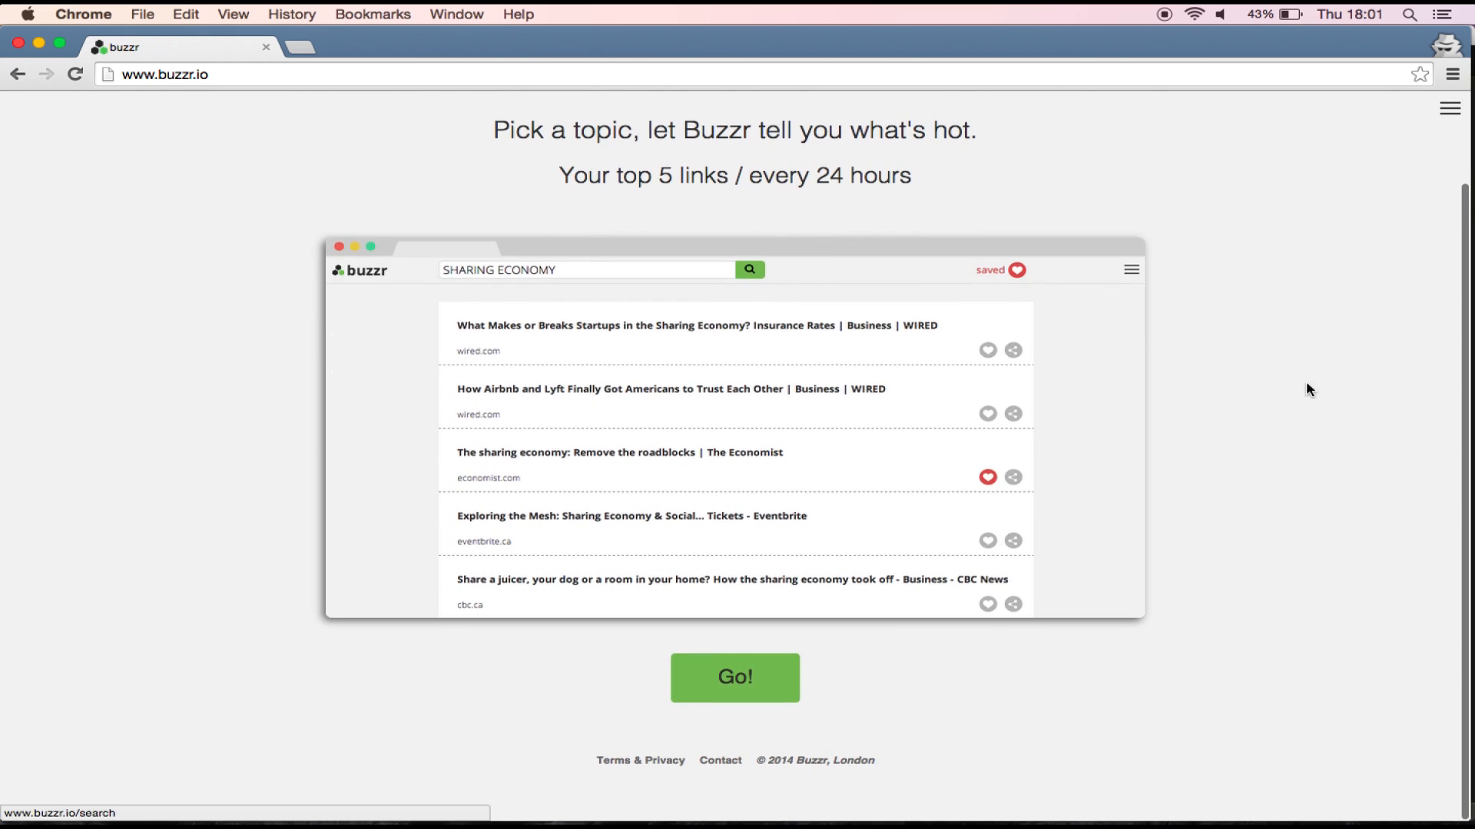
Step: Log in to Buzzr from the welcome panel with a buzzr.io email and password
click(1449, 108)
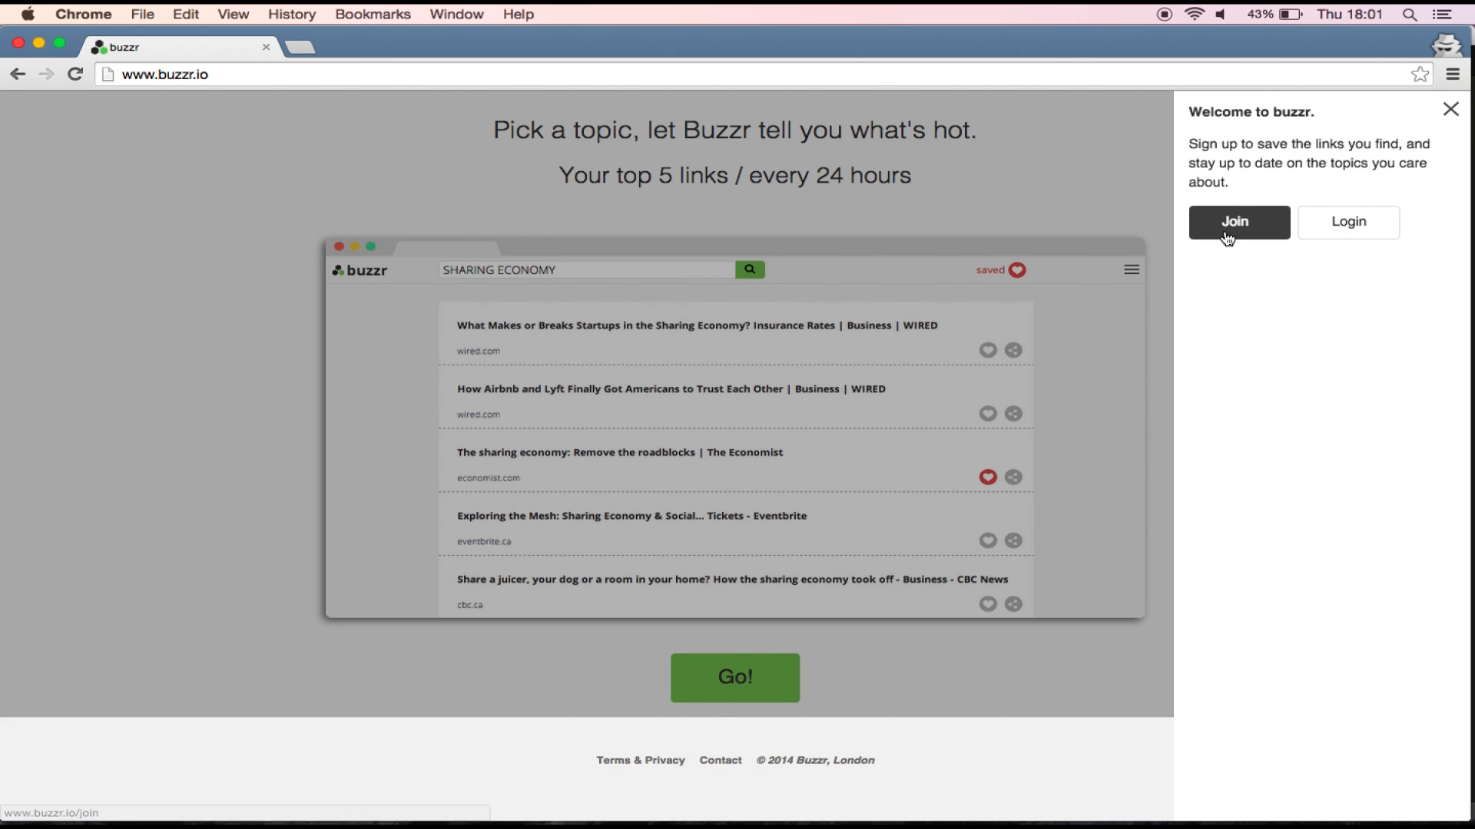
click(1237, 221)
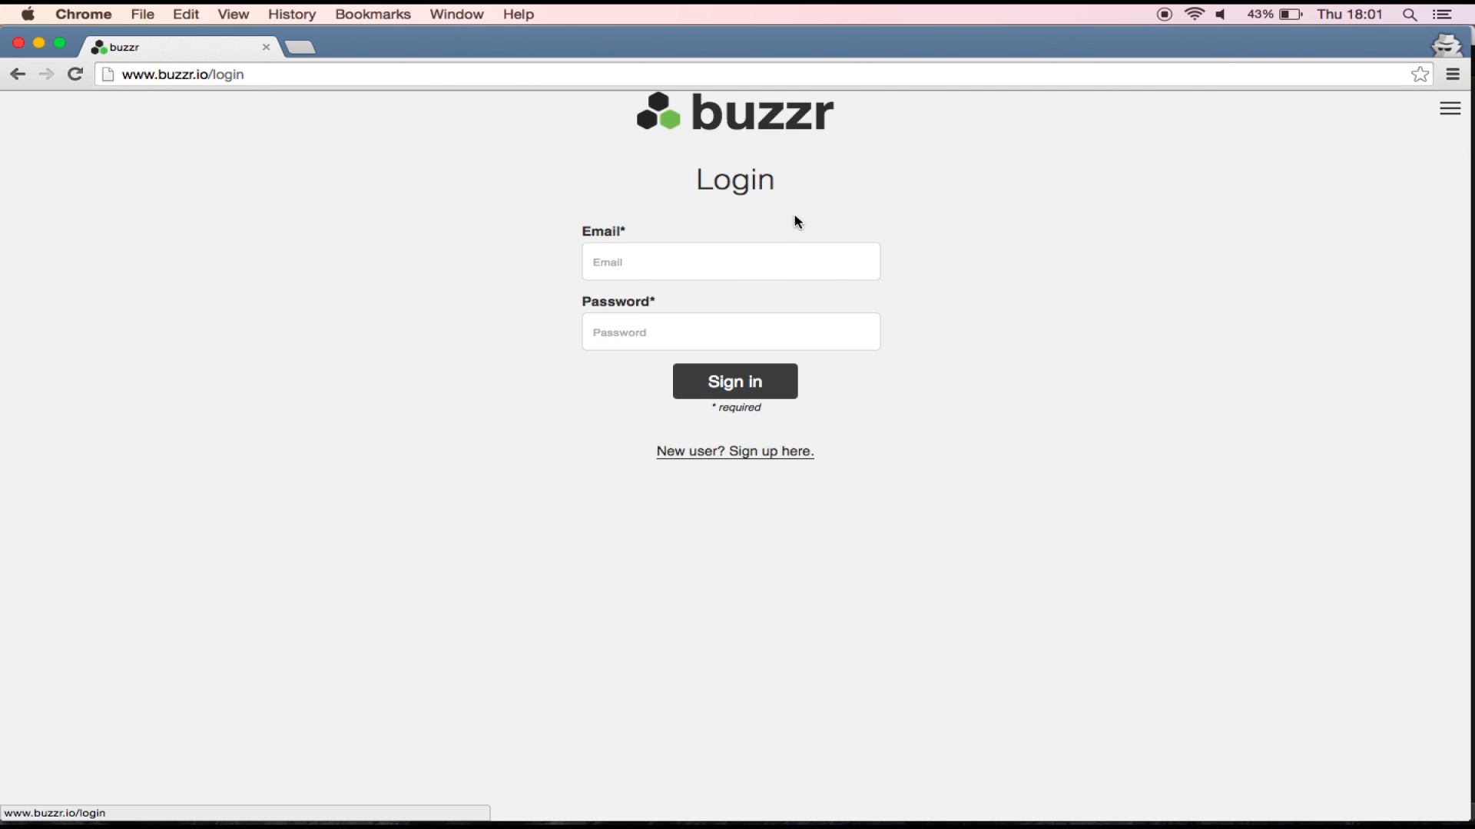
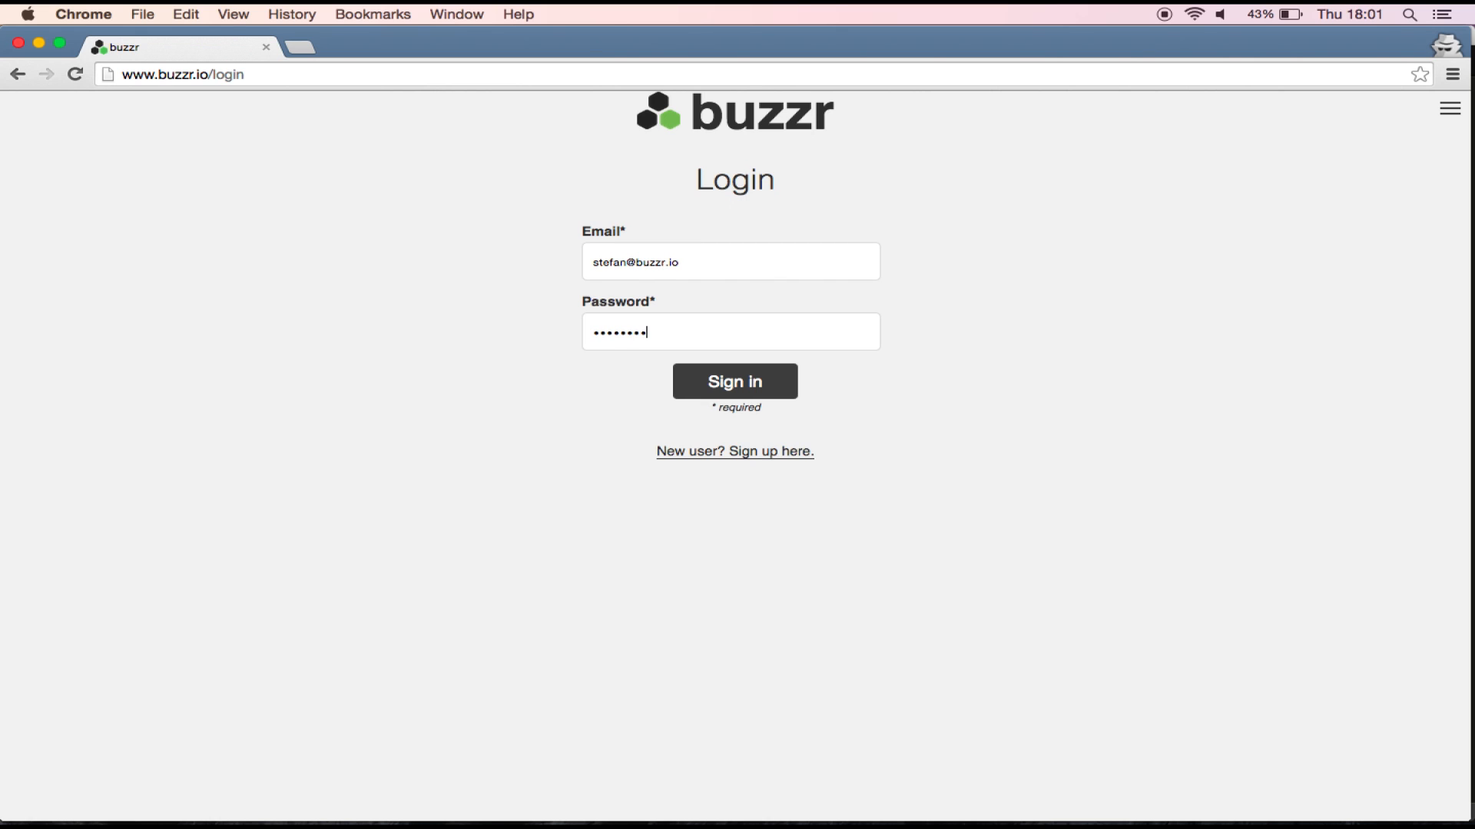
click(734, 381)
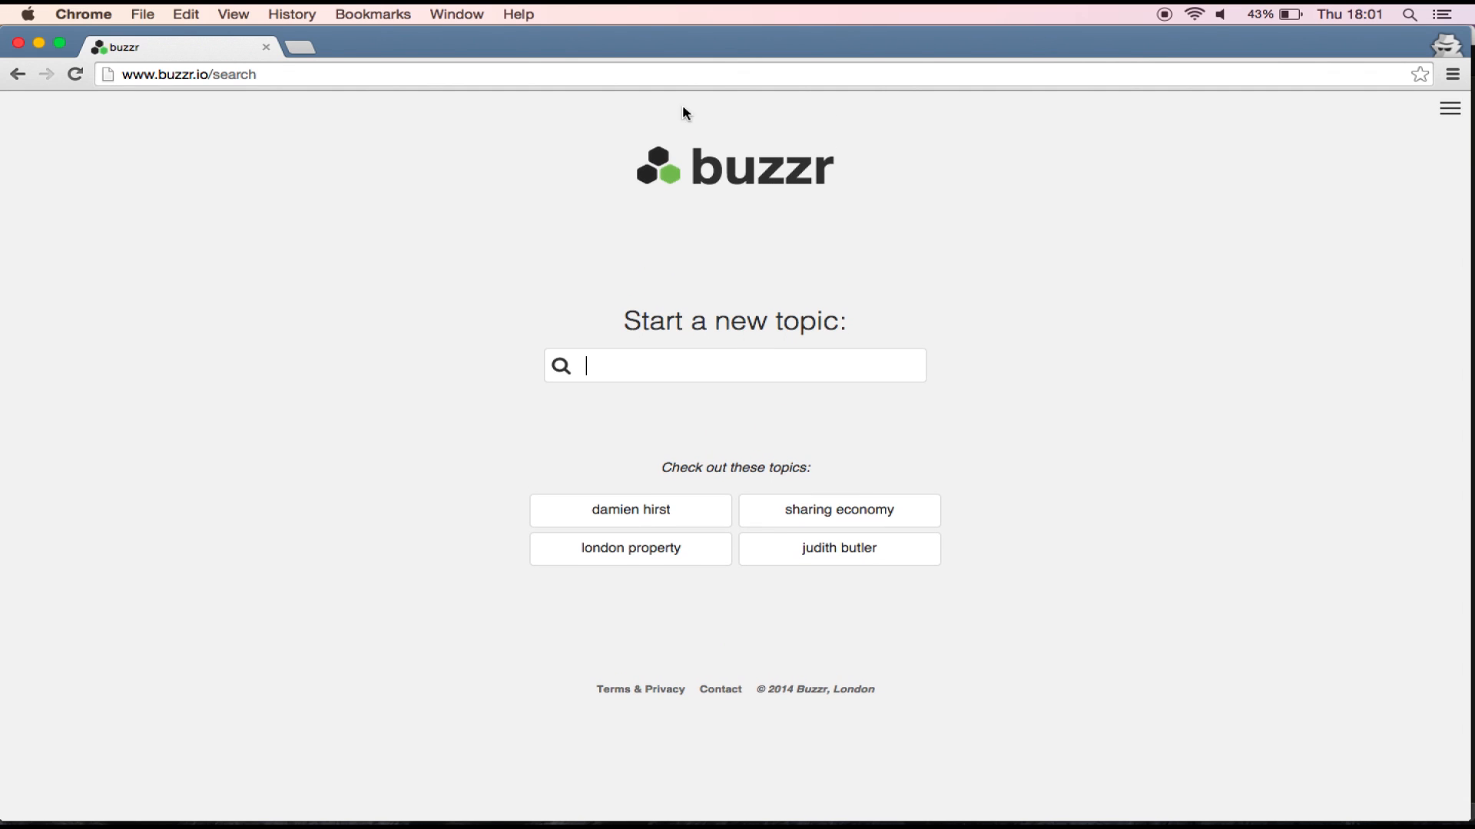
Step: Open the emptyApp repo on github.com and scroll through README's setup, test and dev-server sections
text(github.com)
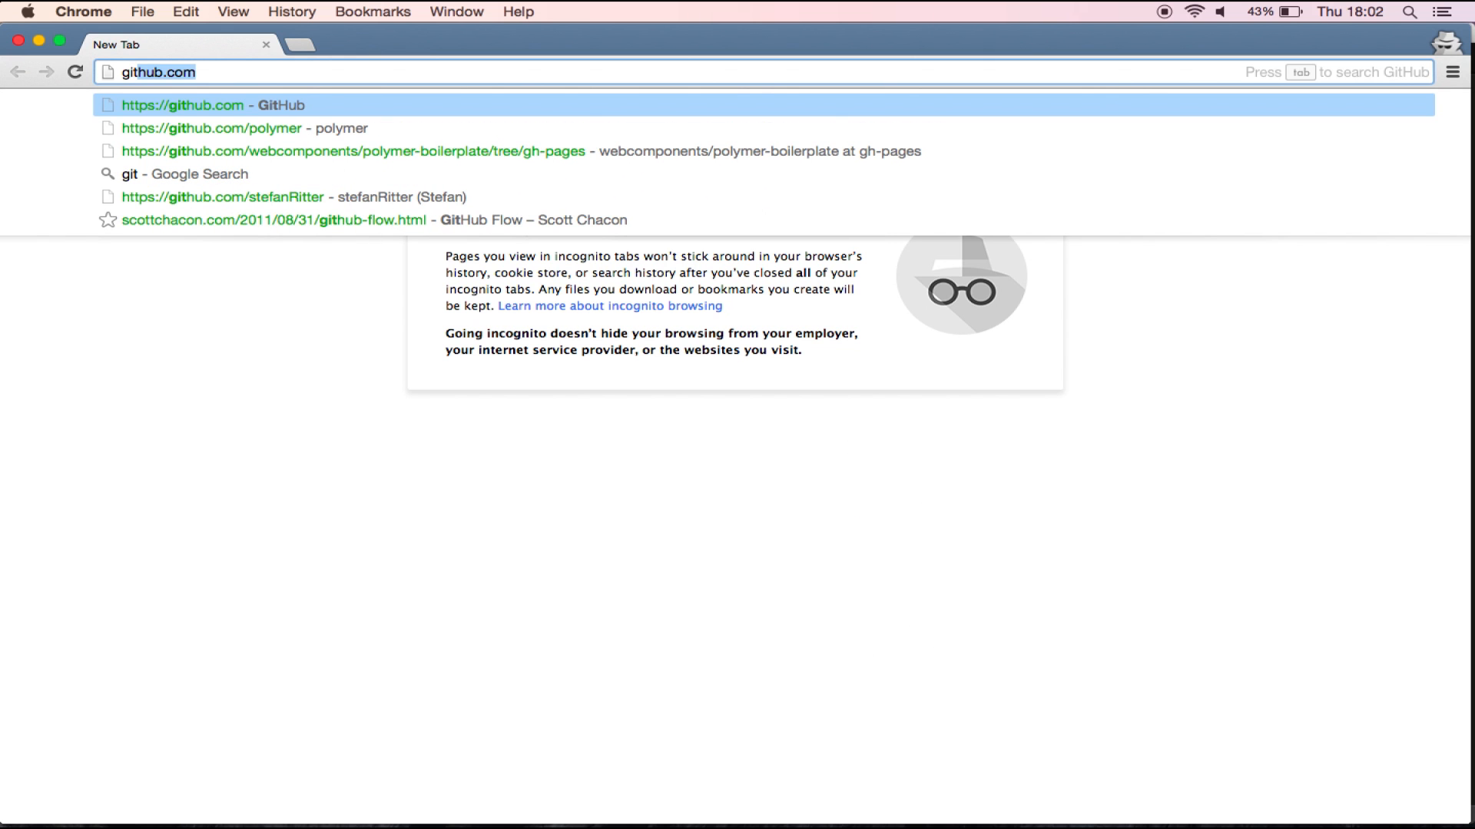
text(/)
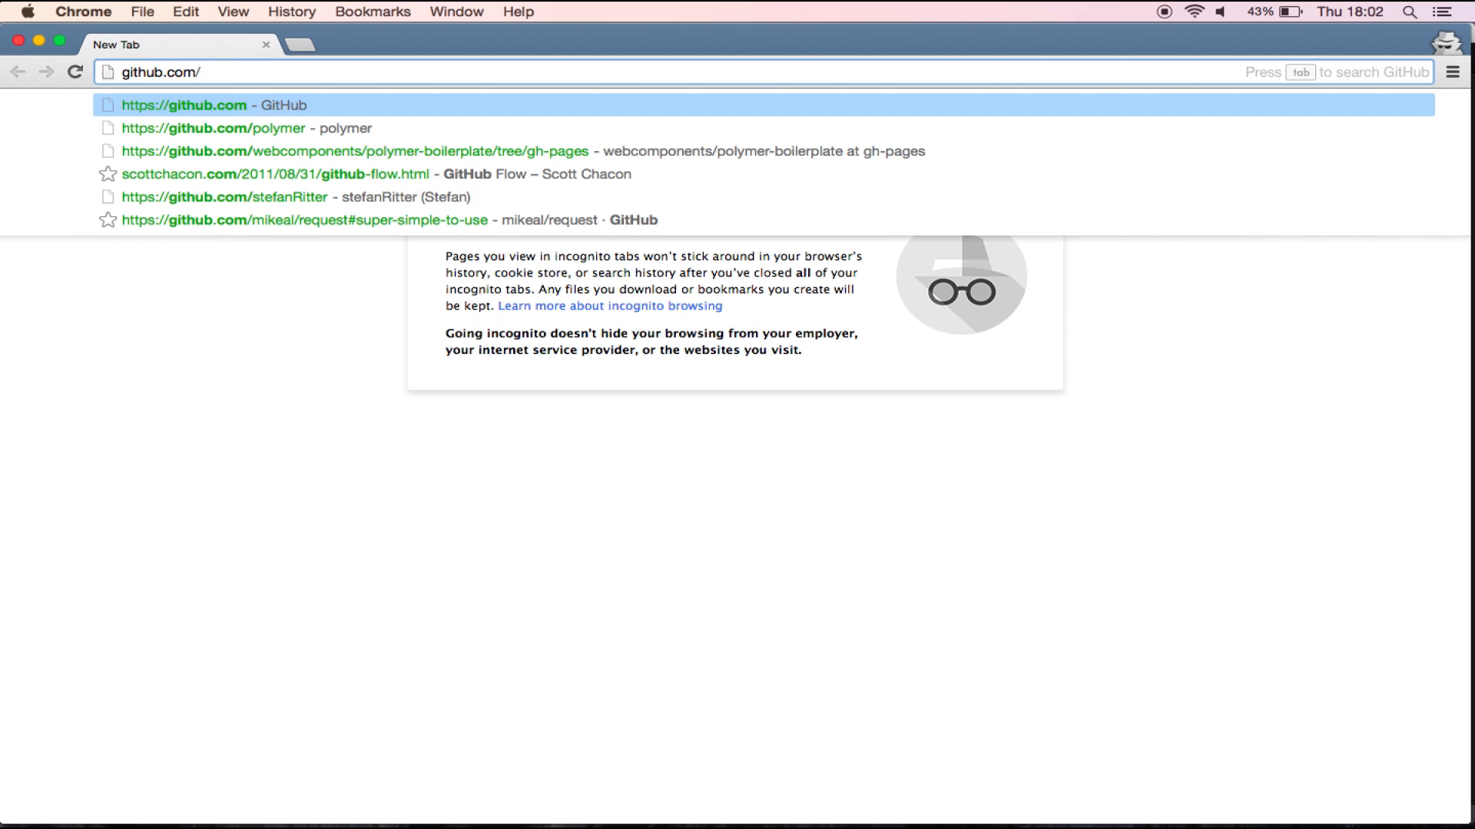
text(ttps://)
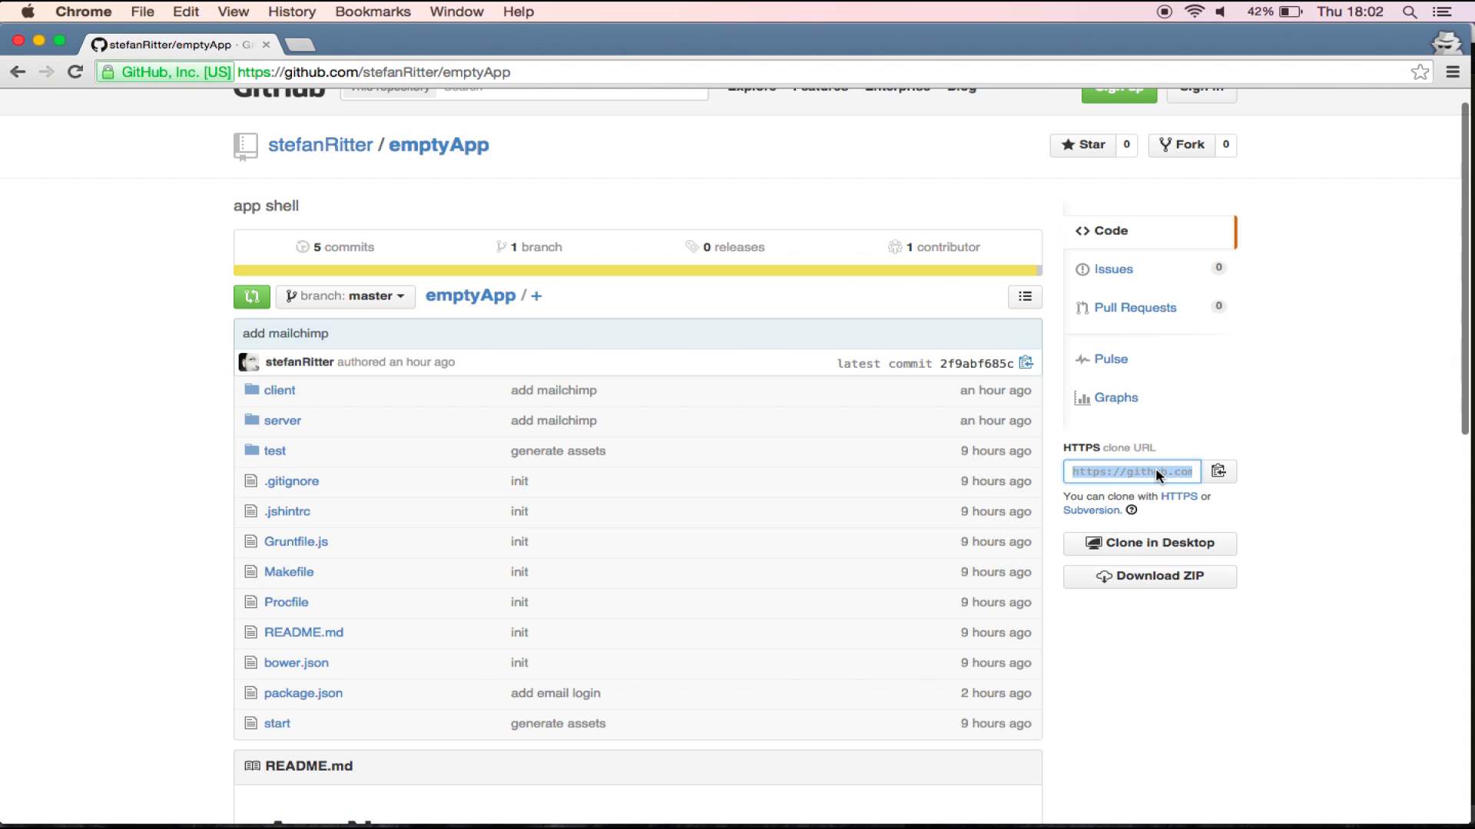
scroll(down, 3)
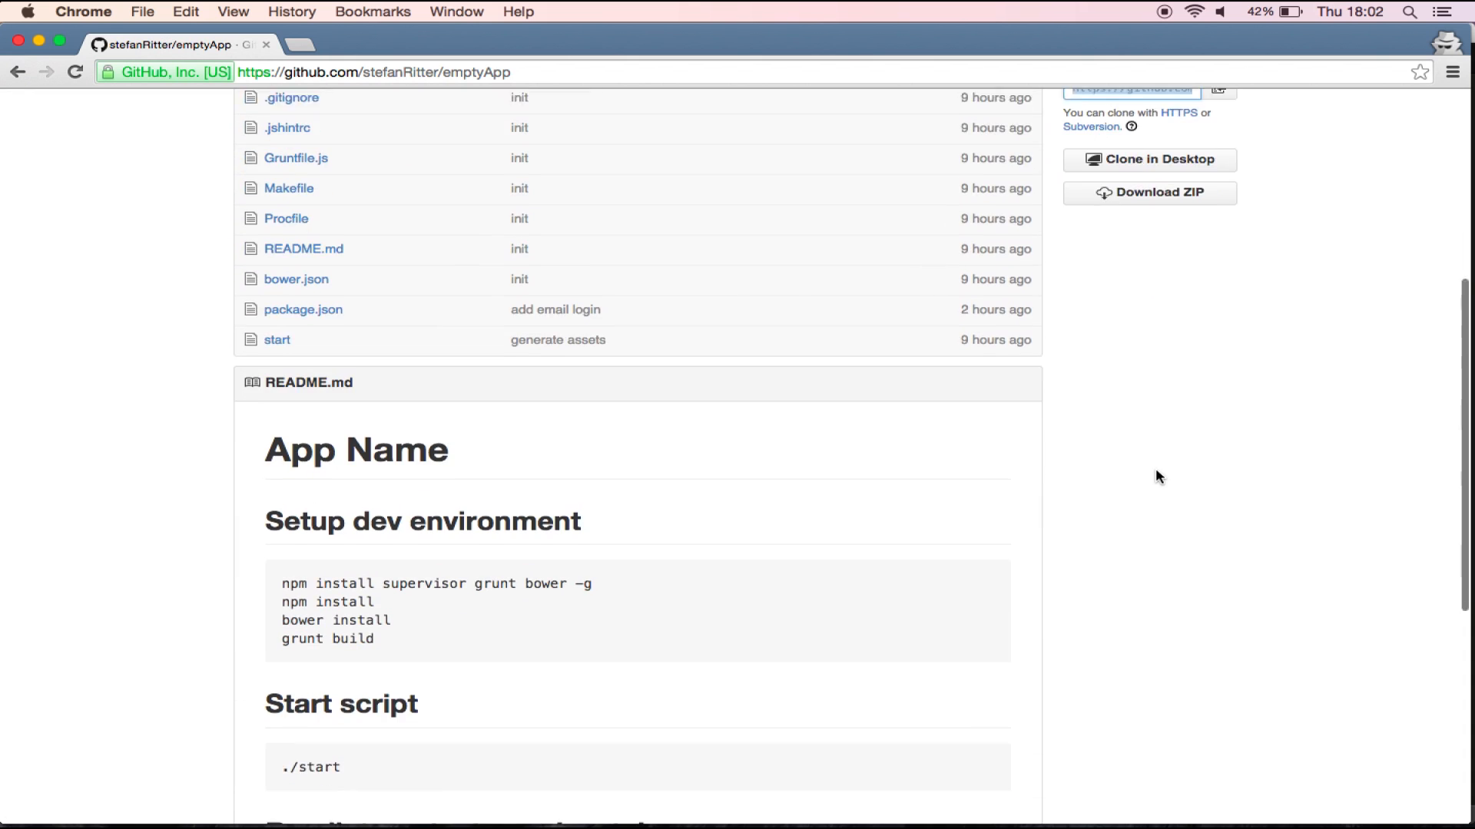
scroll(down, 3)
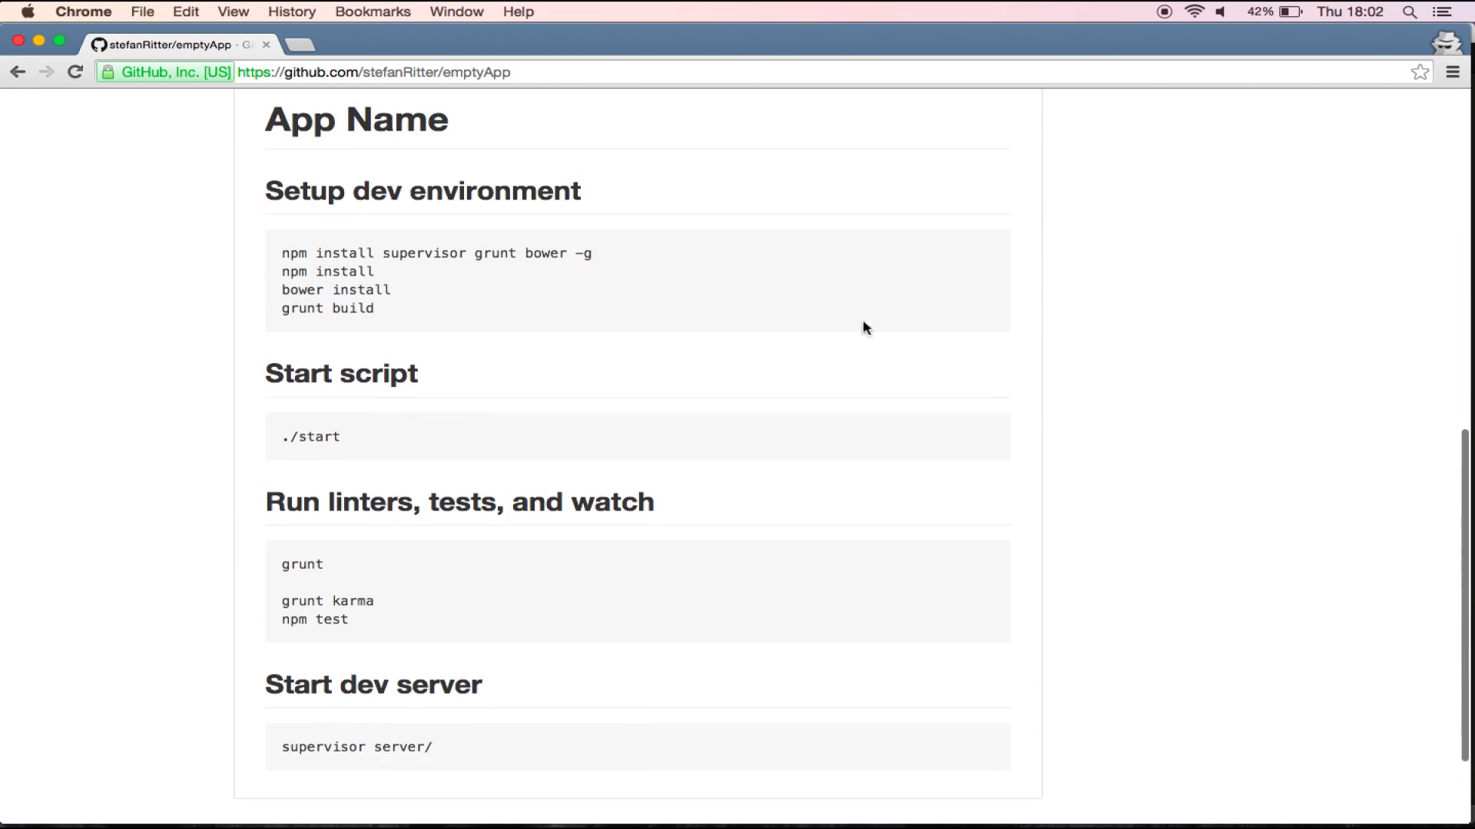
mouse_move(470, 287)
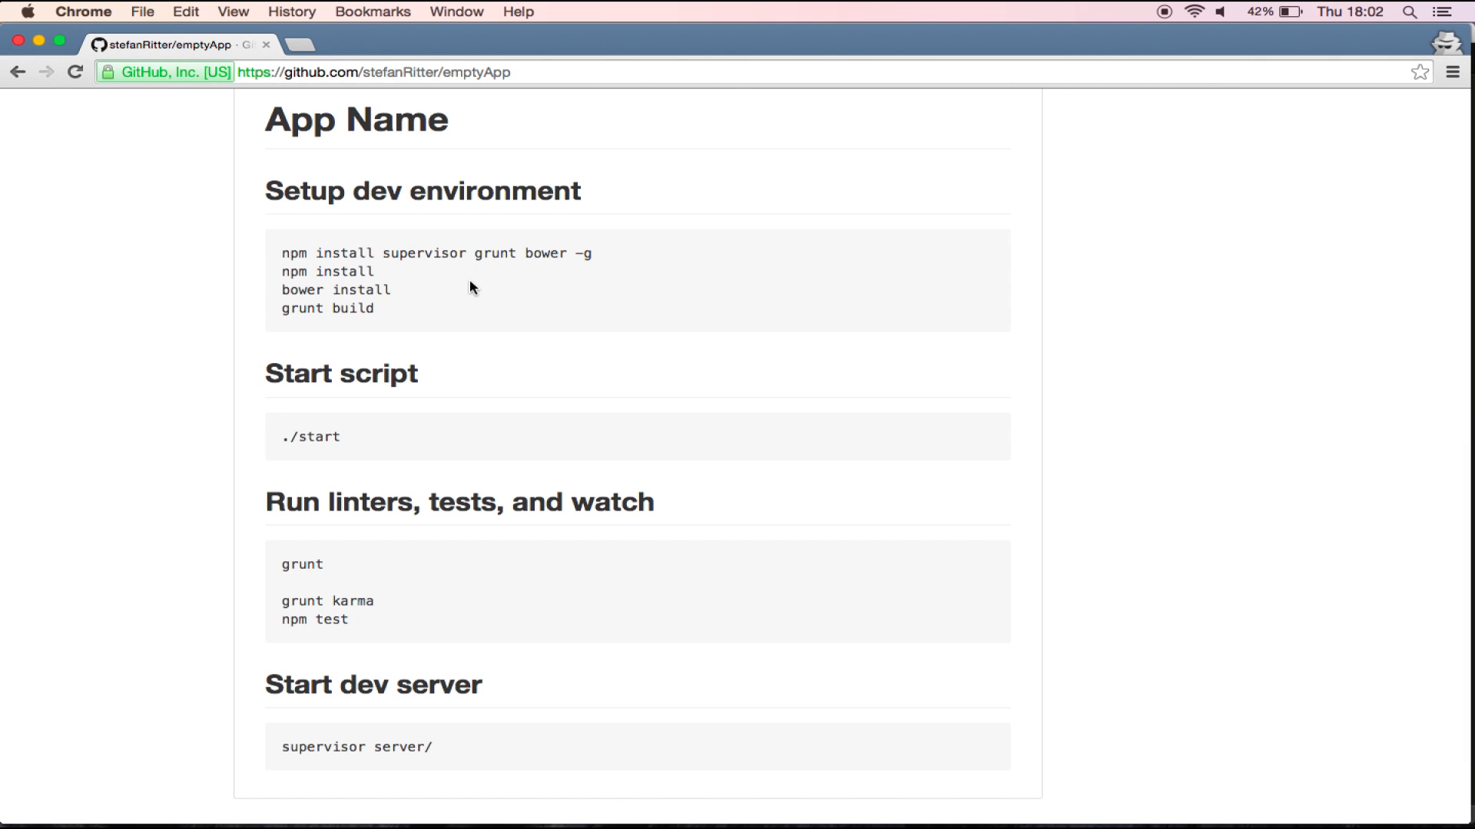
mouse_move(192, 515)
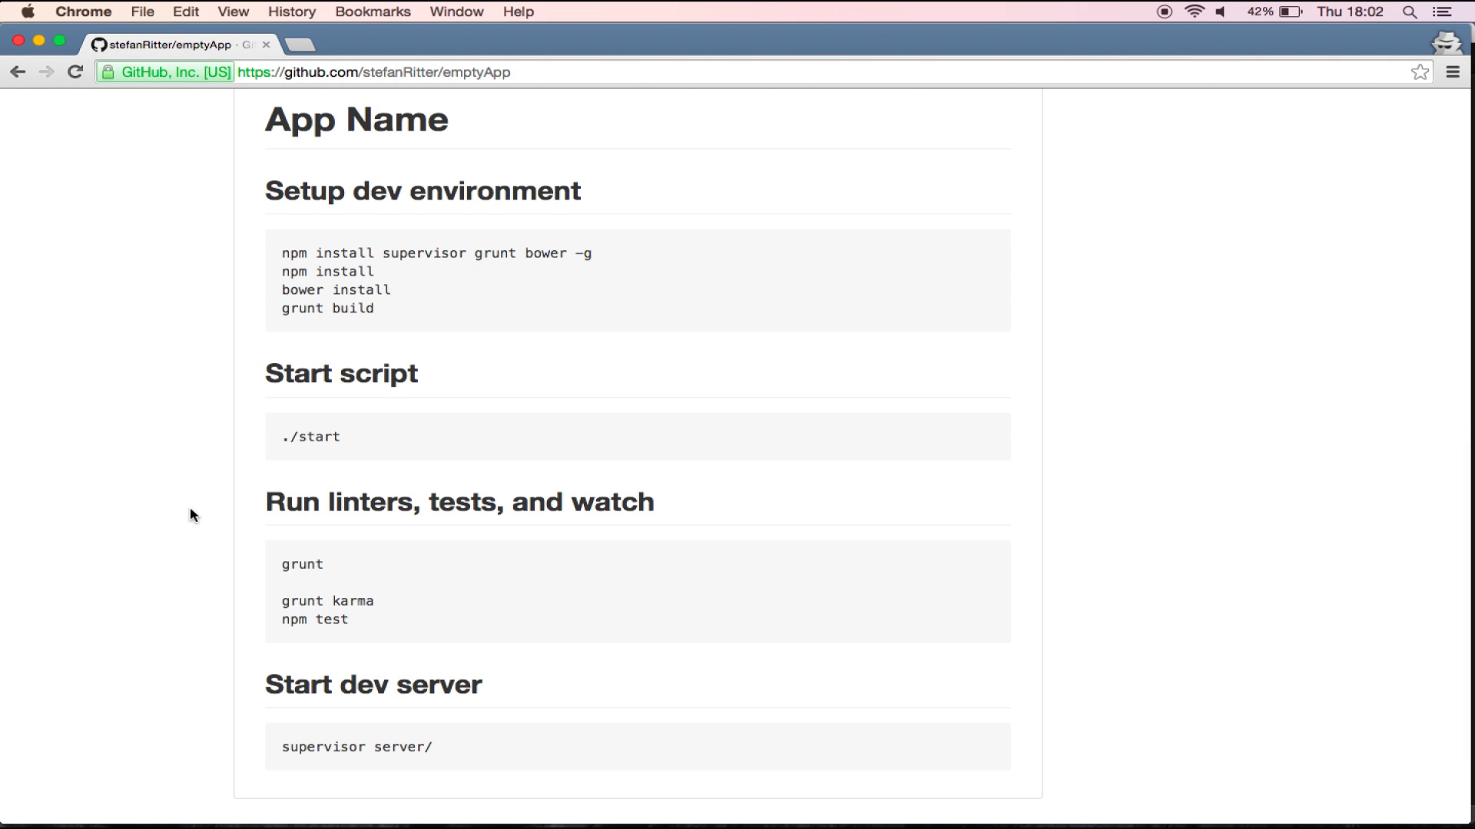
scroll(down, 3)
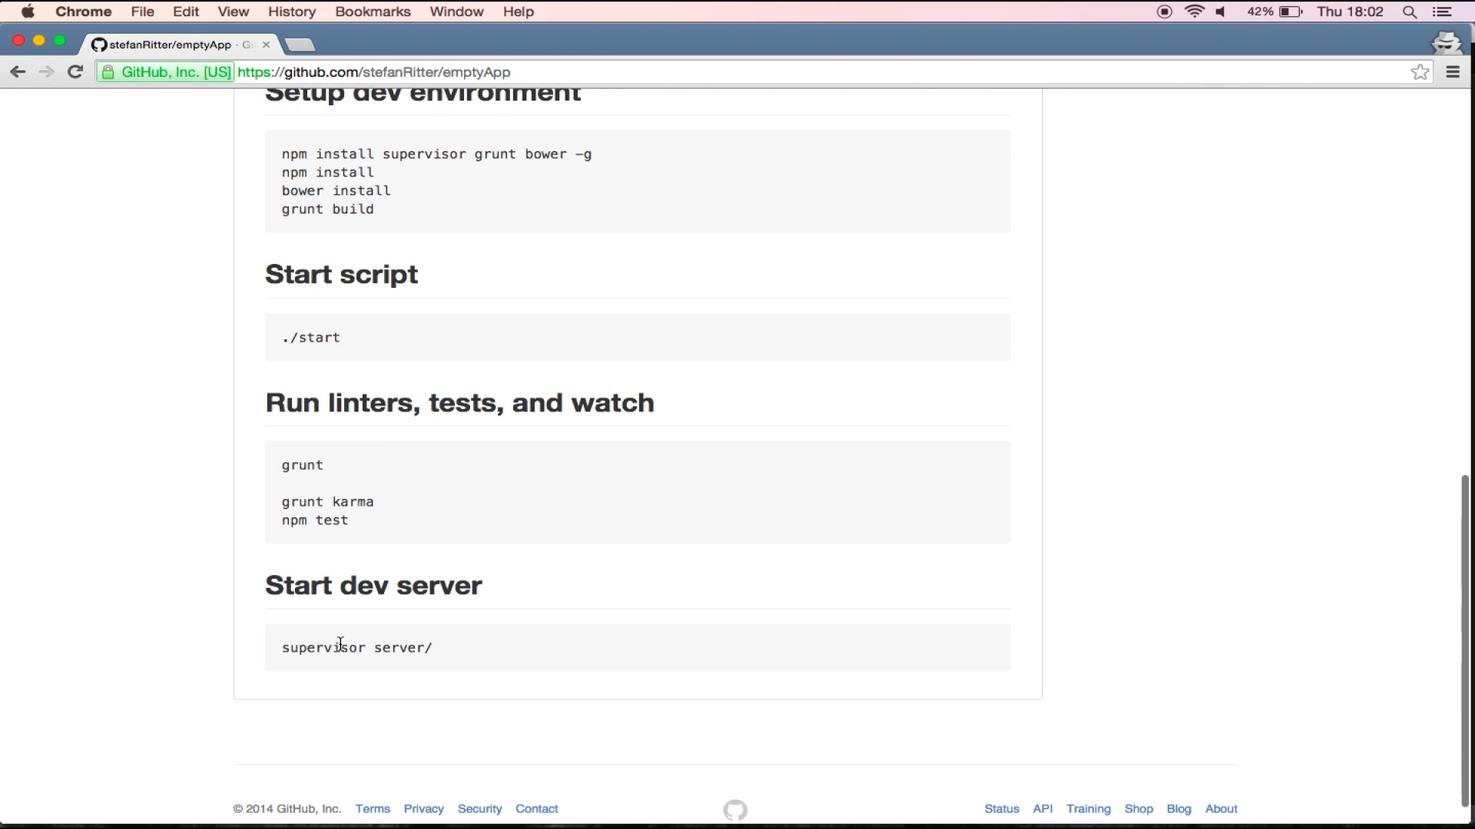
scroll(up, 3)
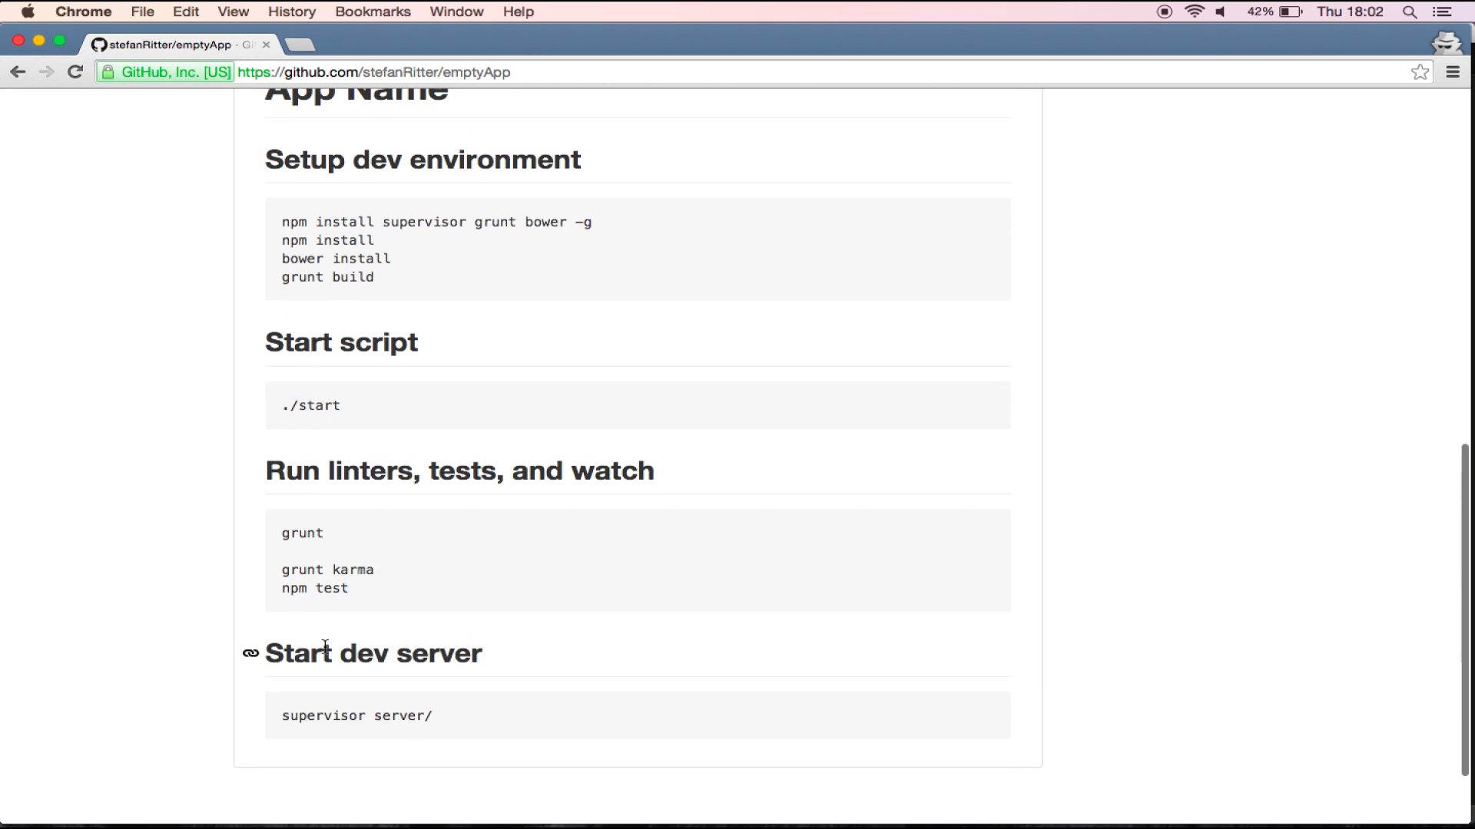
scroll(up, 3)
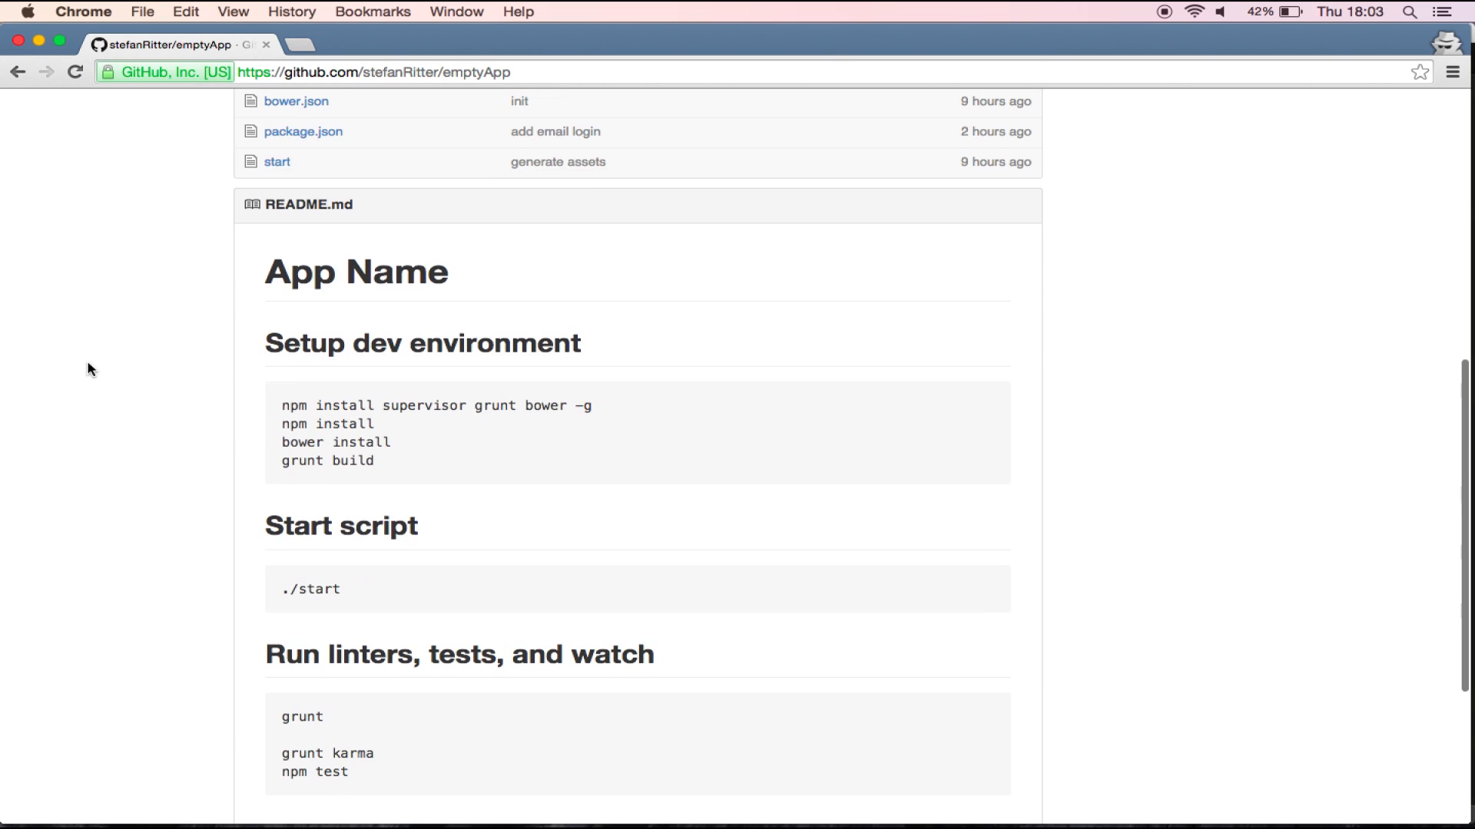
mouse_move(654, 787)
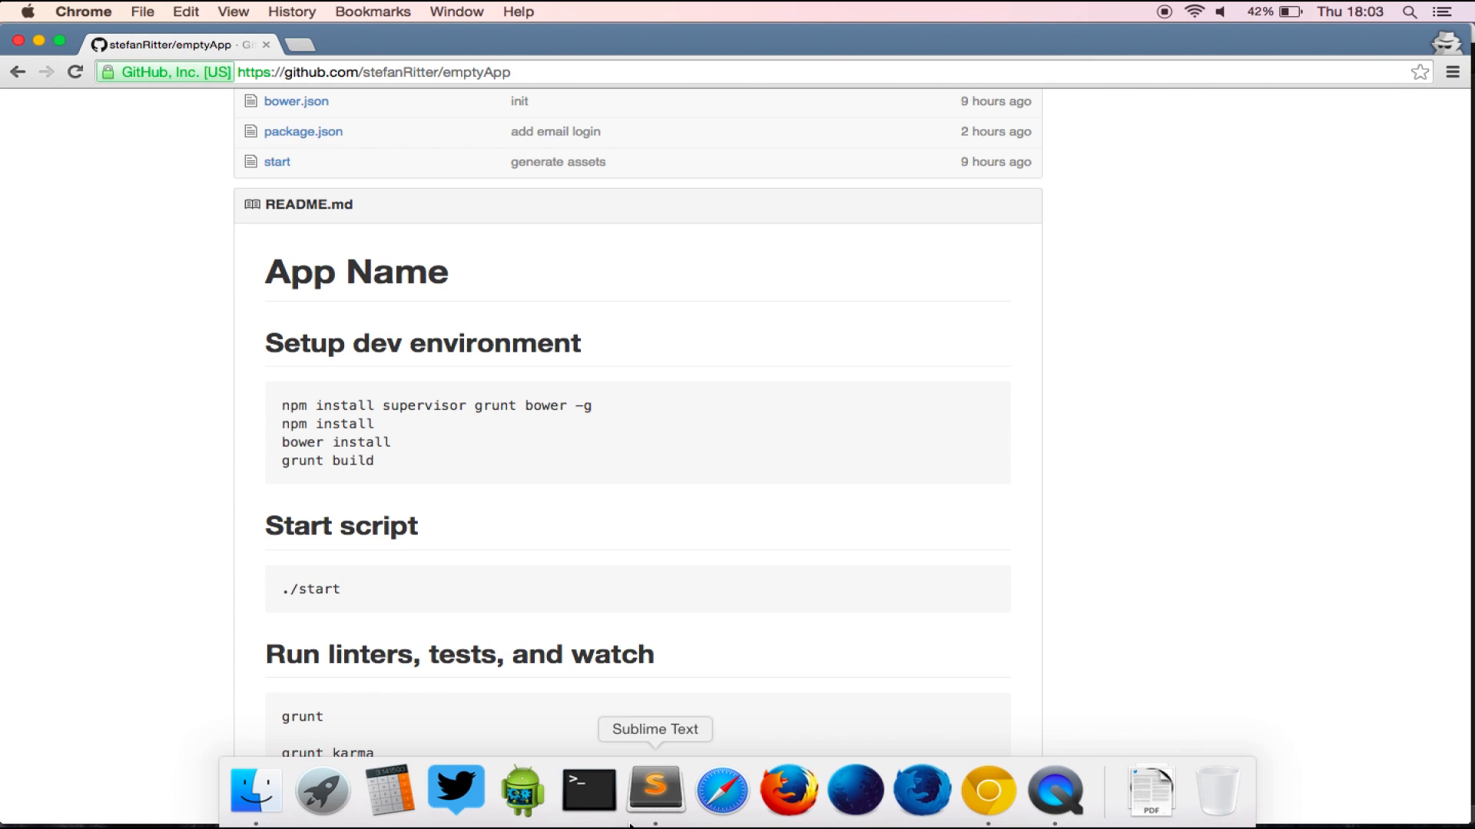
Step: Run cd emptyApp/ with git status in Terminal, then view the mongod and grunt watch tabs
click(589, 790)
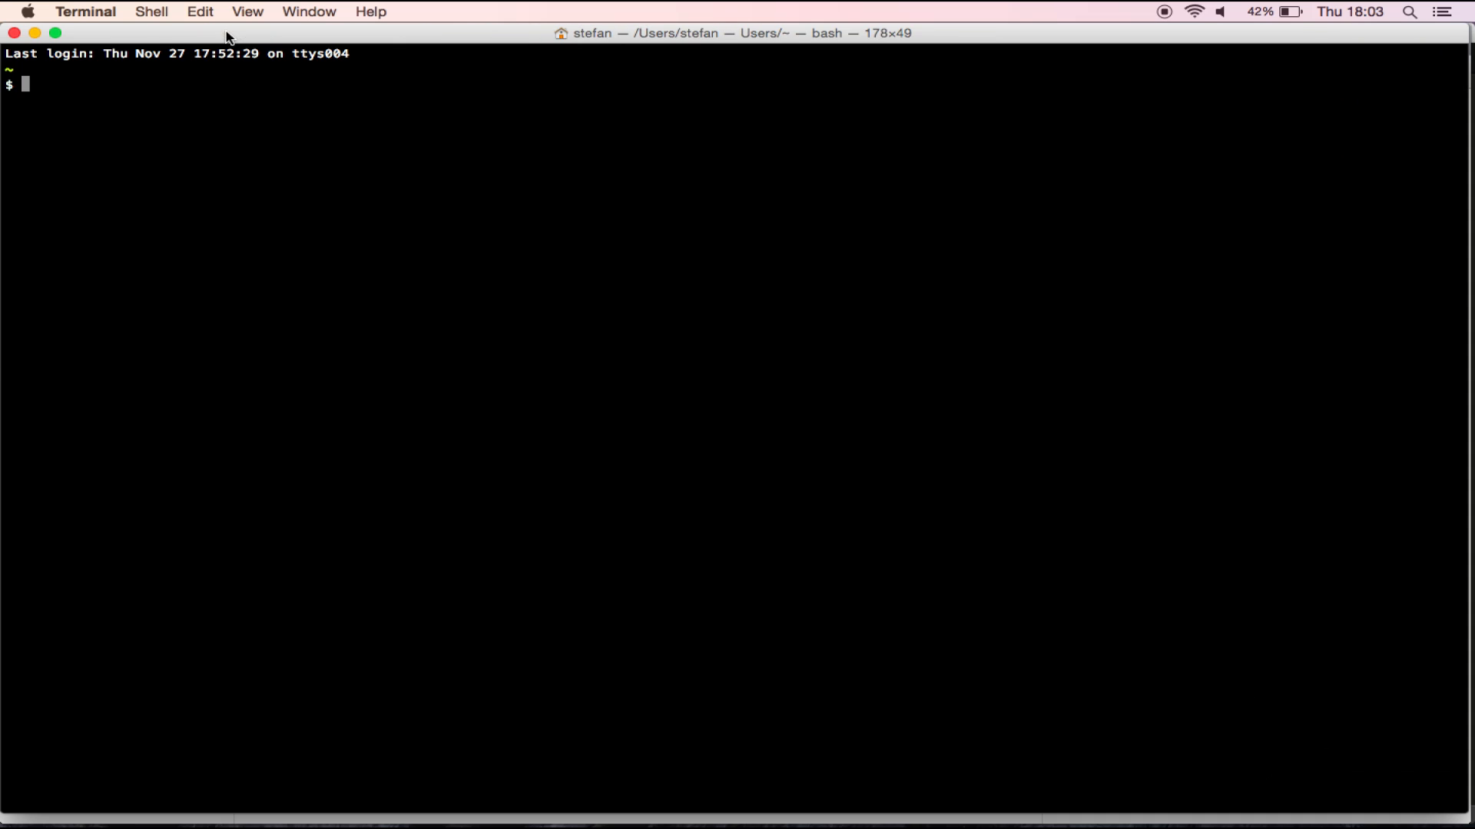
text(cd emptyApp/ && git status)
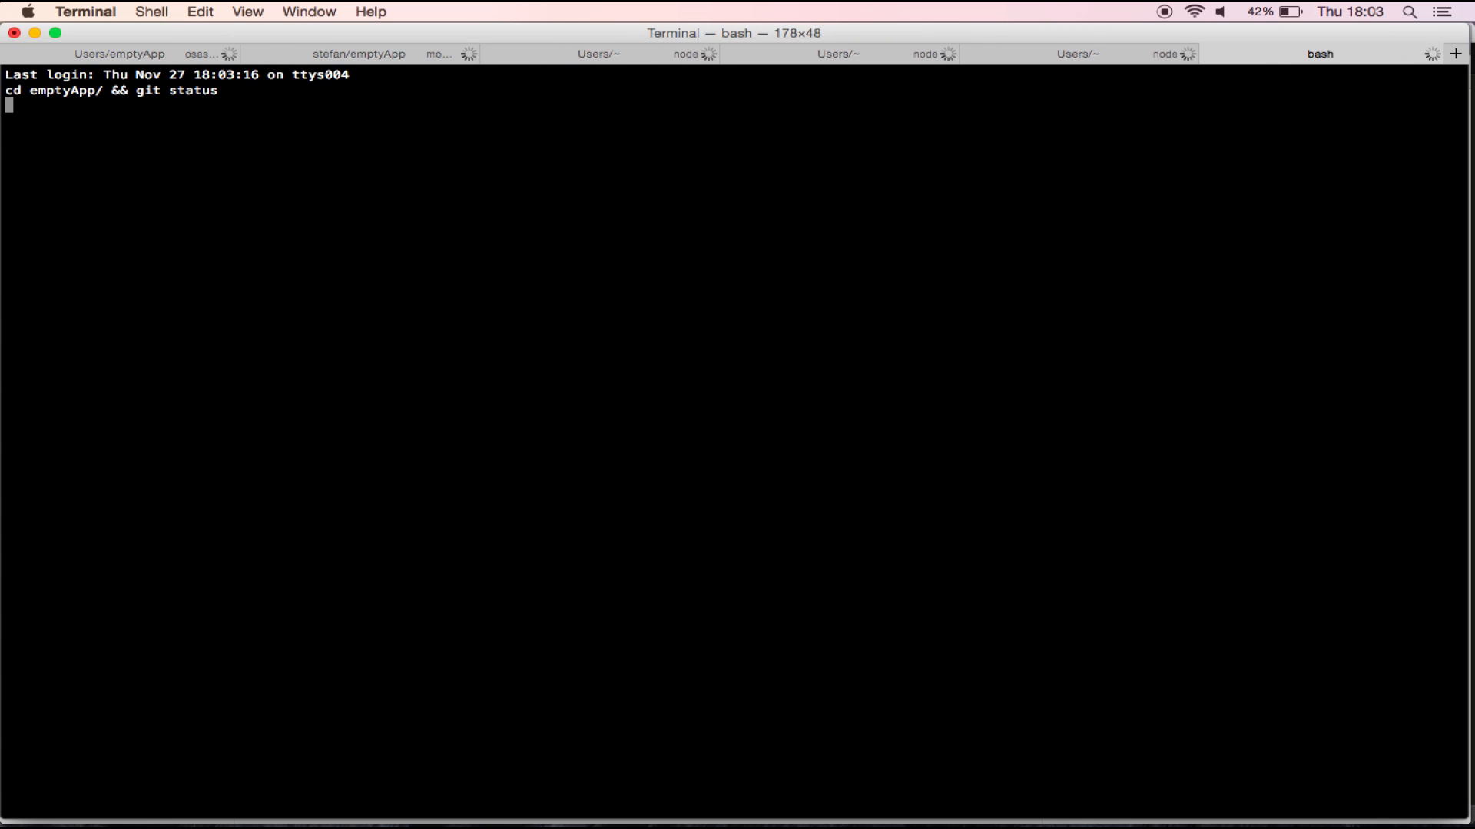
key(Return)
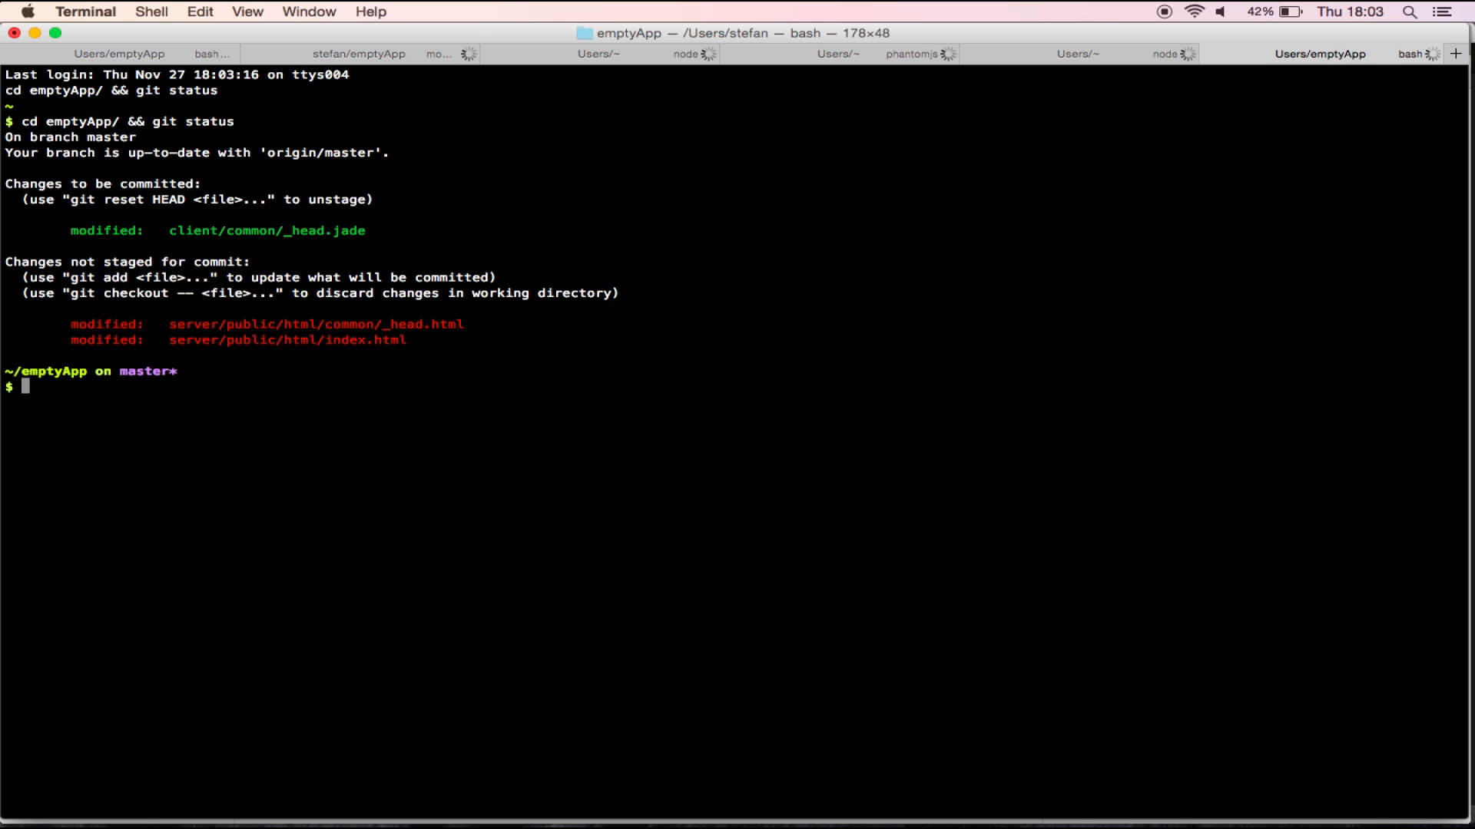
click(1077, 53)
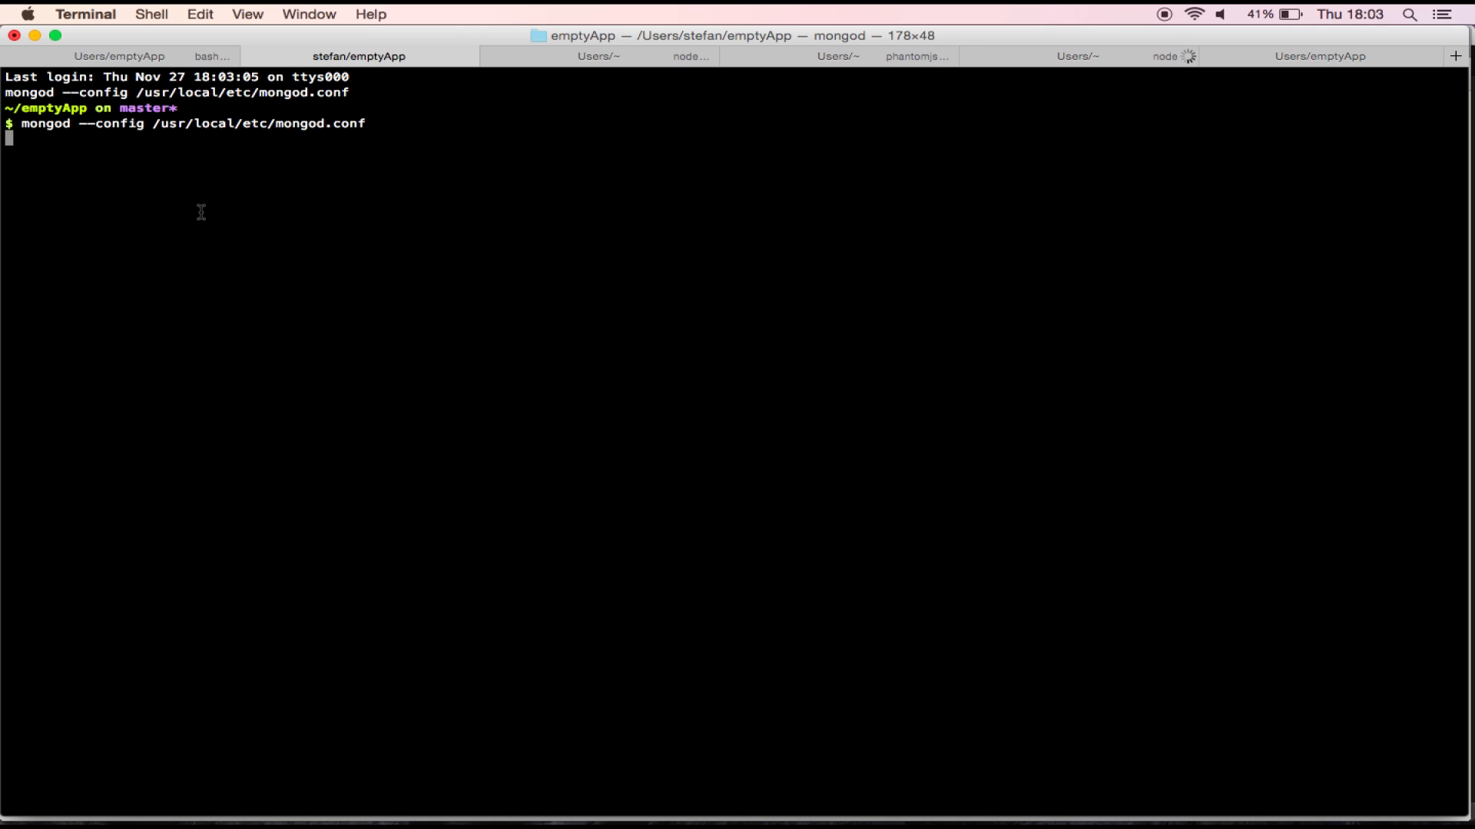
click(598, 51)
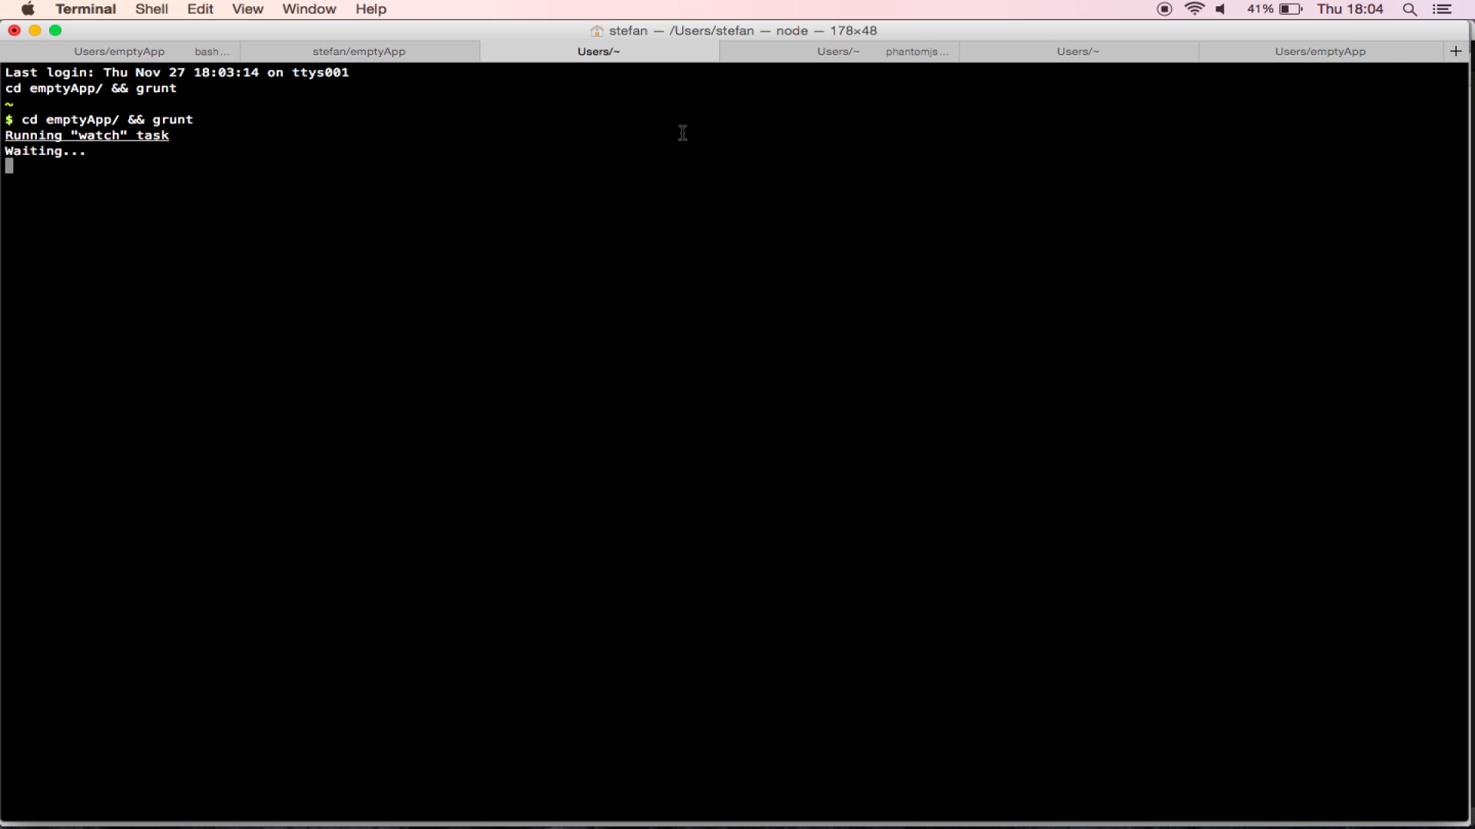
mouse_move(776, 97)
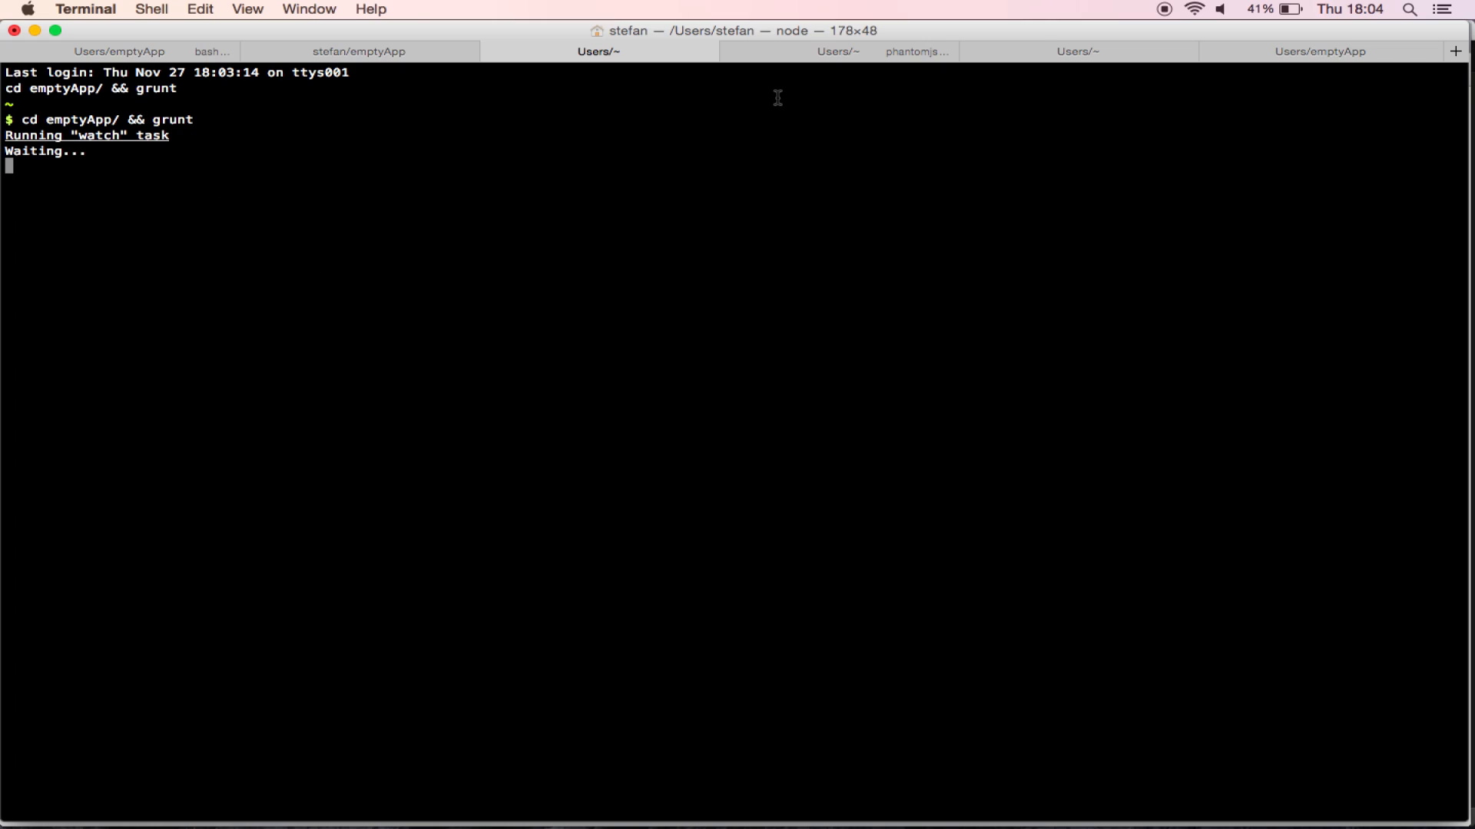
Step: Switch to the Terminal tab running the grunt karma tests
click(914, 51)
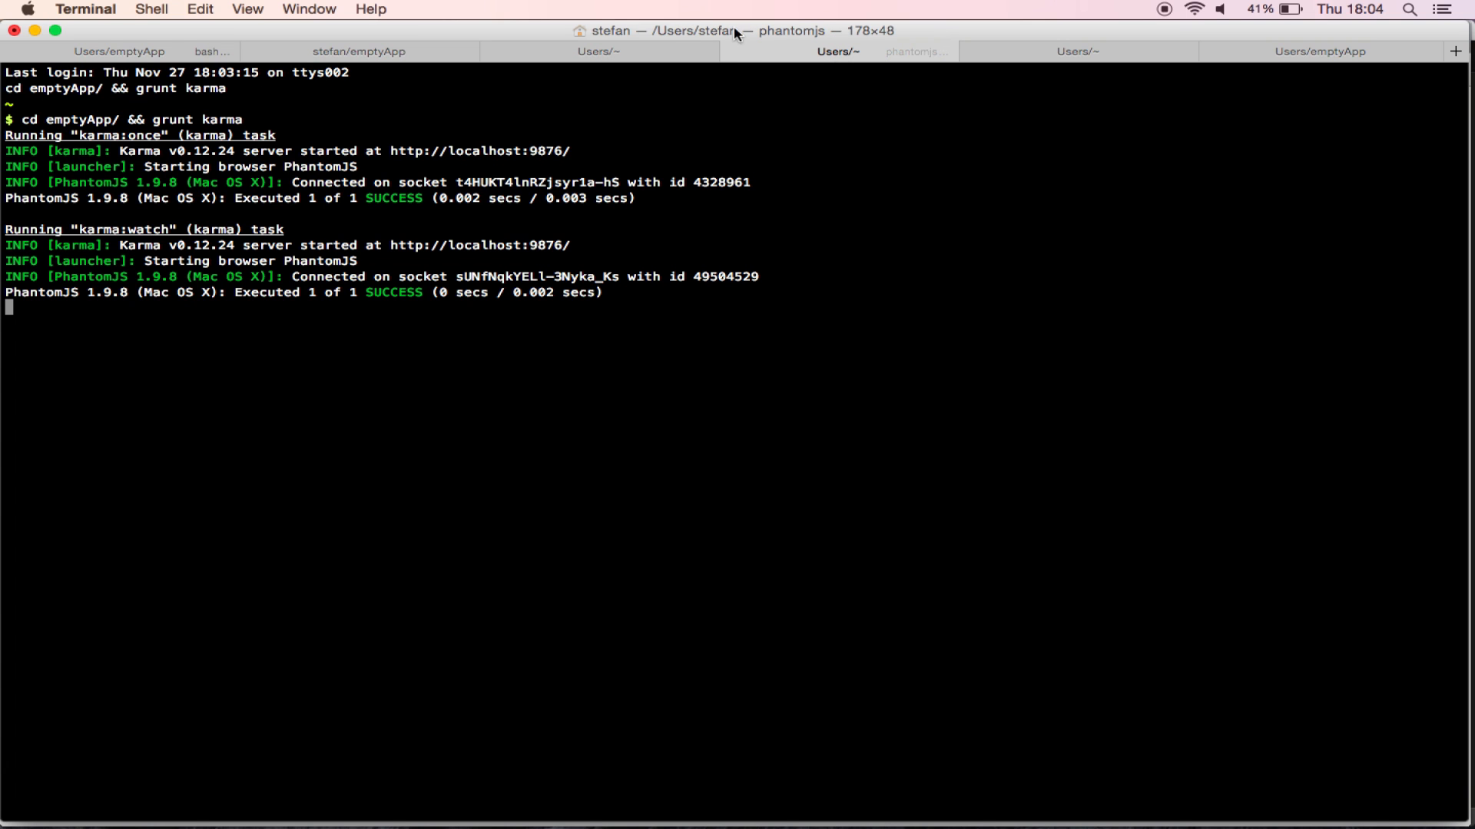
mouse_move(457, 393)
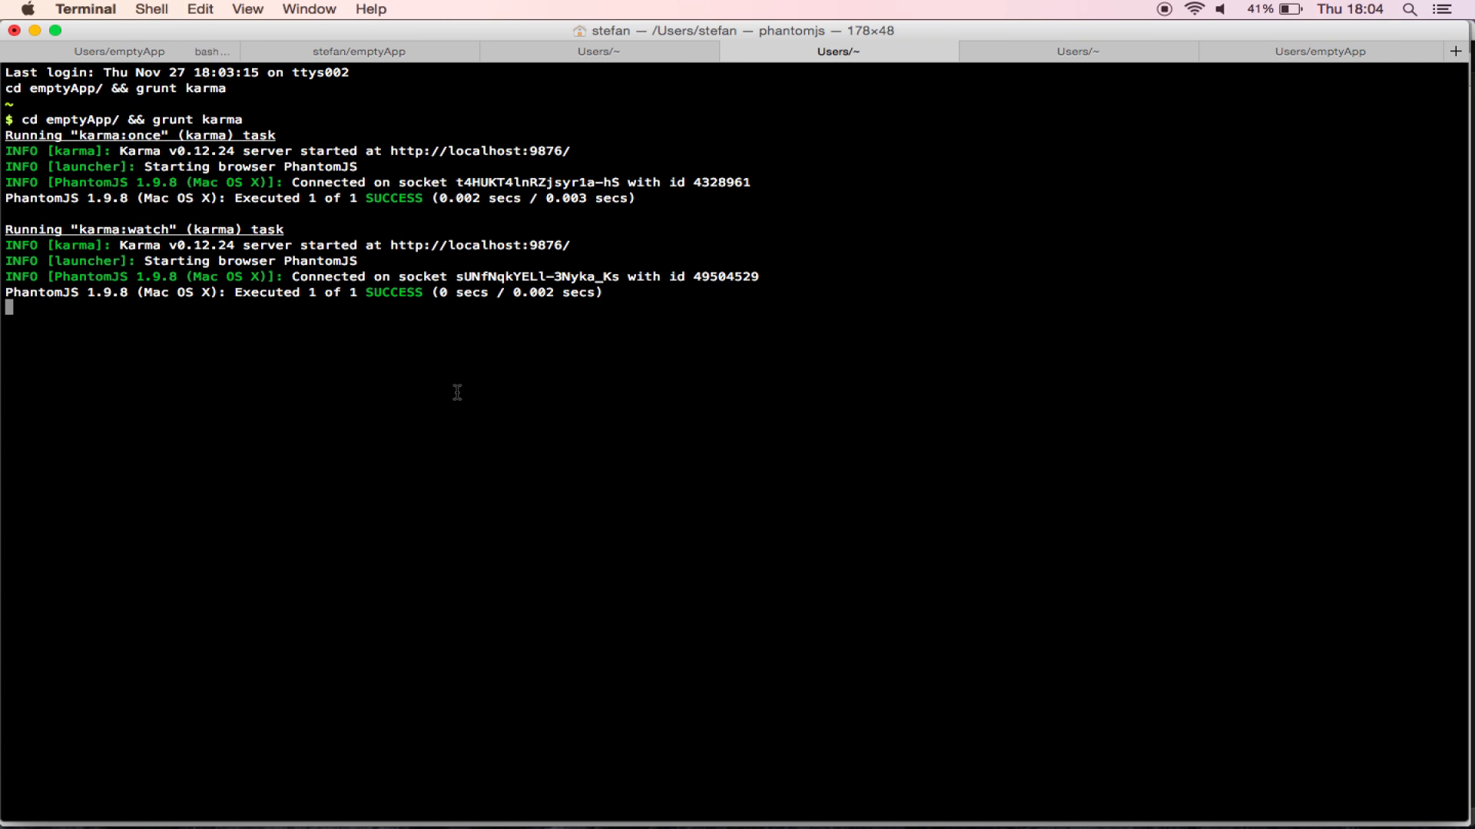
mouse_move(489, 373)
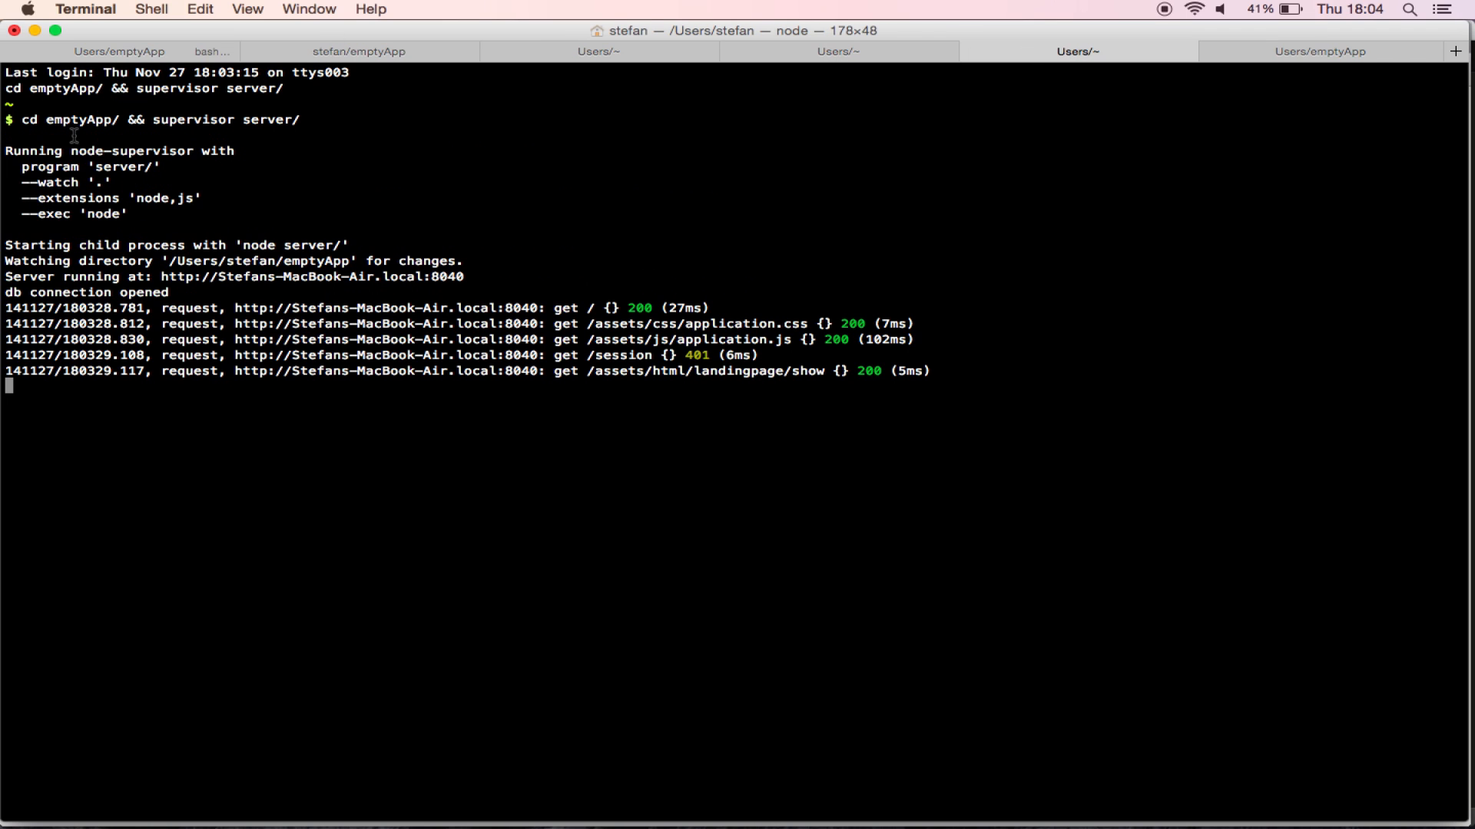
mouse_move(459, 490)
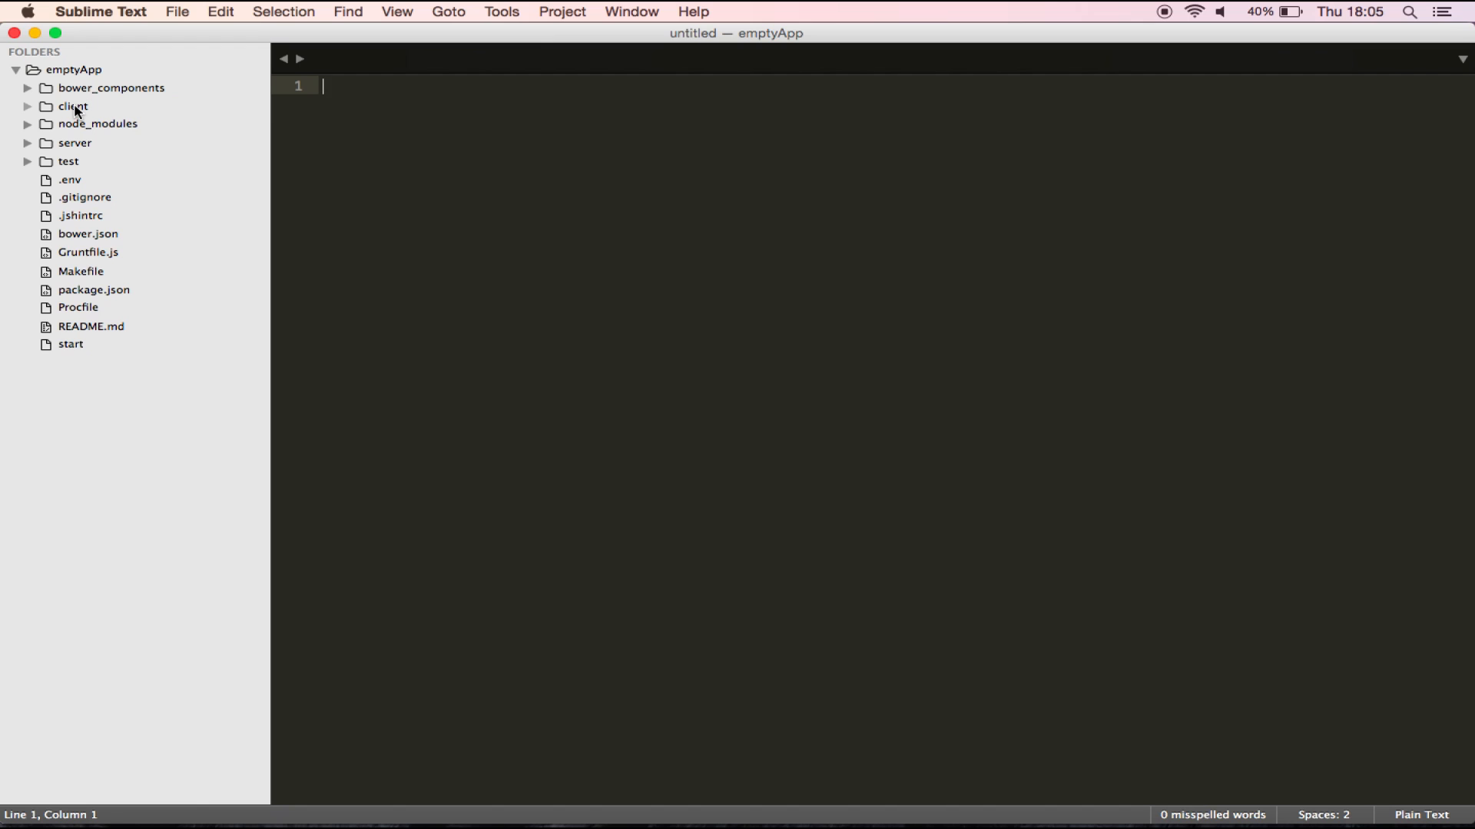
mouse_move(80, 146)
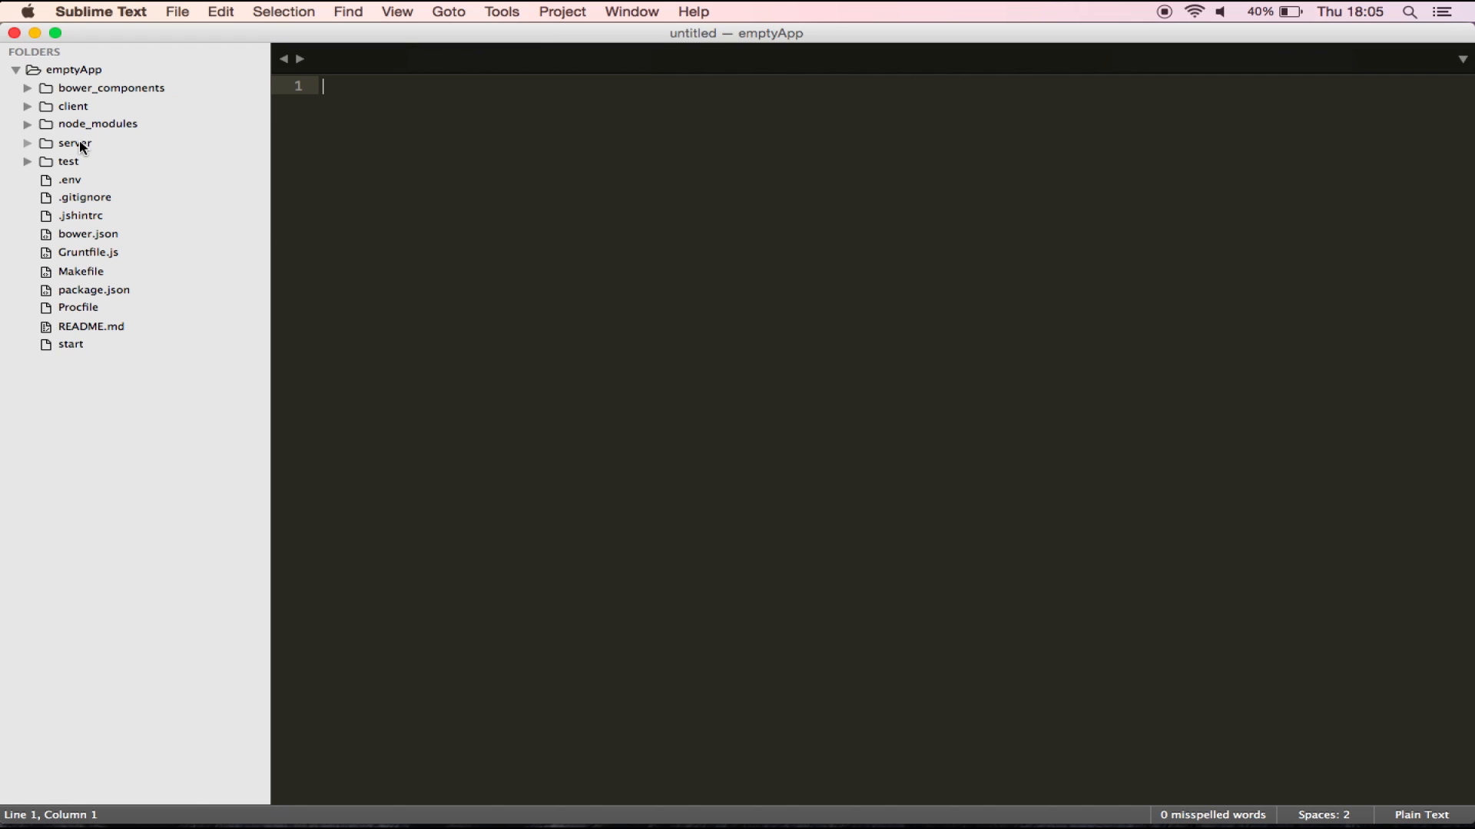
mouse_move(80, 155)
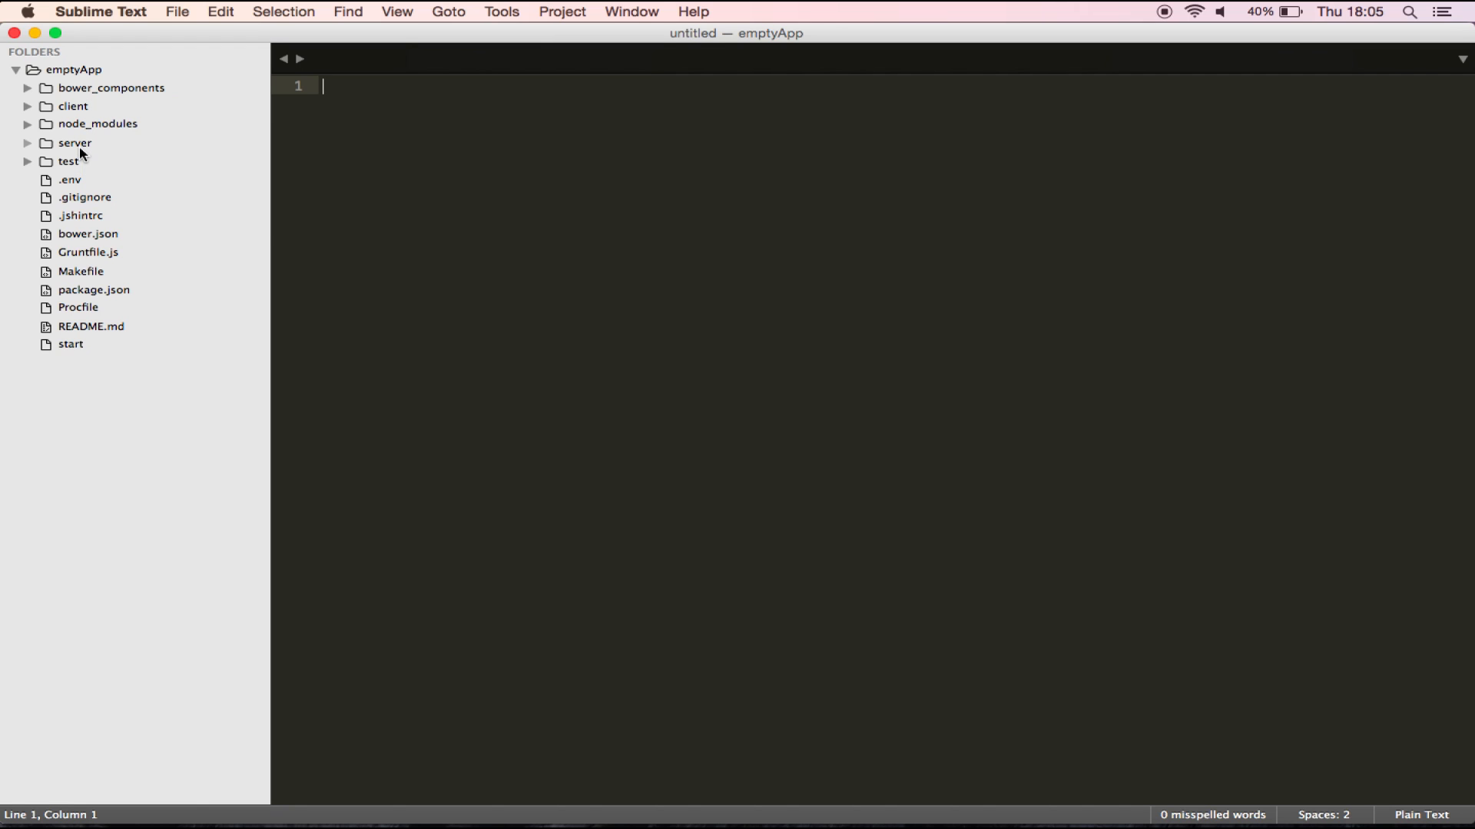
mouse_move(75, 146)
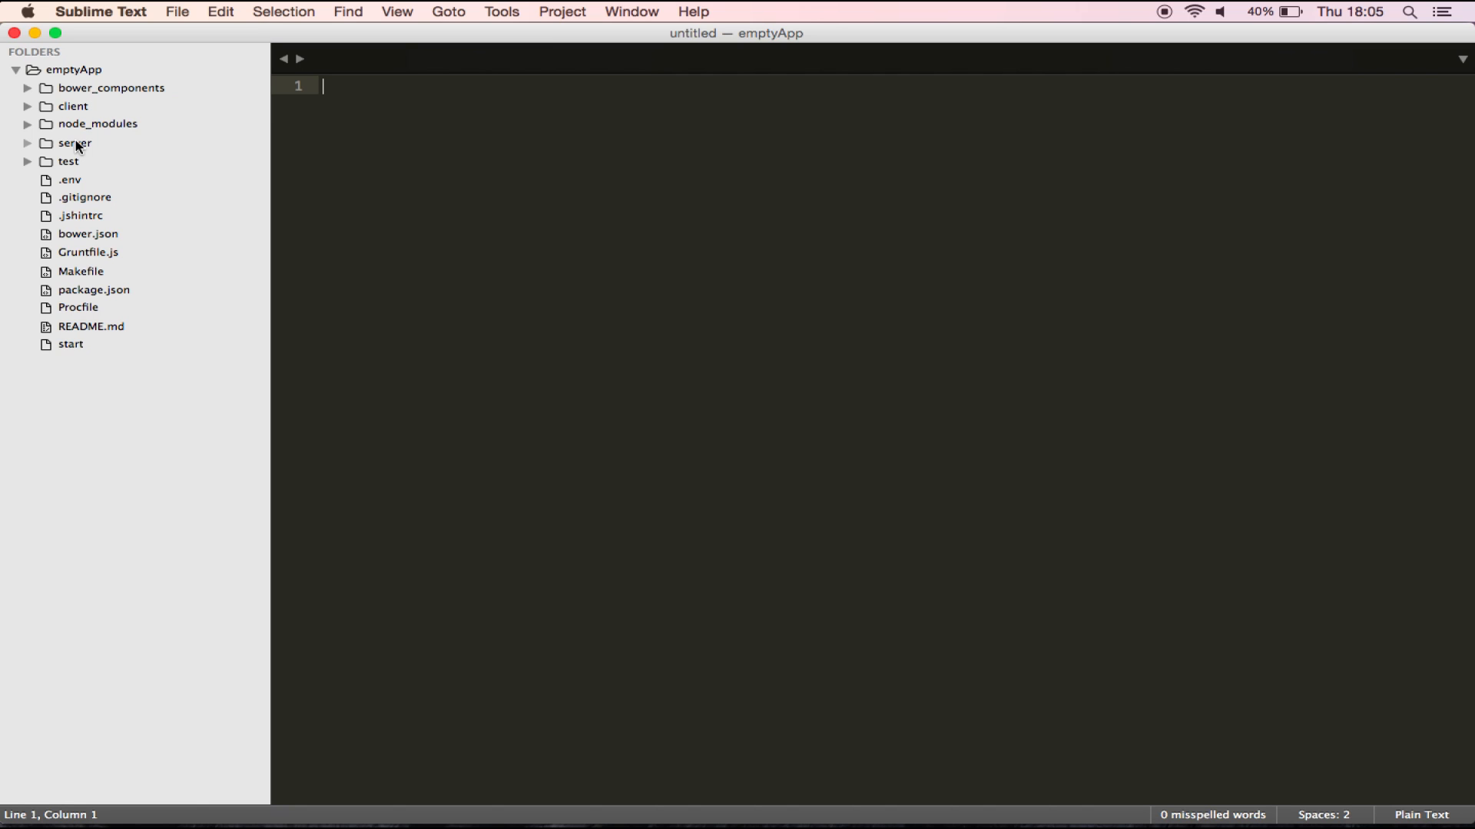
mouse_move(75, 107)
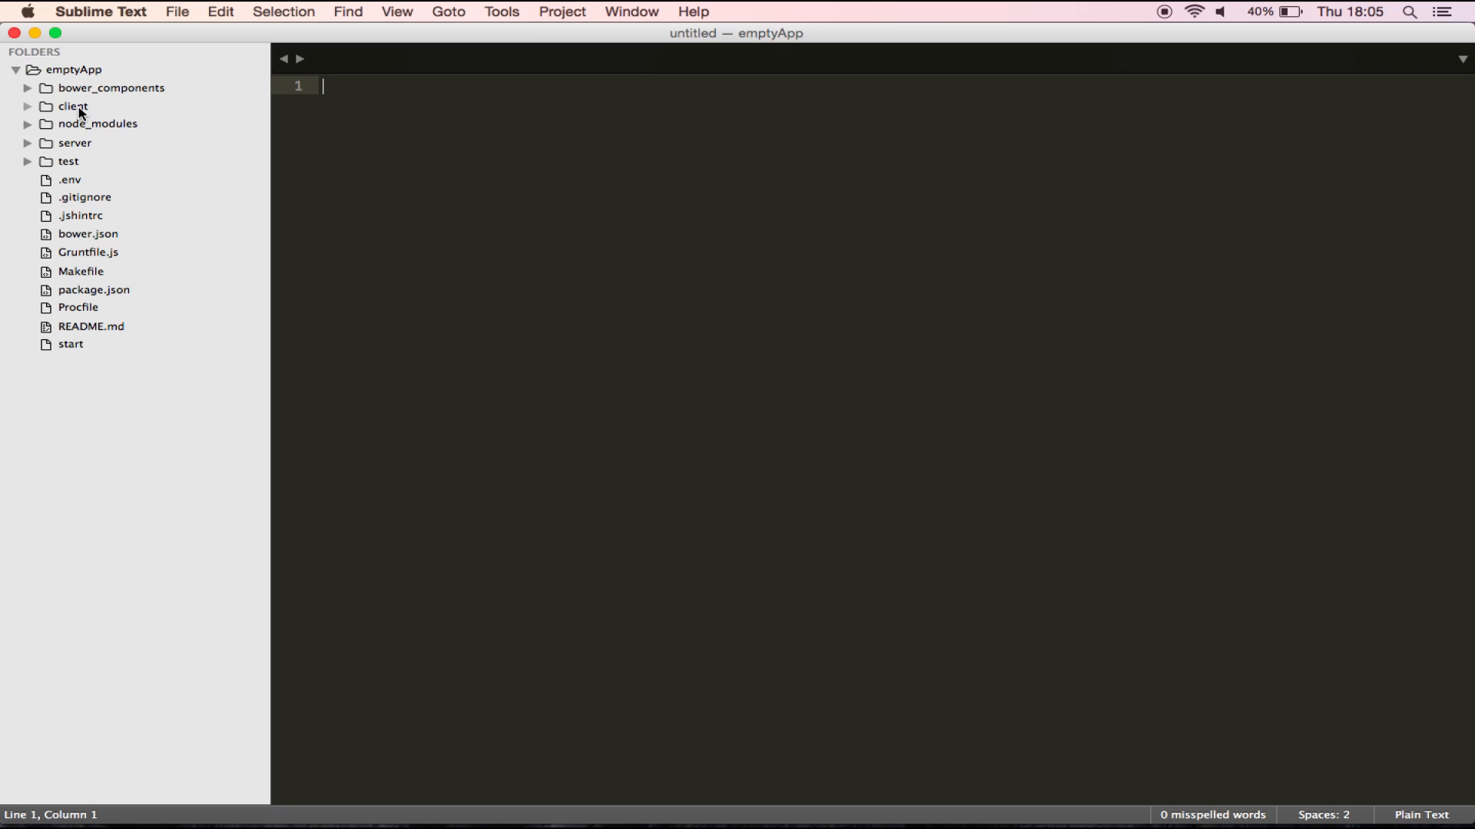
Step: Expand emptyApp's client folder and open application.js in Sublime Text
click(72, 106)
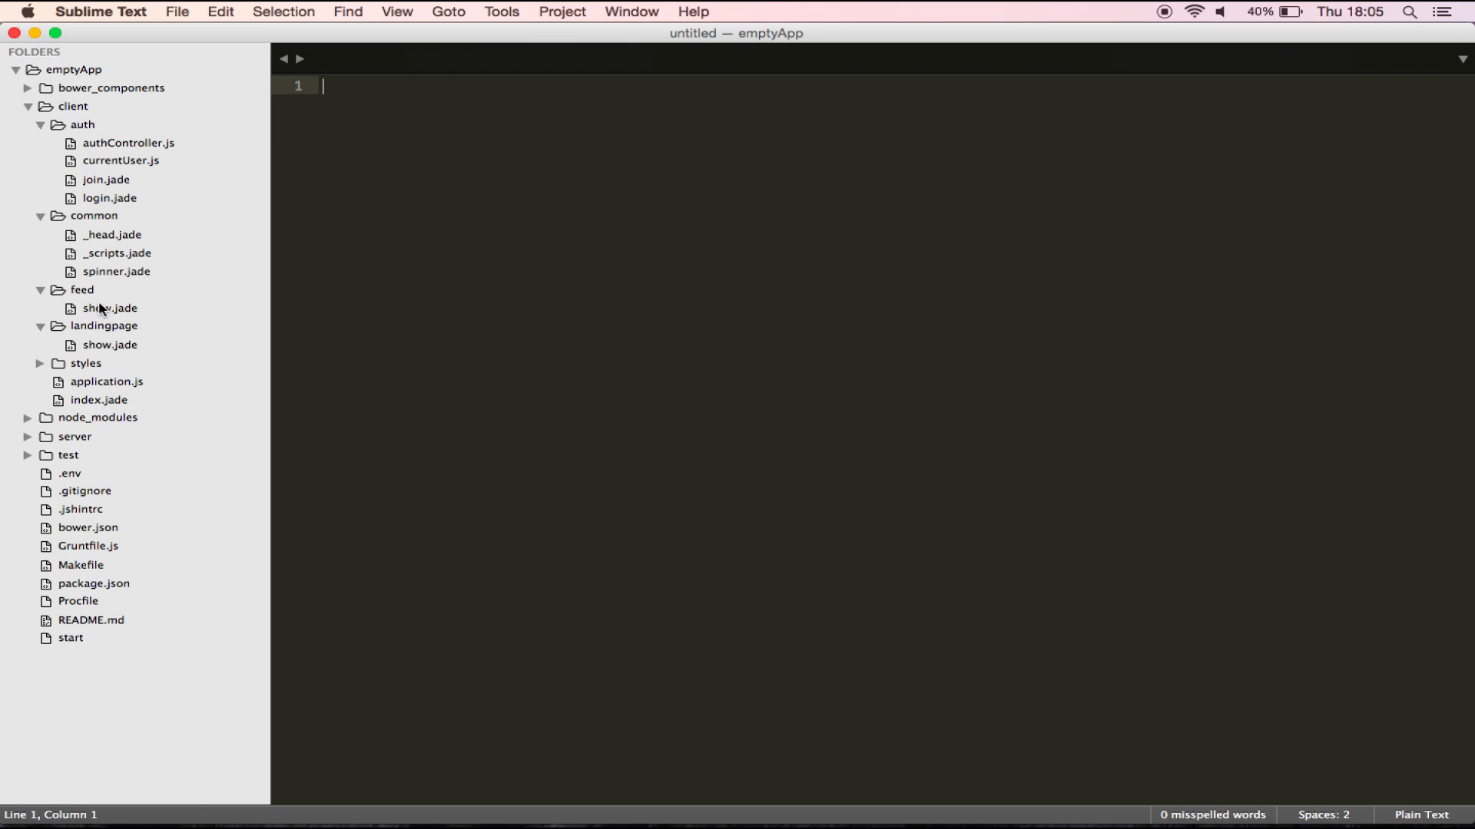
click(106, 381)
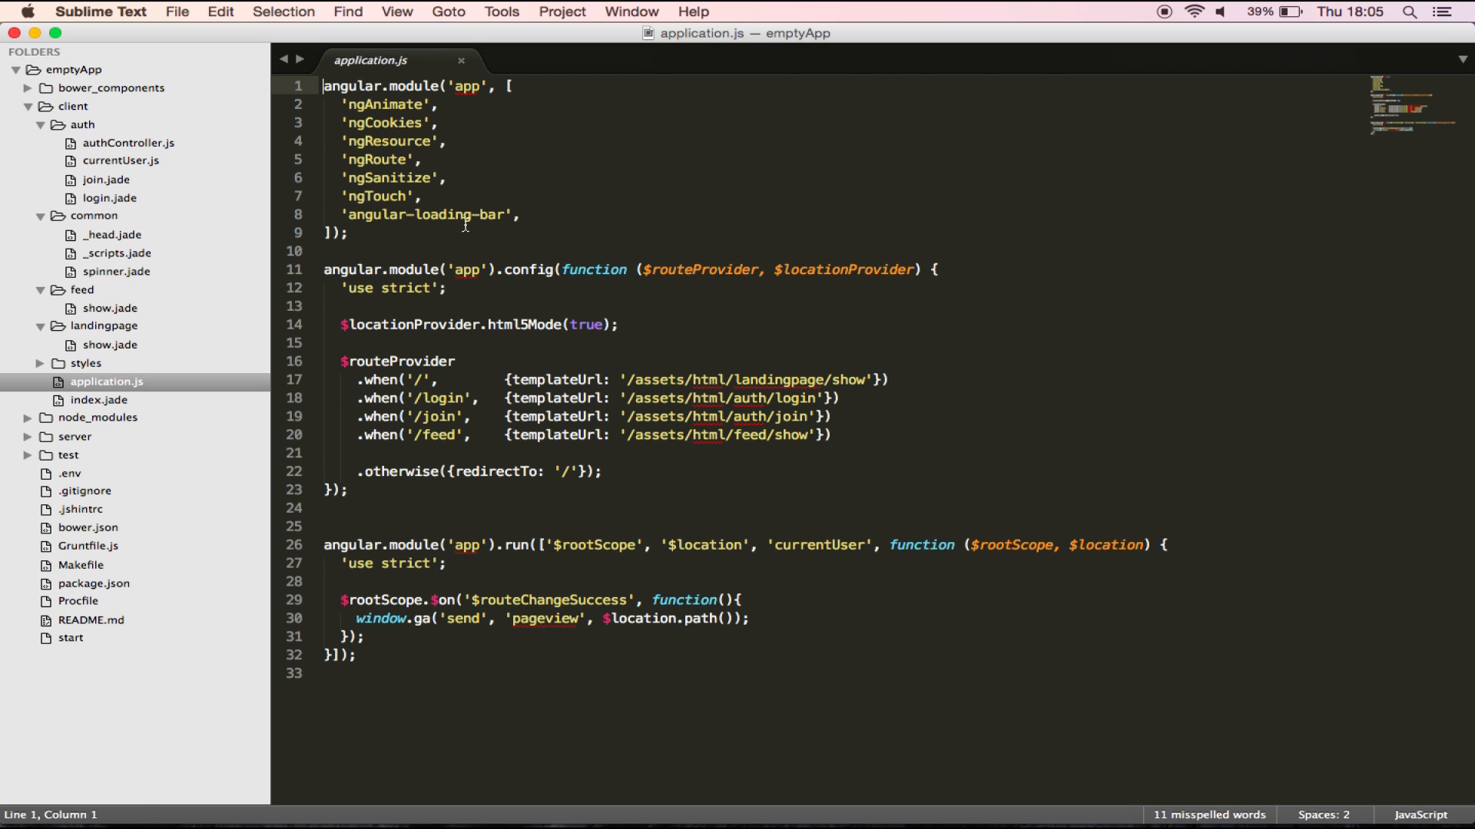
click(525, 233)
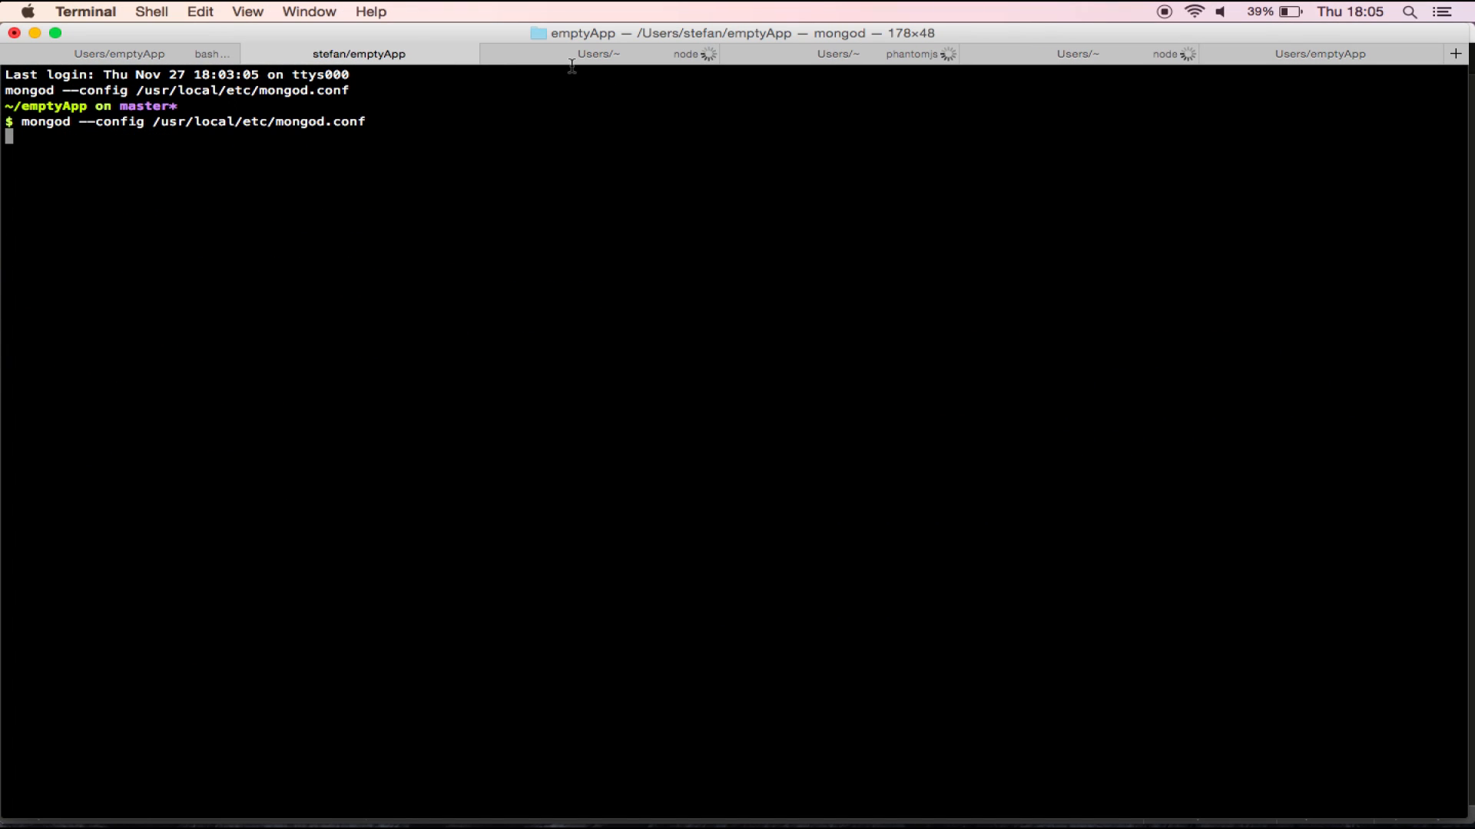
Step: Show the Terminal tab running mongod --config /usr/local/etc/mongod.conf
click(597, 53)
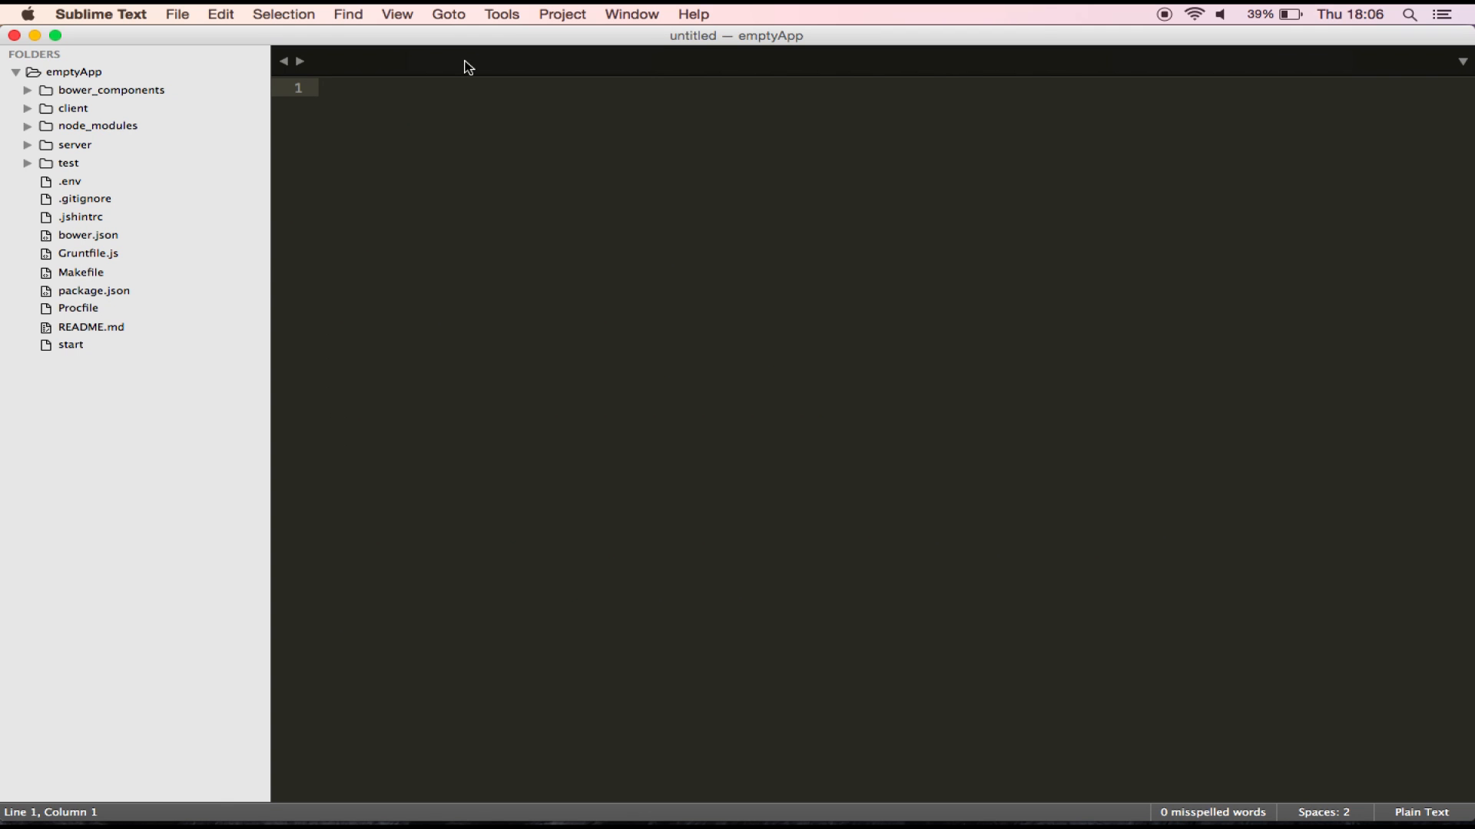
mouse_move(92, 134)
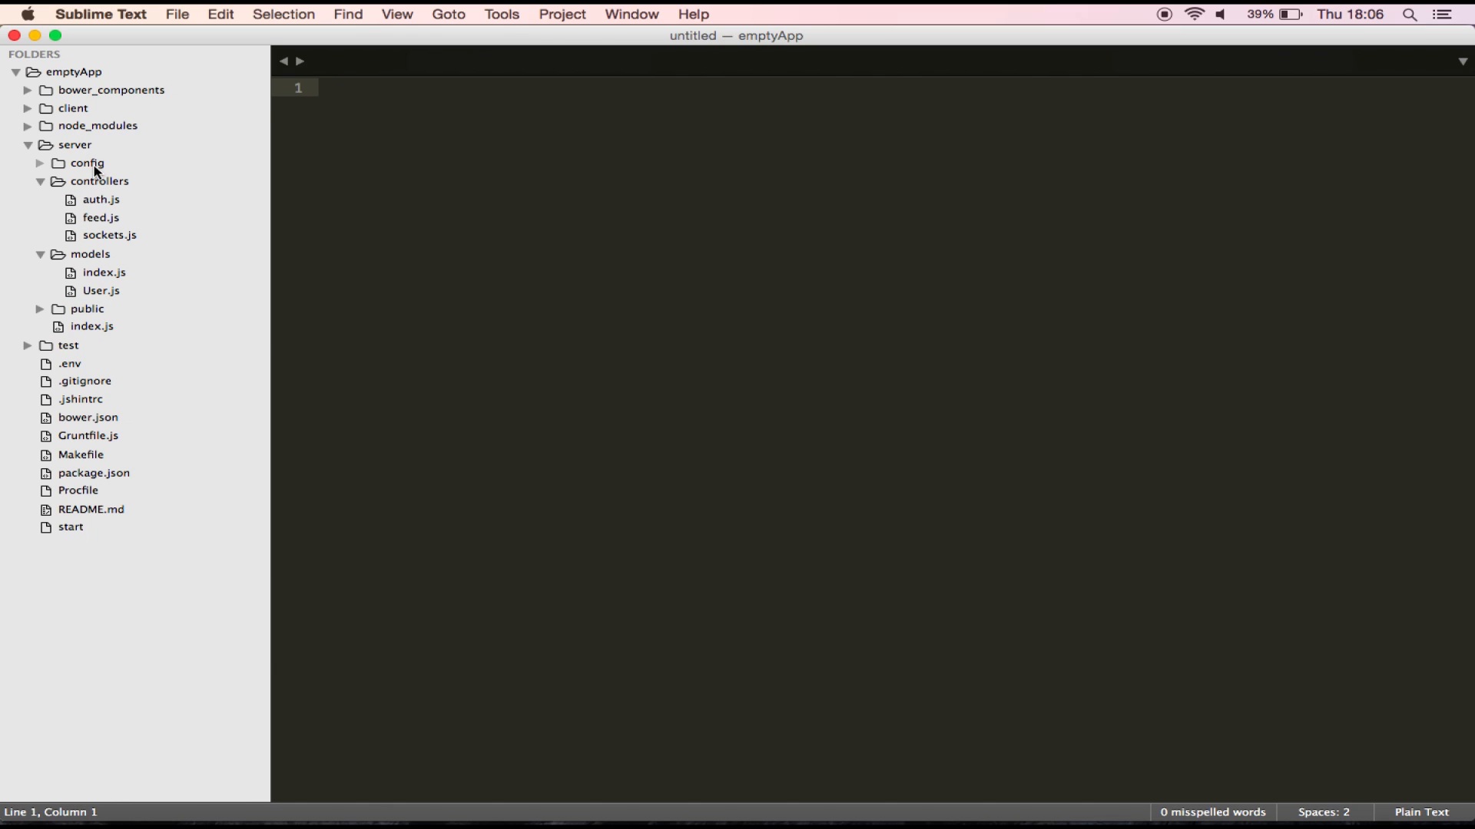
mouse_move(95, 292)
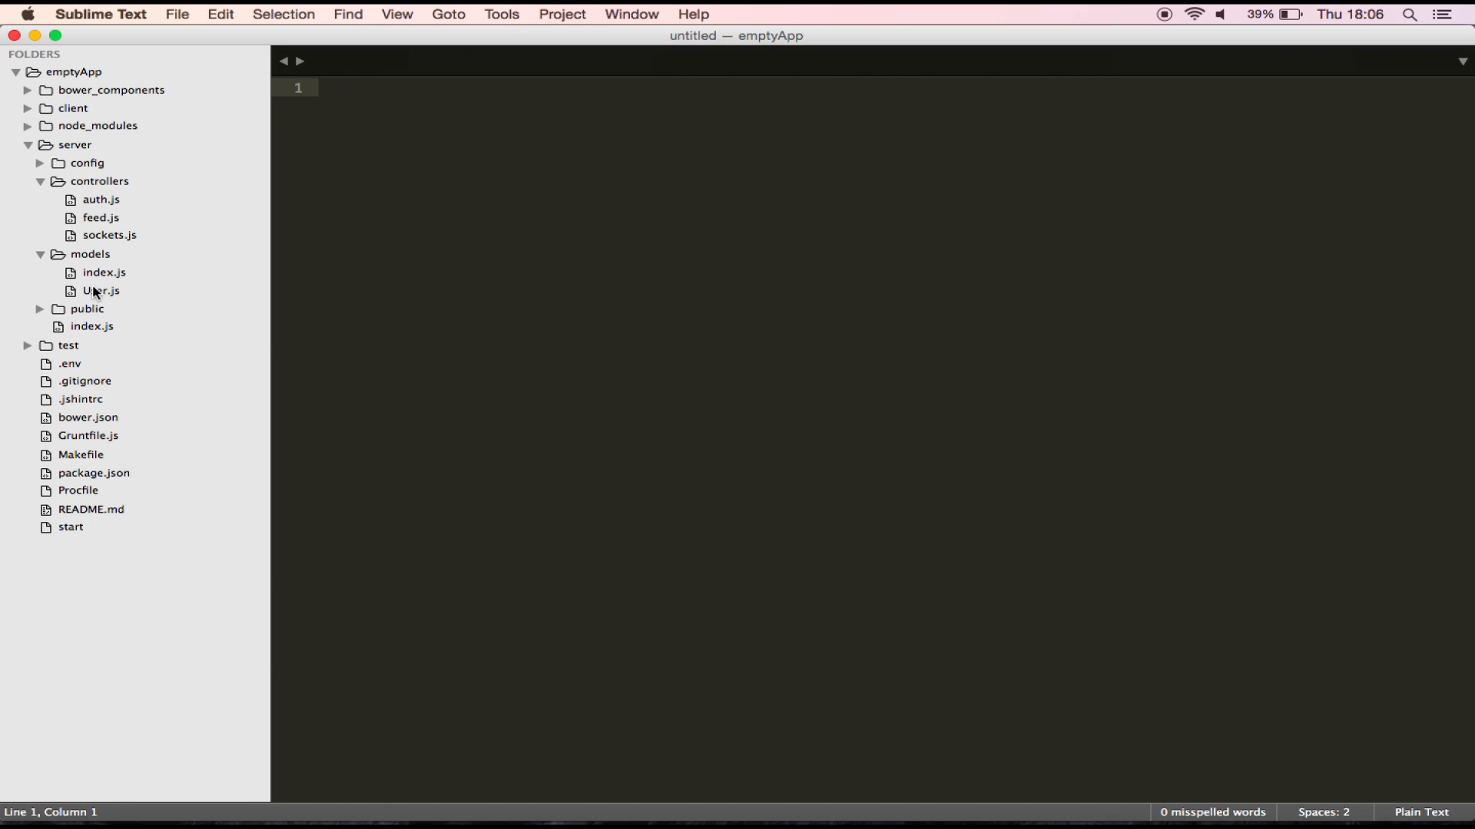
Step: Review the mongoose schema in models/User.js, then open the Twitter login handler in controllers/auth.js
double_click(101, 291)
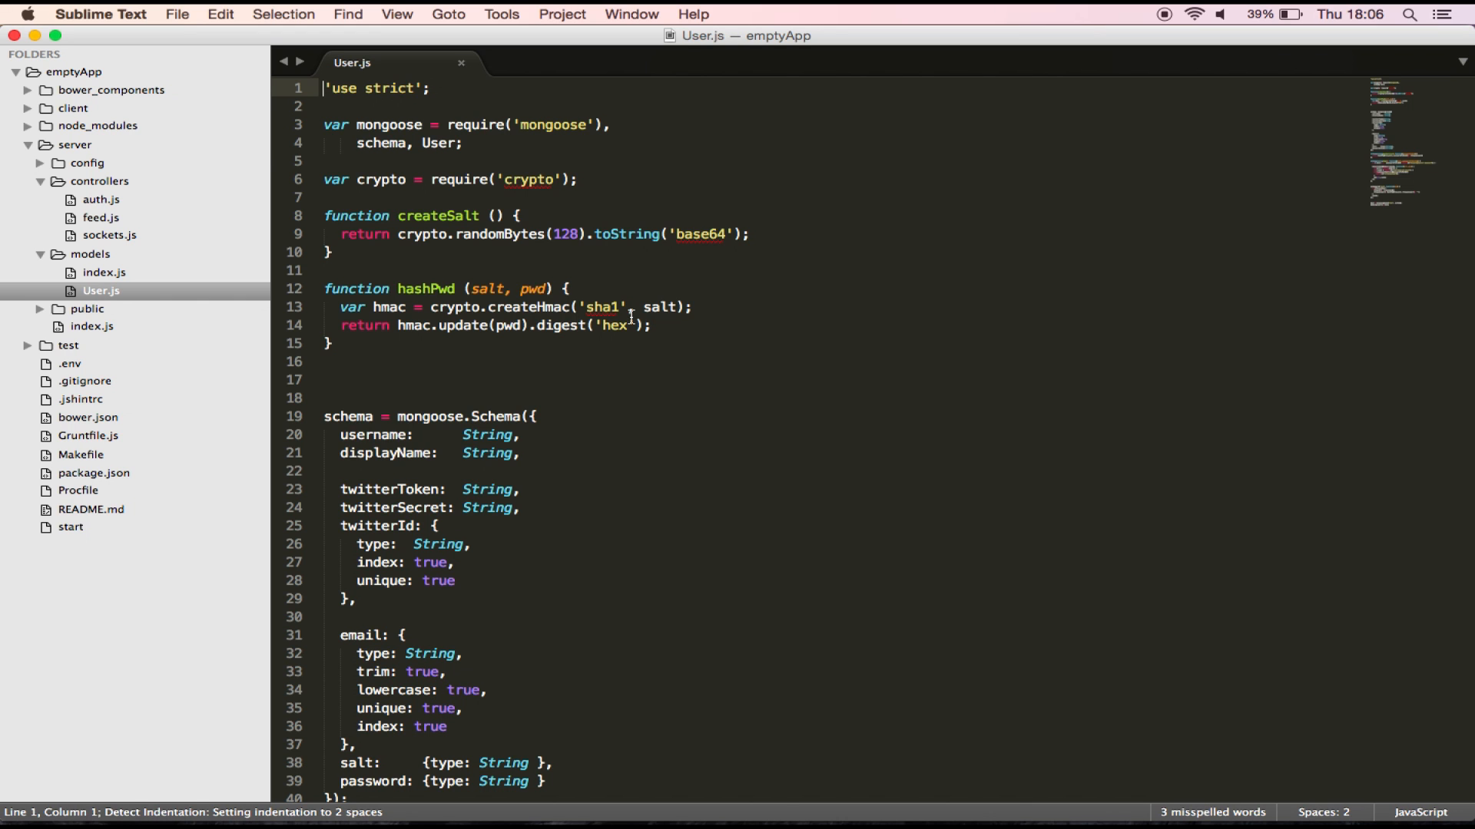
scroll(down, 3)
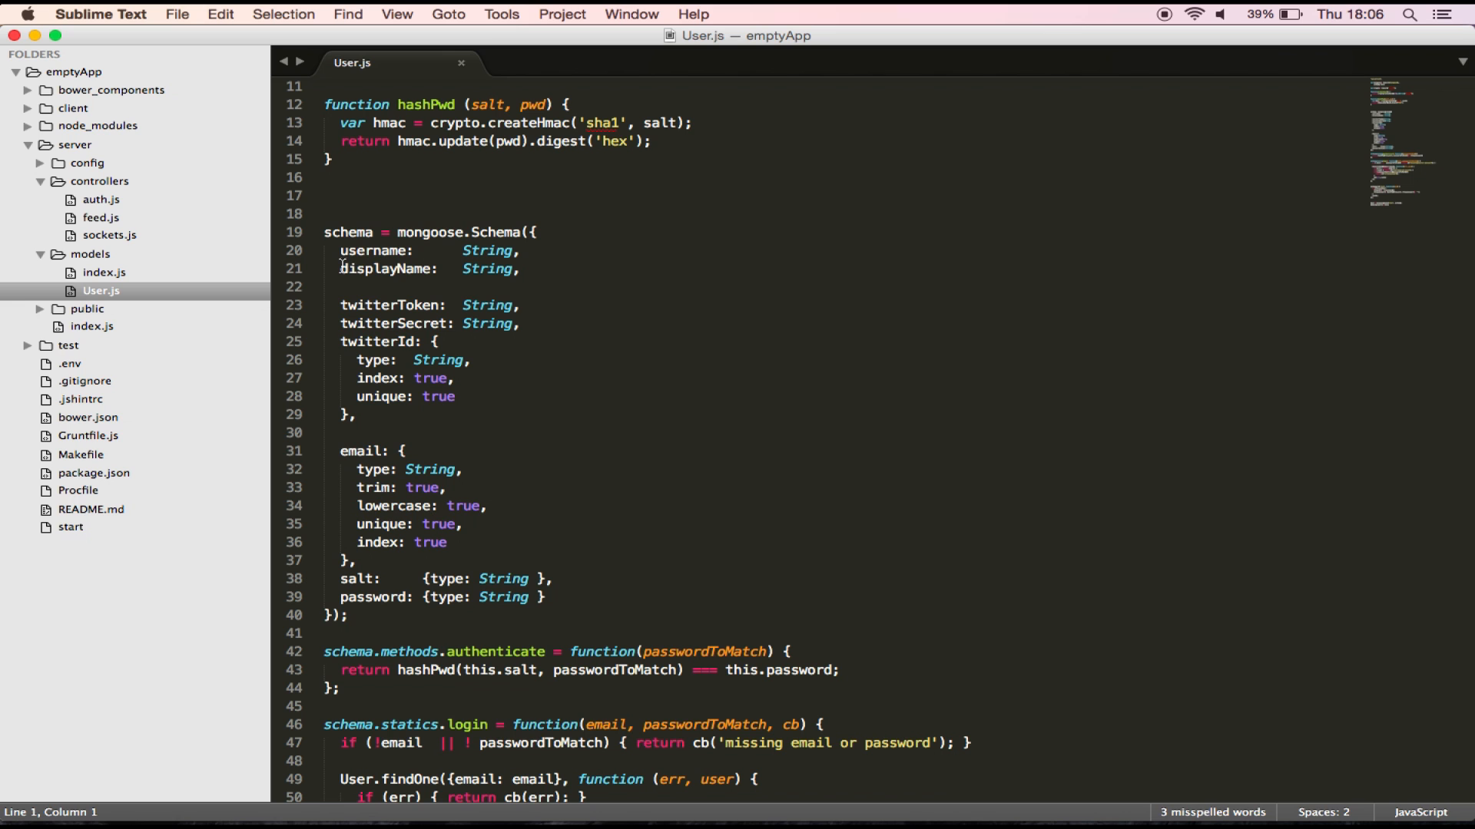
click(100, 200)
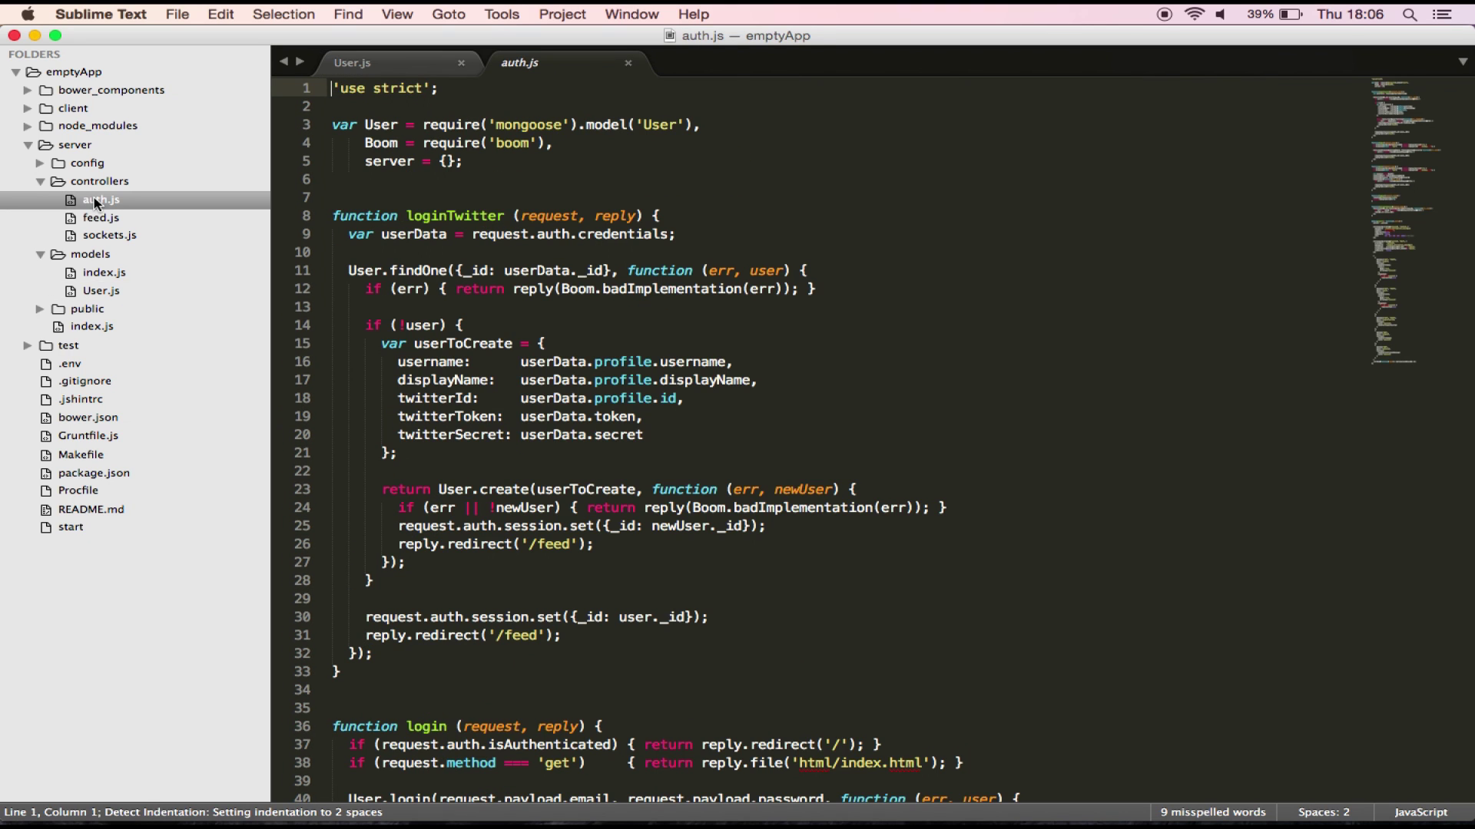
Step: Finish reading auth.js, then view feed.js and sockets.js with its message and disconnect handlers
scroll(down, 3)
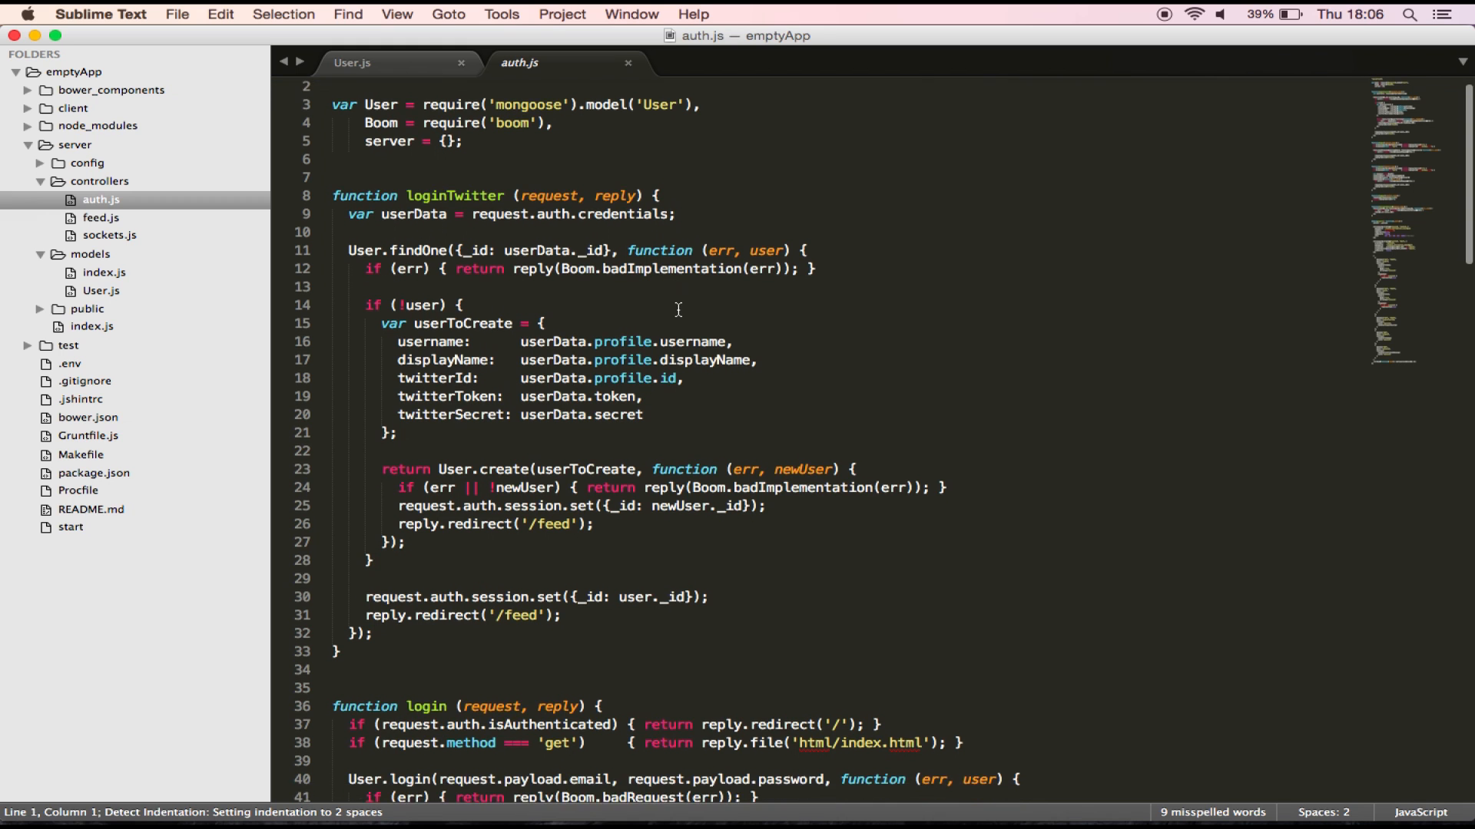
scroll(down, 3)
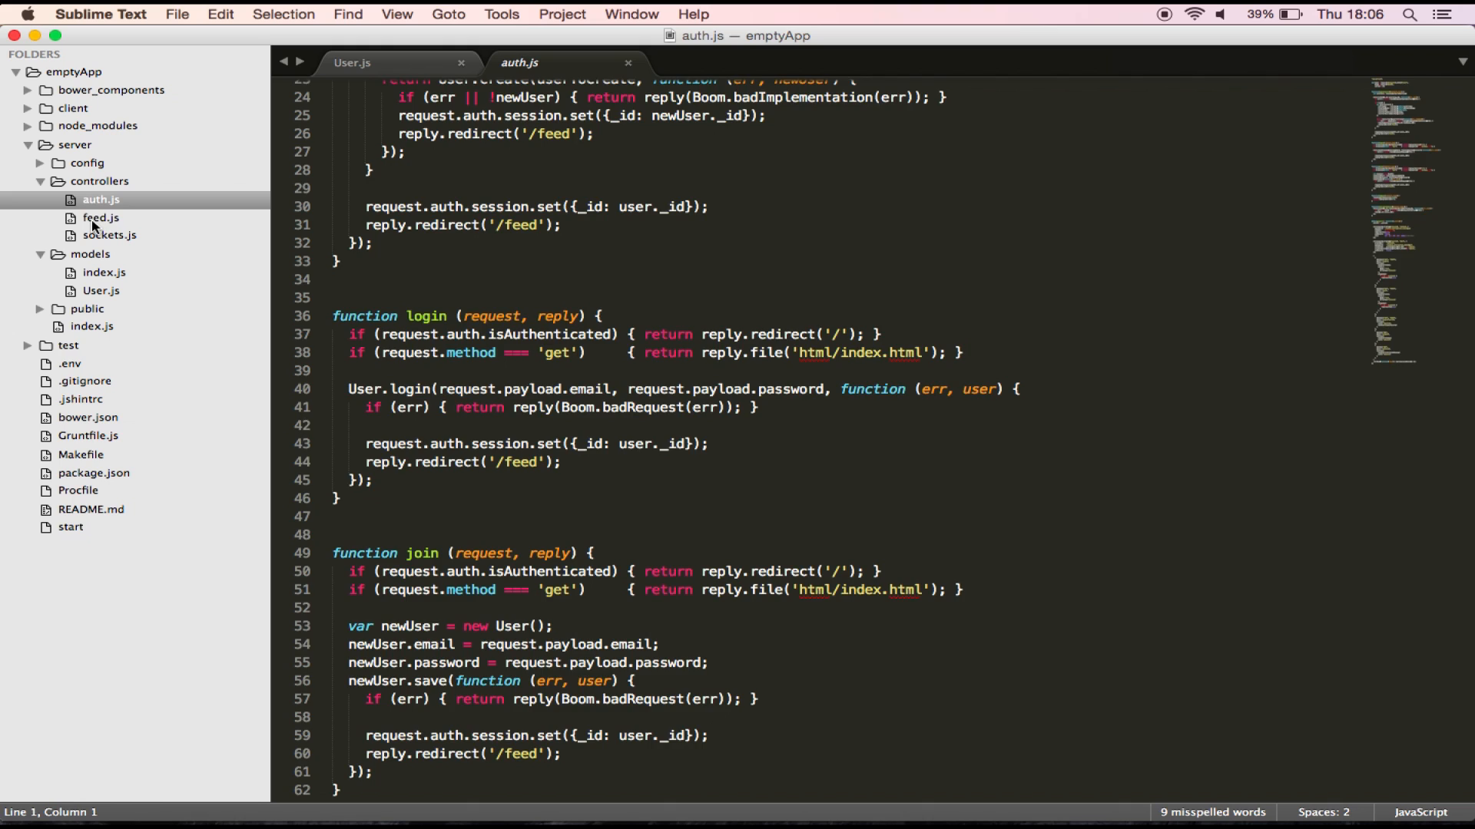
click(100, 217)
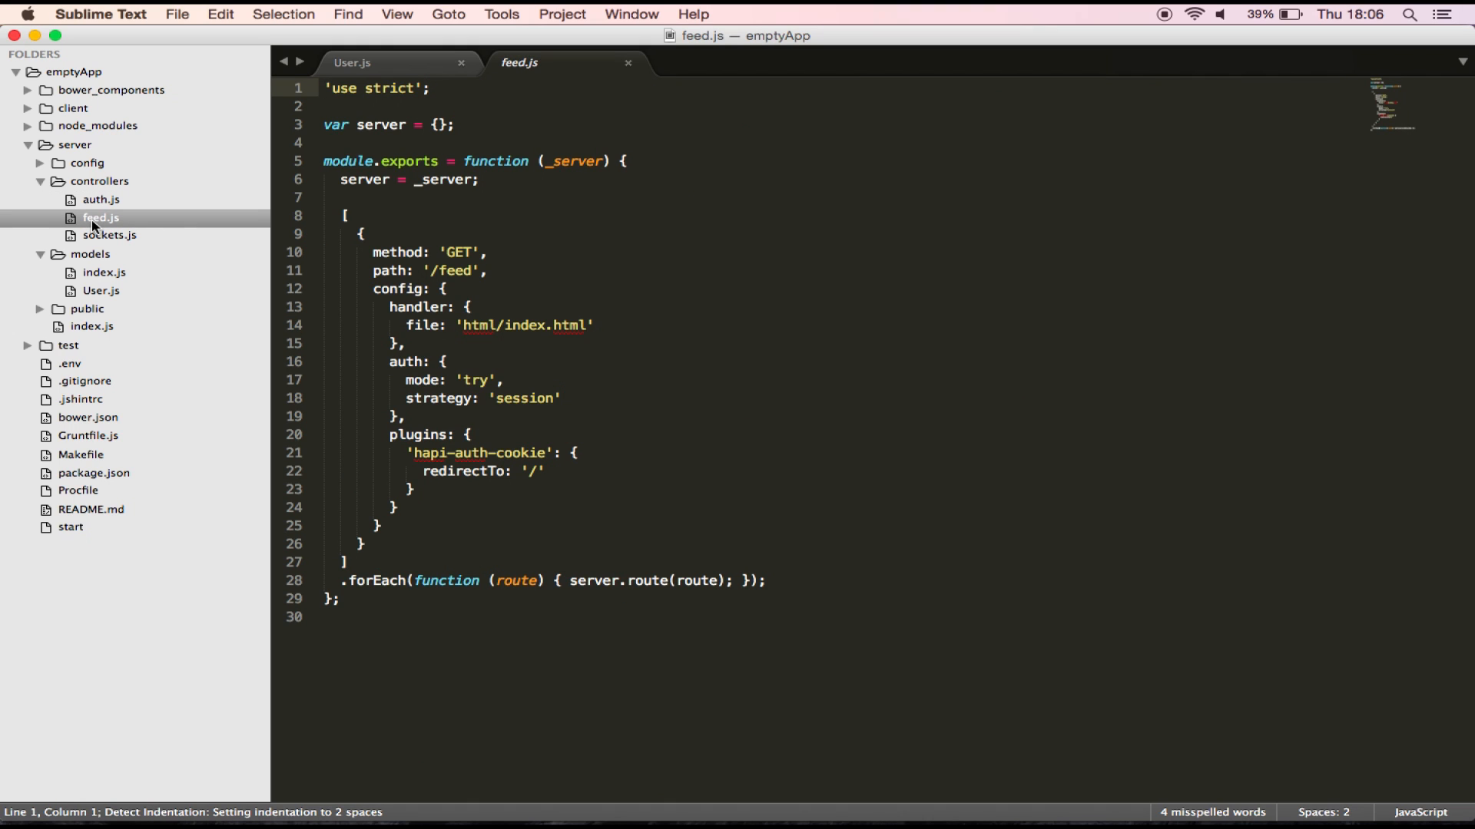
mouse_move(113, 240)
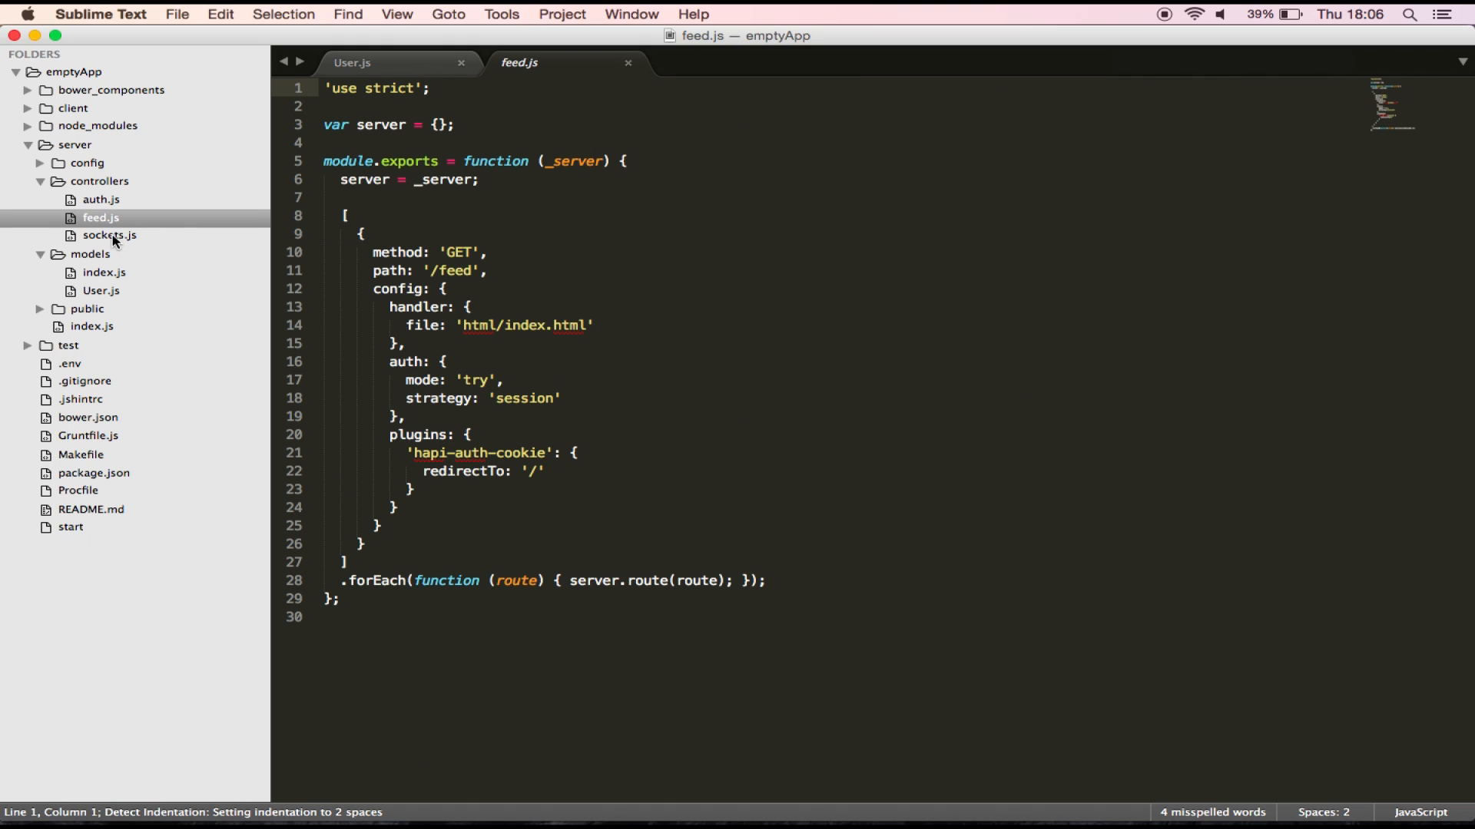
click(108, 235)
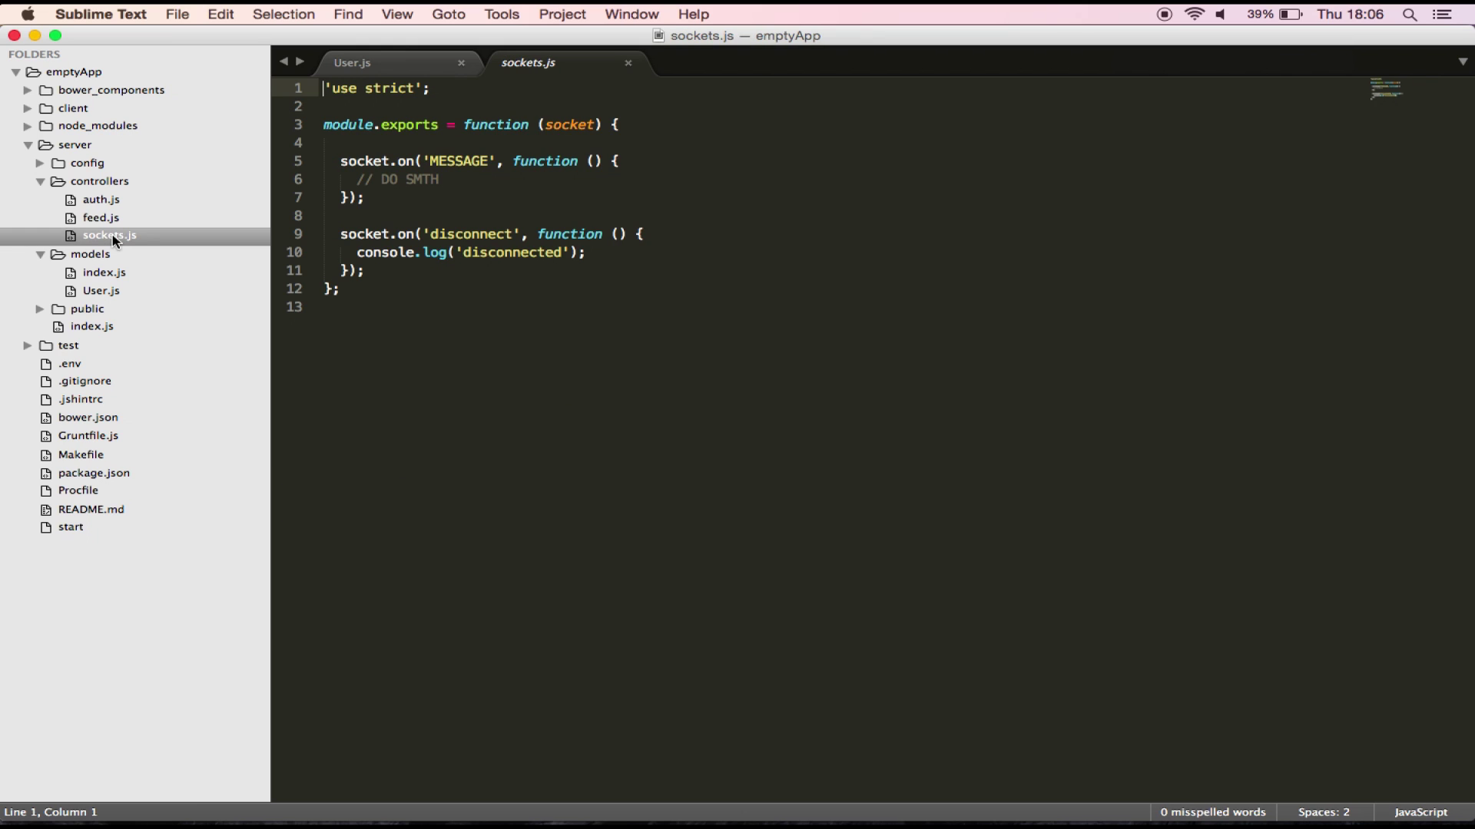
mouse_move(292, 209)
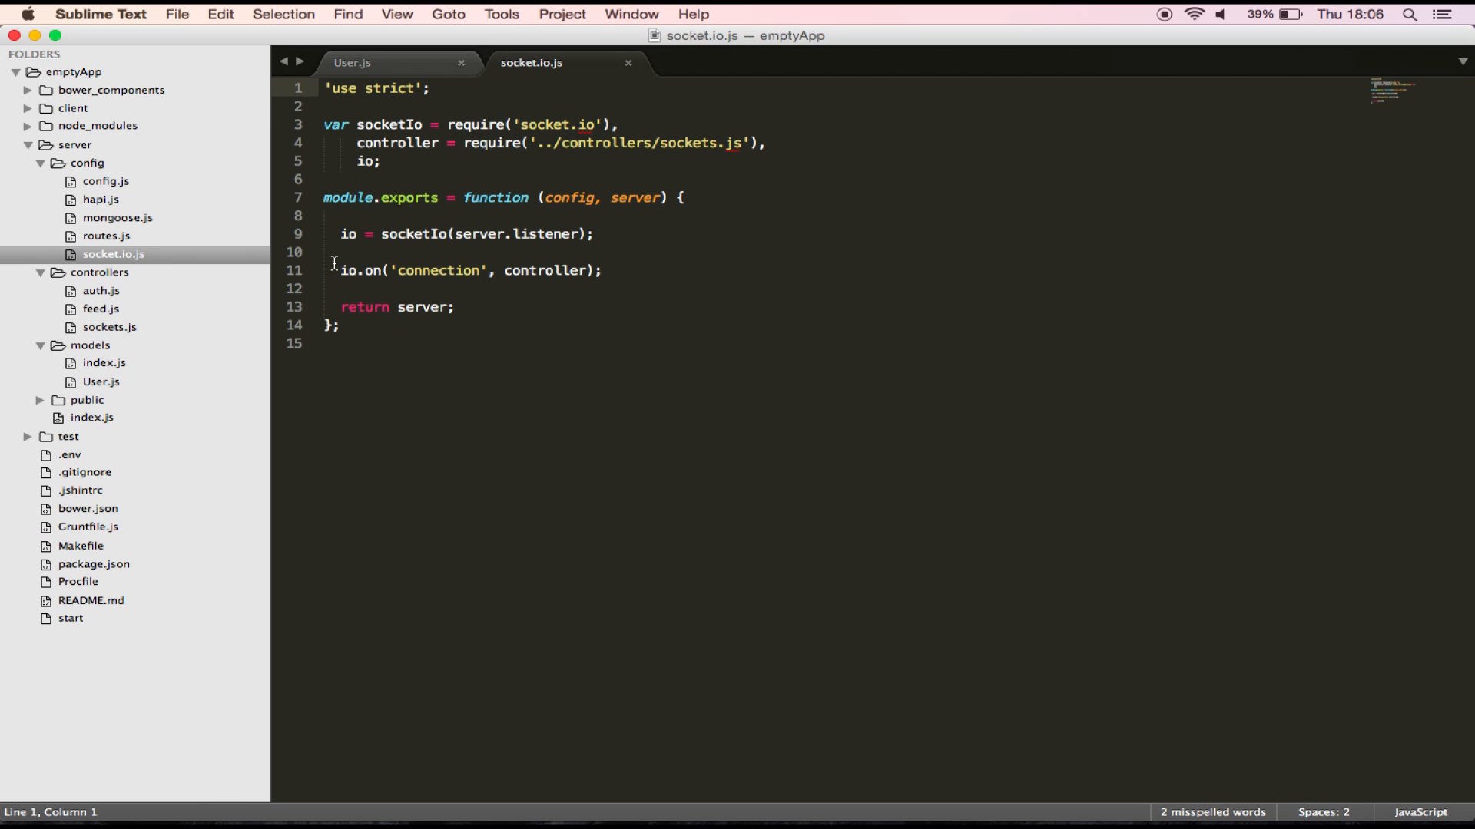
mouse_move(562, 428)
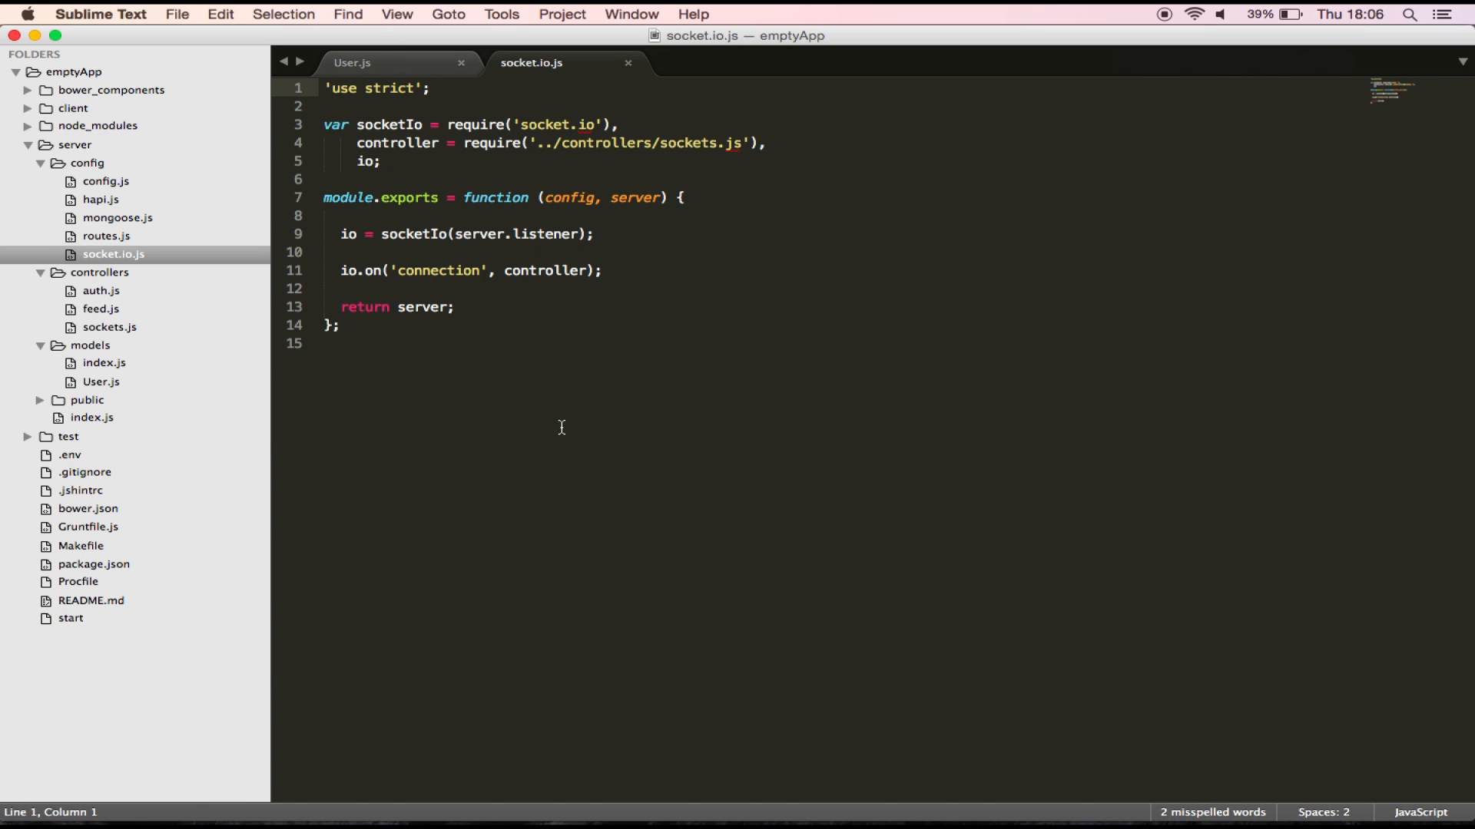